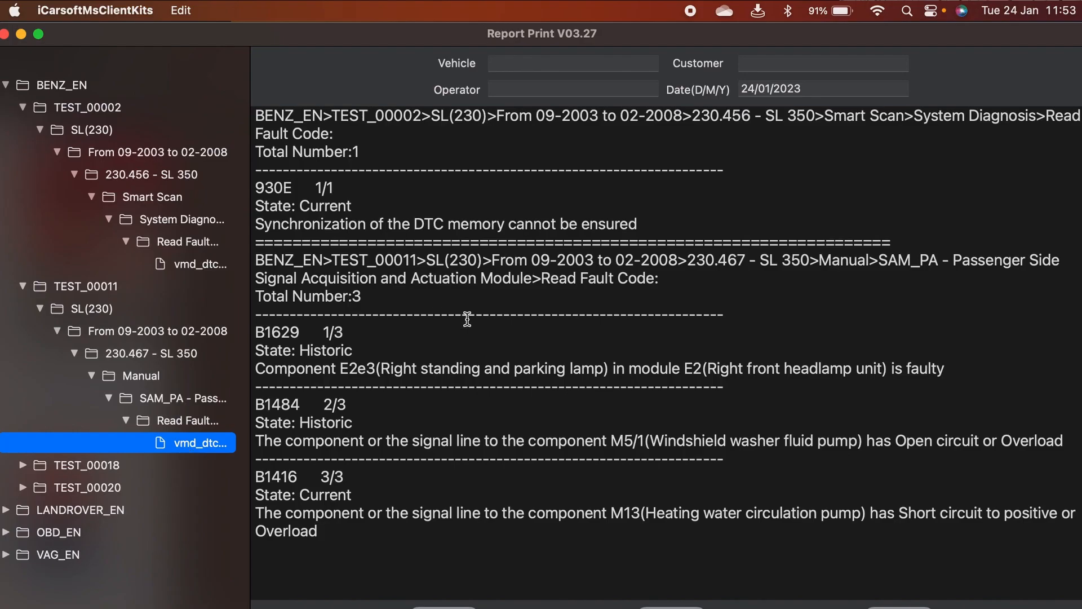
pyautogui.moveTo(927, 310)
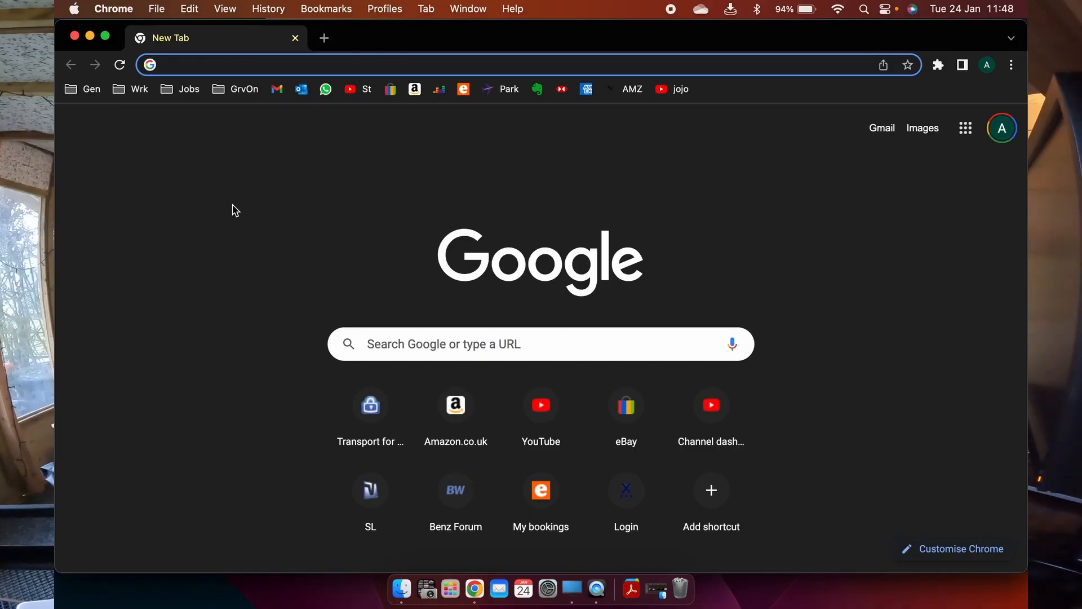
# Search Google for icarsoft and open the official iCarsoft Technology website
pyautogui.click(541, 344)
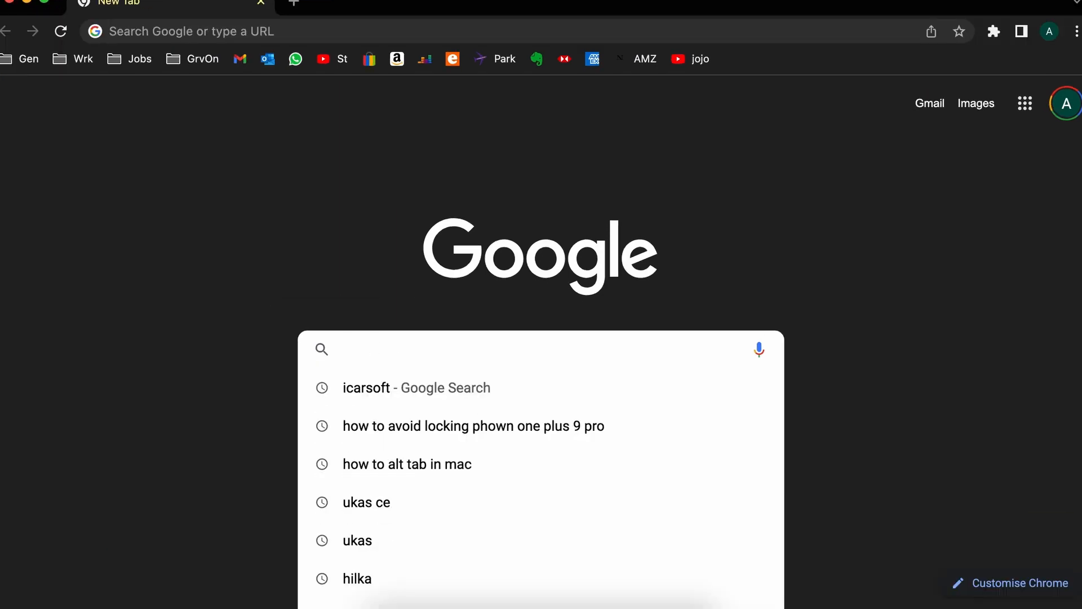
pyautogui.write('icarsfot')
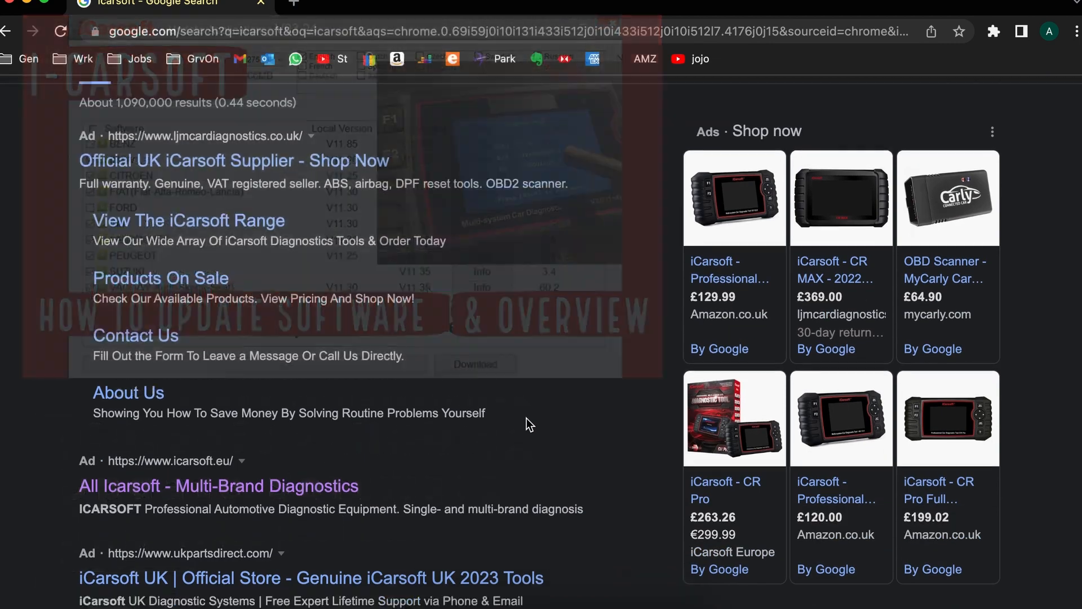
pyautogui.scroll(-3)
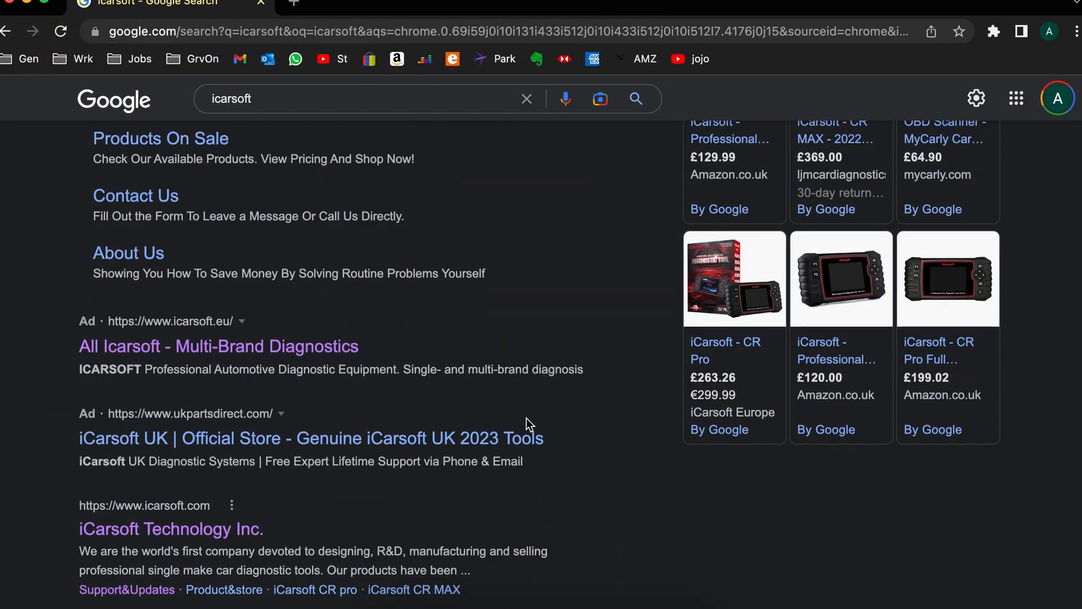
pyautogui.click(170, 530)
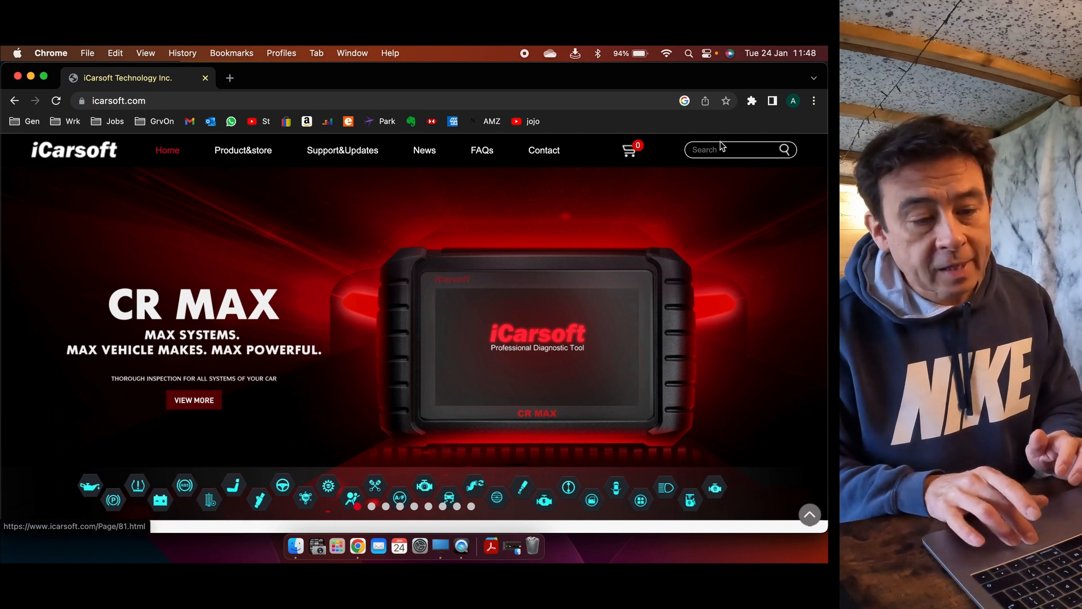
# Go to Support&Updates and reach the Software Update page for the iCarsoft CR Plus
pyautogui.click(341, 149)
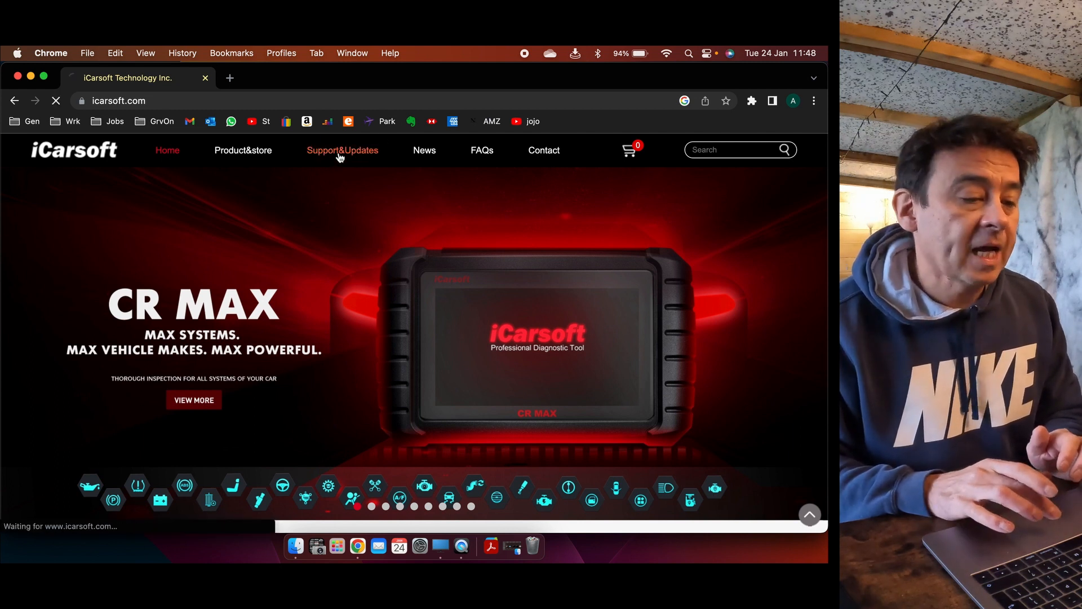
pyautogui.click(342, 150)
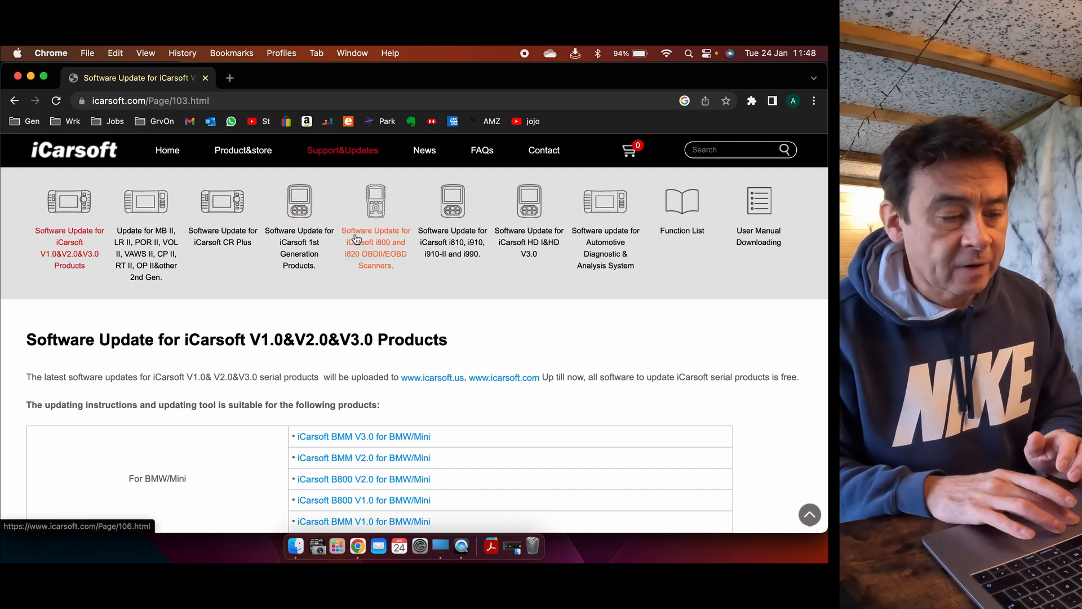
pyautogui.scroll(-3)
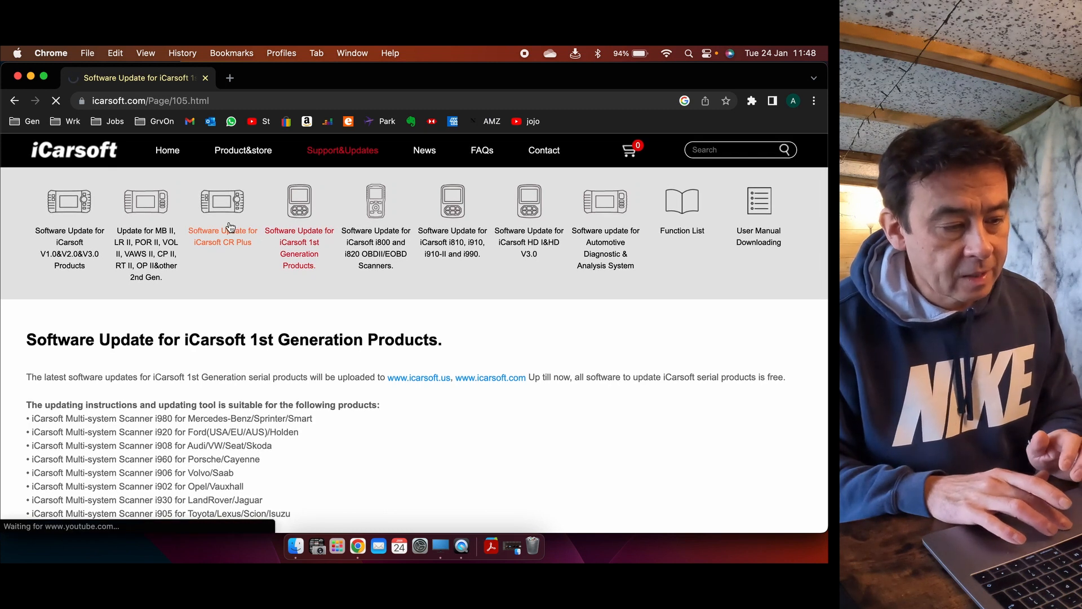
pyautogui.click(222, 236)
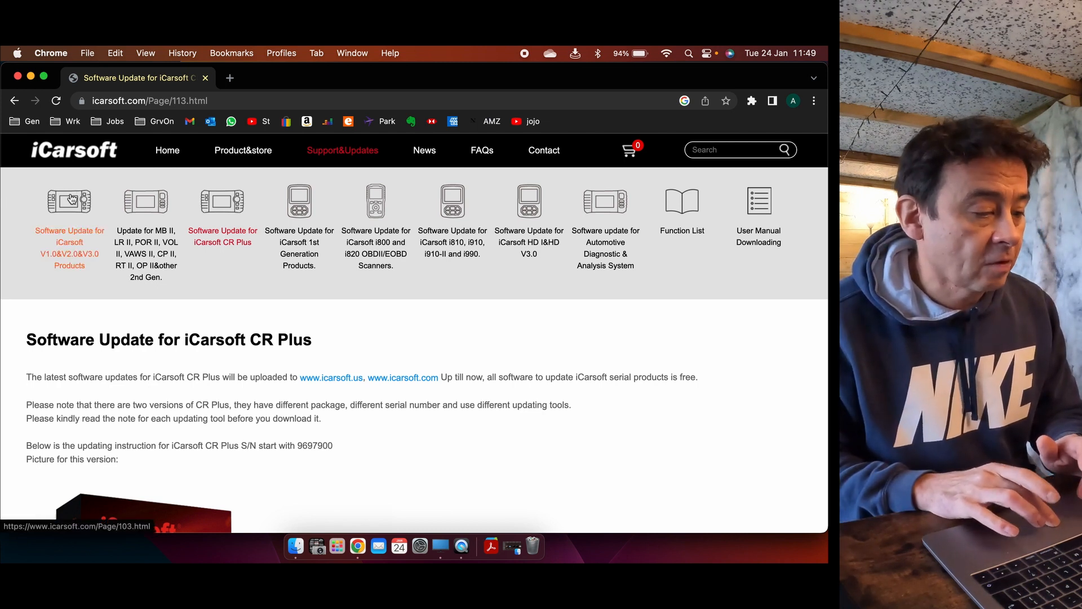
# Go to the V1.0/V2.0/V3.0 products update page and find the updating tool link
pyautogui.click(69, 248)
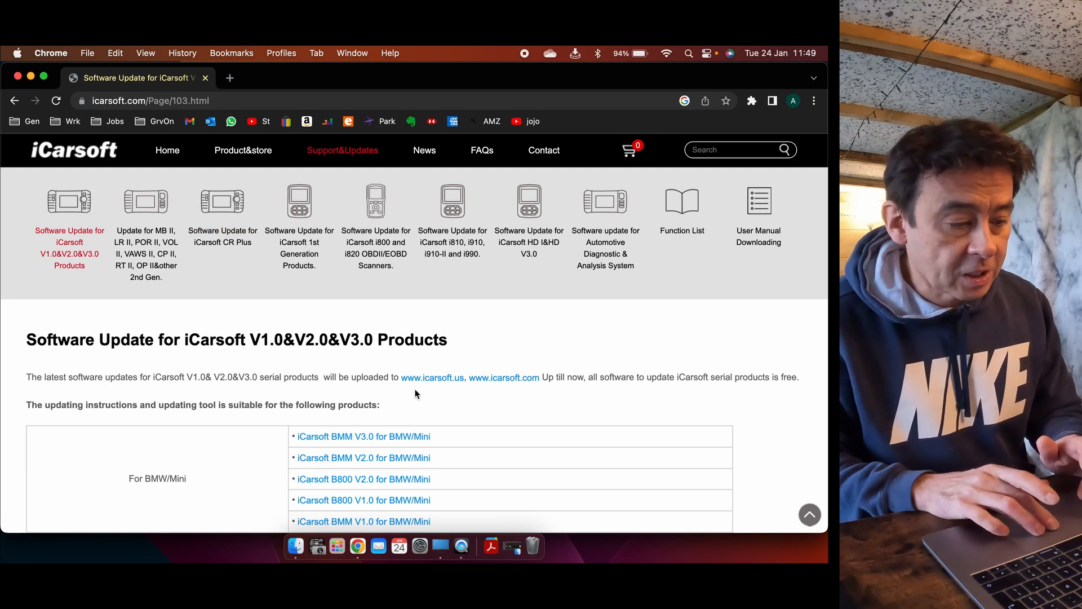
pyautogui.scroll(-3)
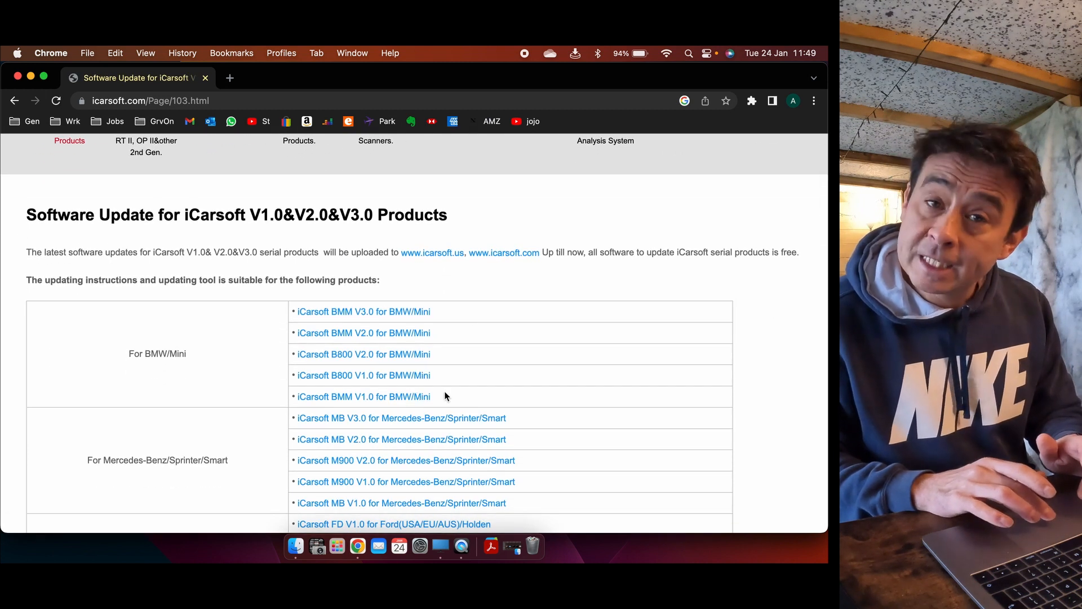
pyautogui.scroll(-3)
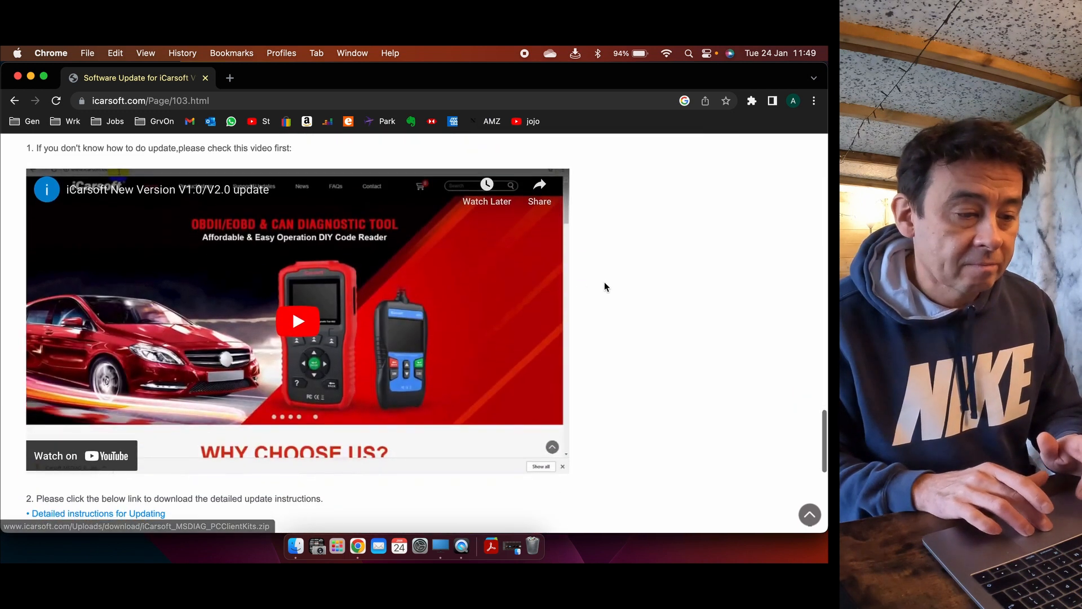
pyautogui.scroll(-3)
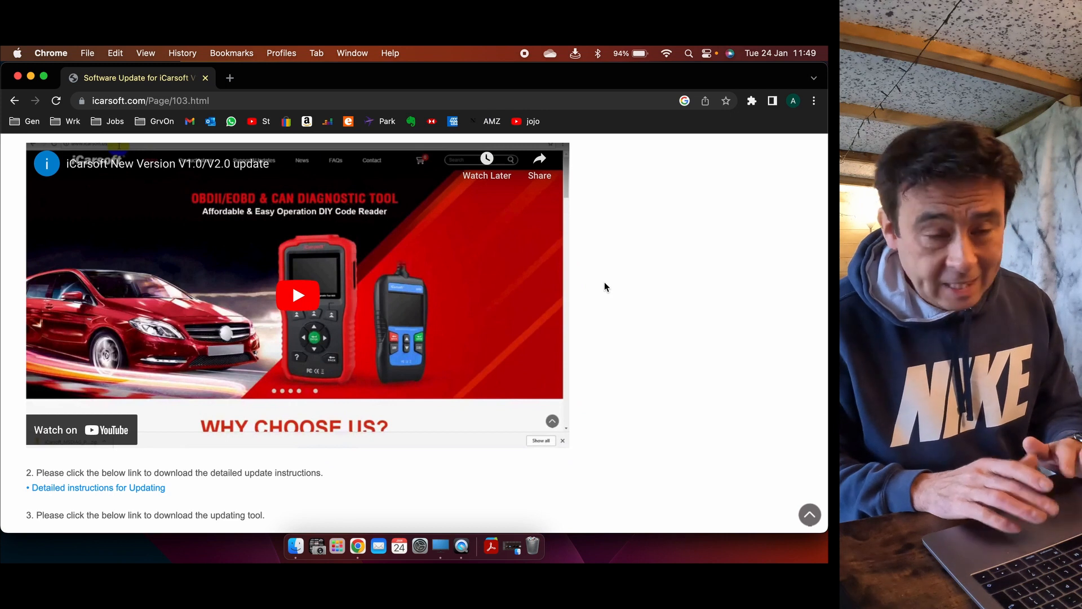
pyautogui.scroll(-3)
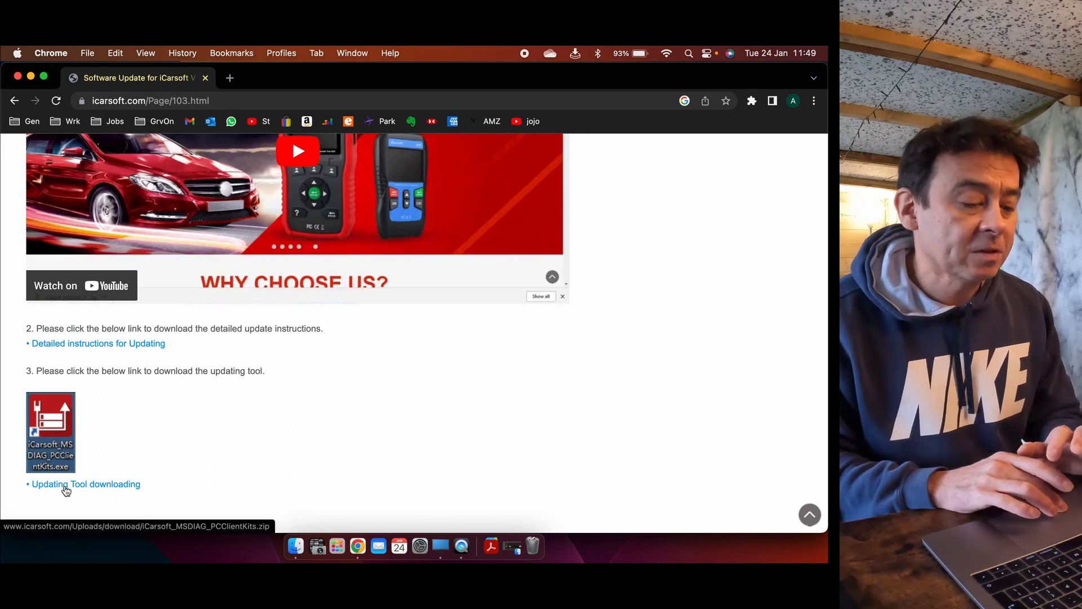
# Download the iCarsoft updating tool zip and open the downloaded file
pyautogui.click(83, 483)
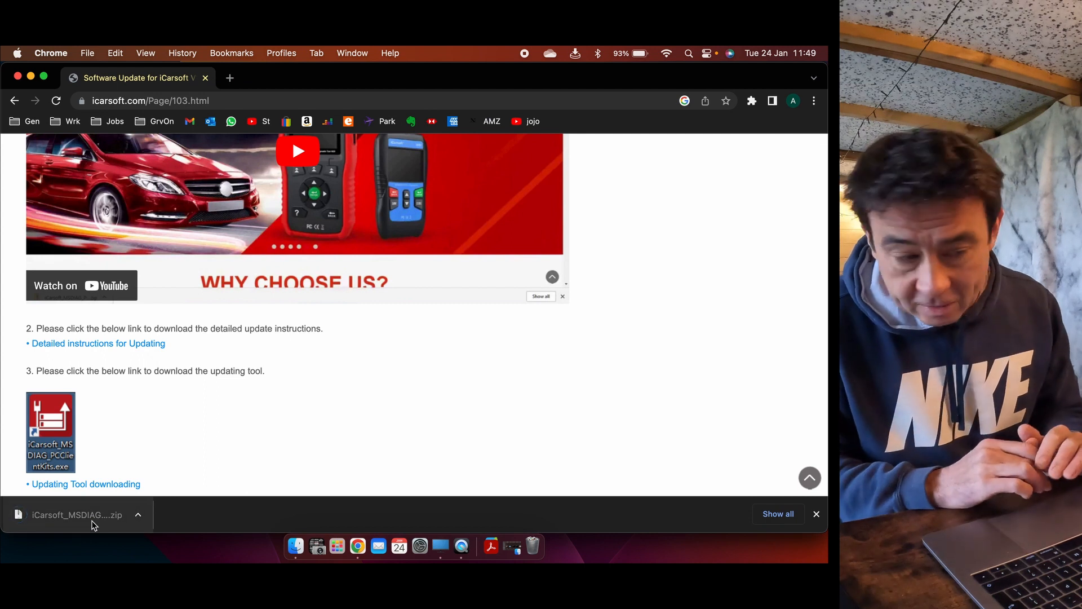
pyautogui.moveTo(76, 515)
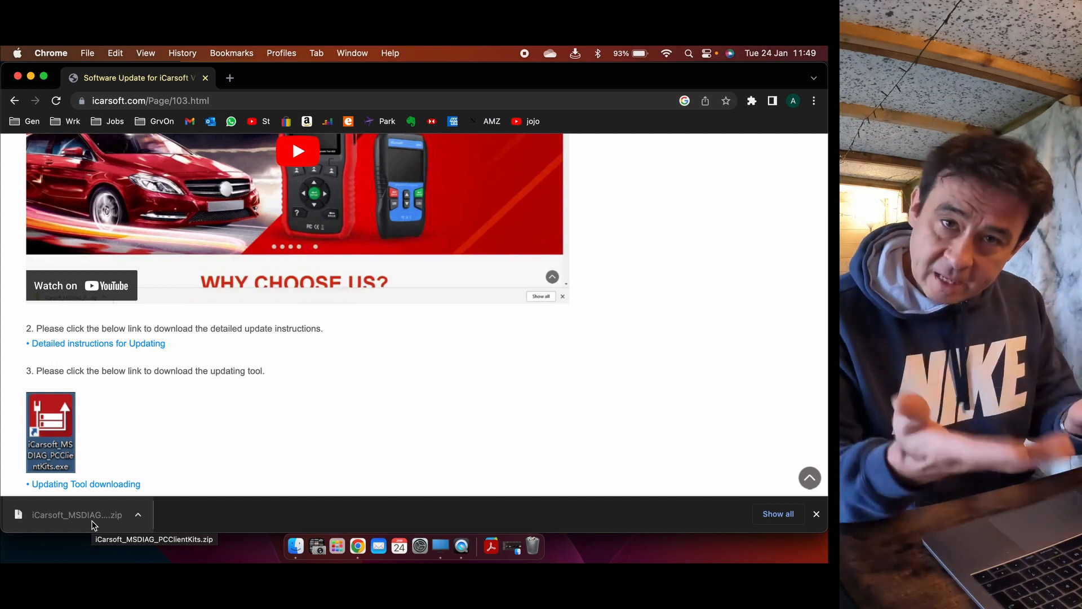
pyautogui.click(78, 514)
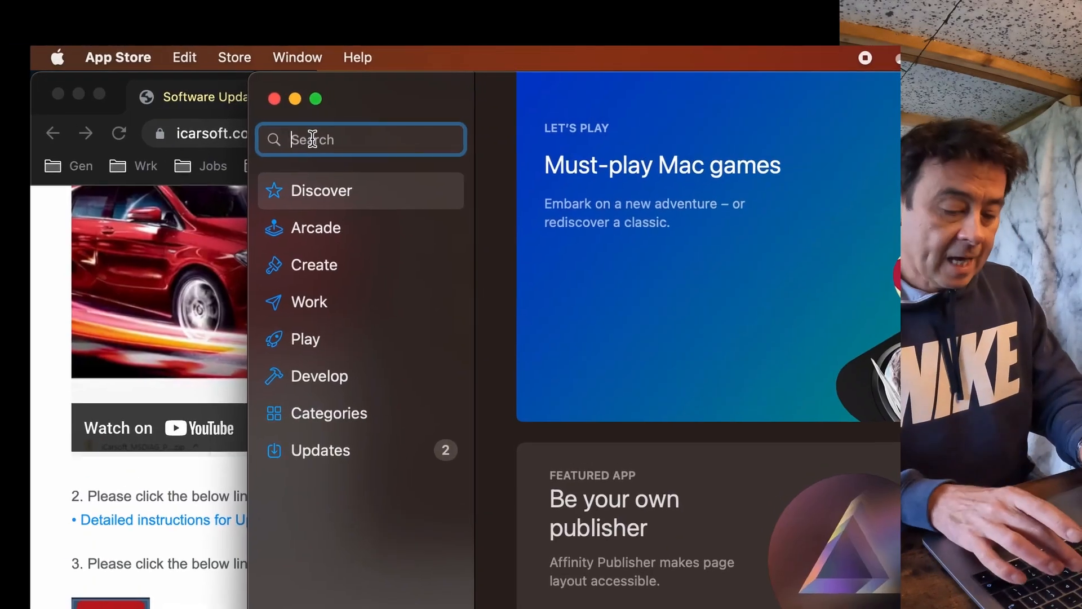
# Search the App Store for icarsoft and launch iCarsoftMsClientKits
pyautogui.write('icarsoft')
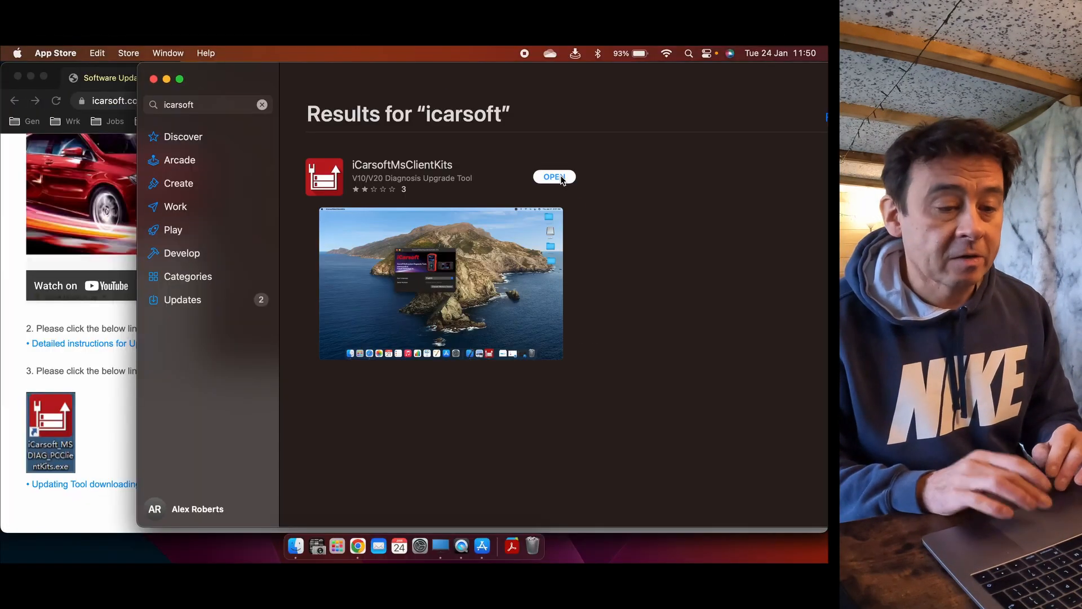
pyautogui.click(554, 176)
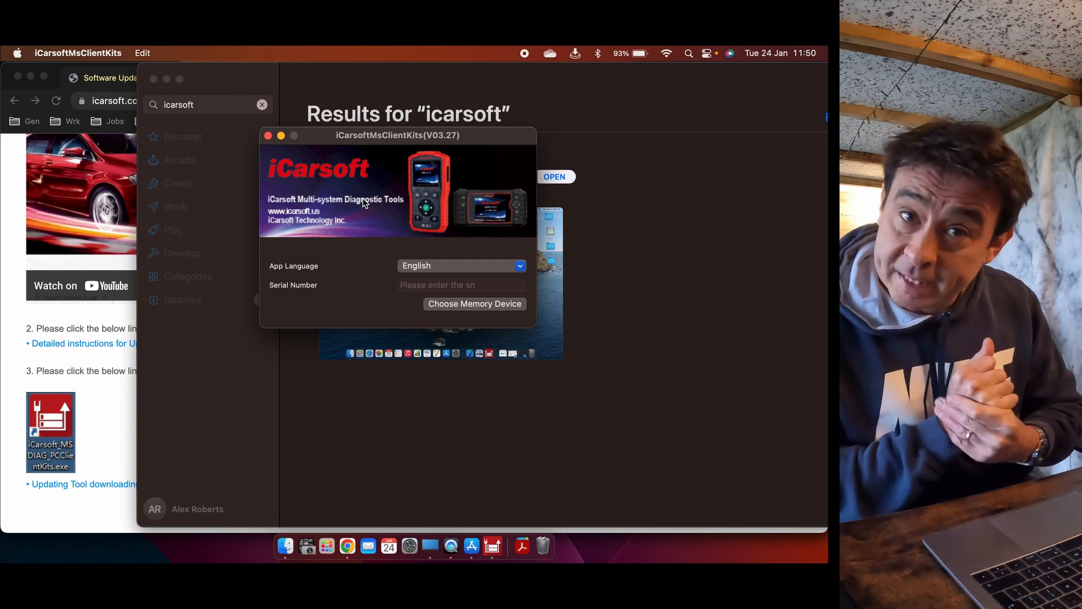
pyautogui.moveTo(461, 310)
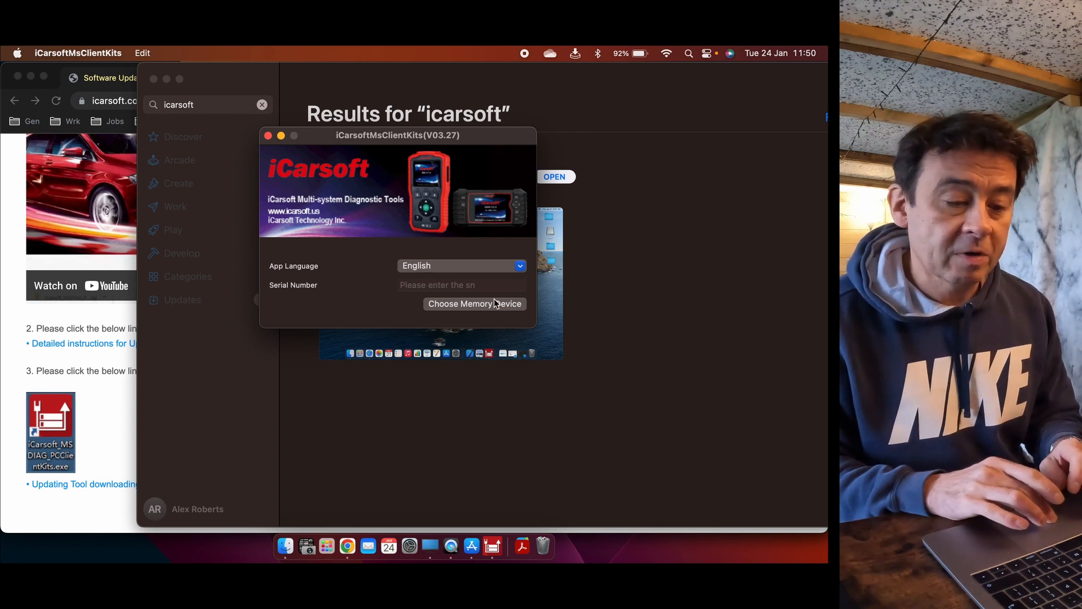
pyautogui.moveTo(483, 304)
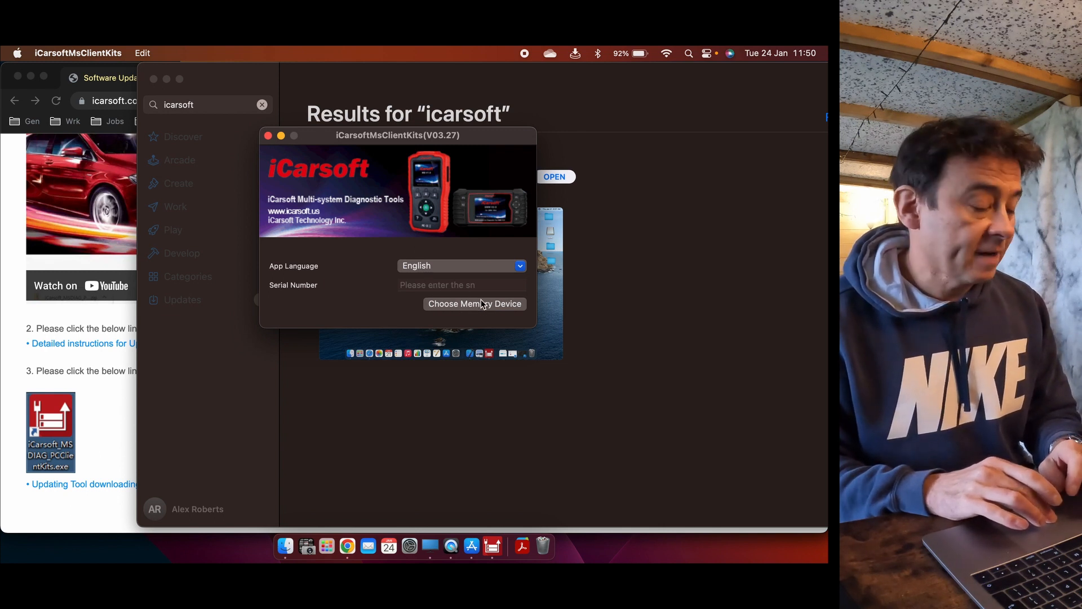
pyautogui.moveTo(474, 299)
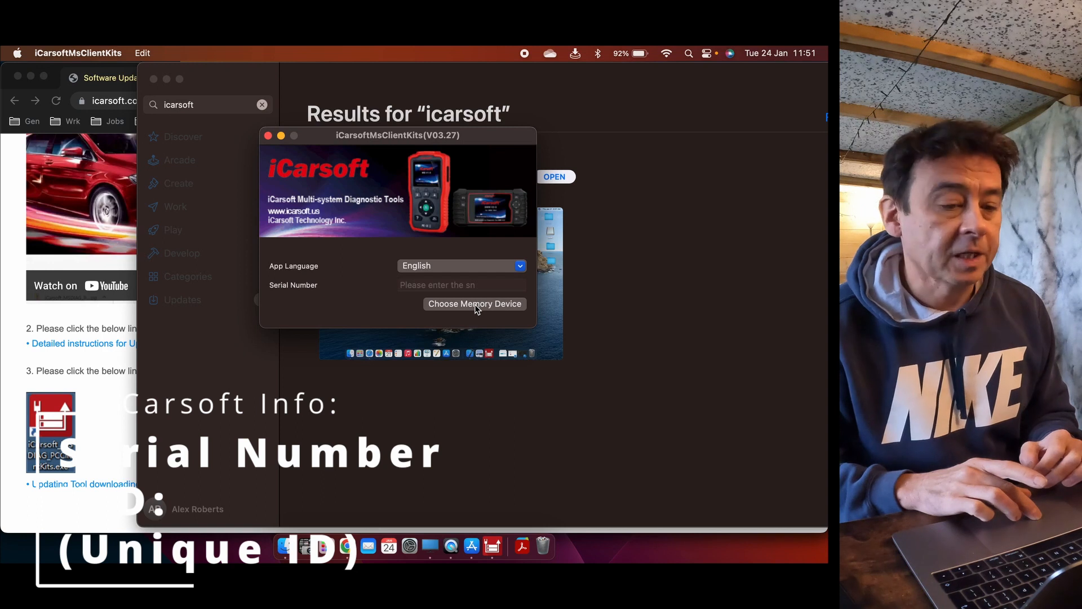
# Authorise the NO NAME scanner drive as memory device, then open Report Print
pyautogui.click(474, 304)
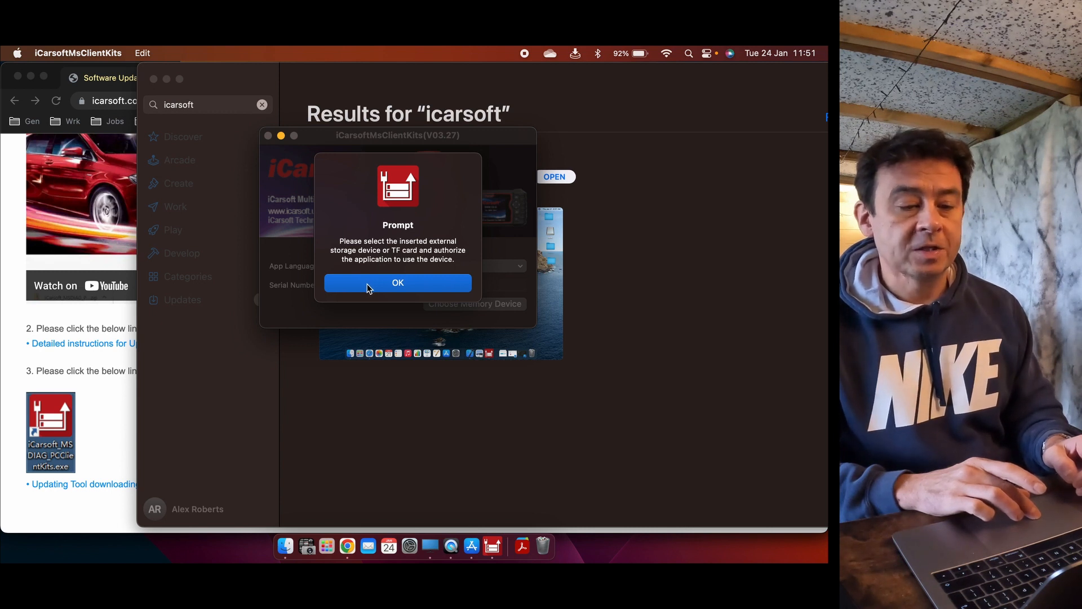
pyautogui.click(398, 283)
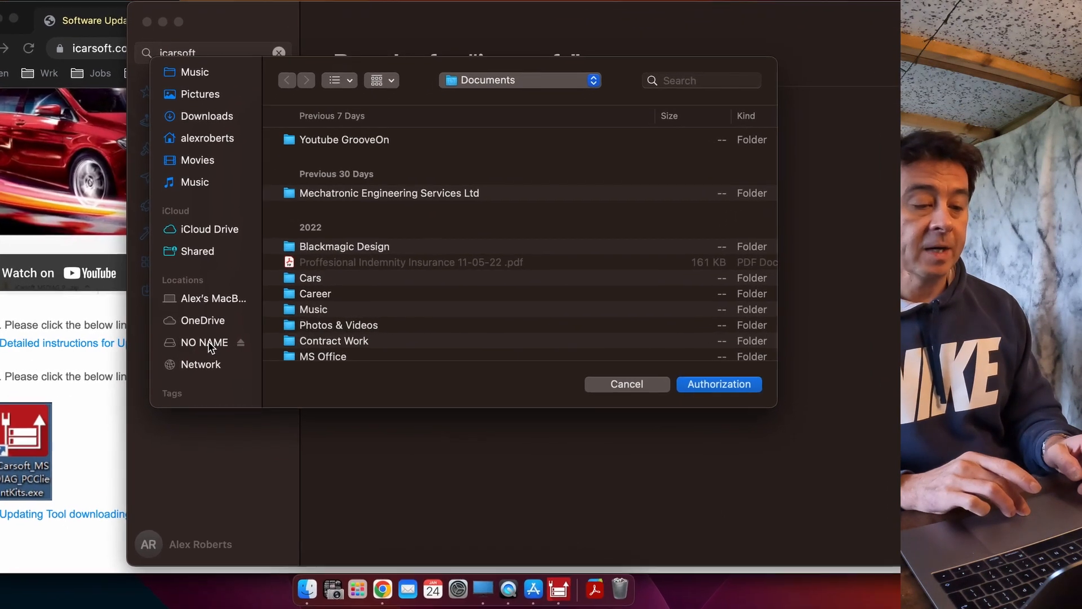
pyautogui.click(203, 342)
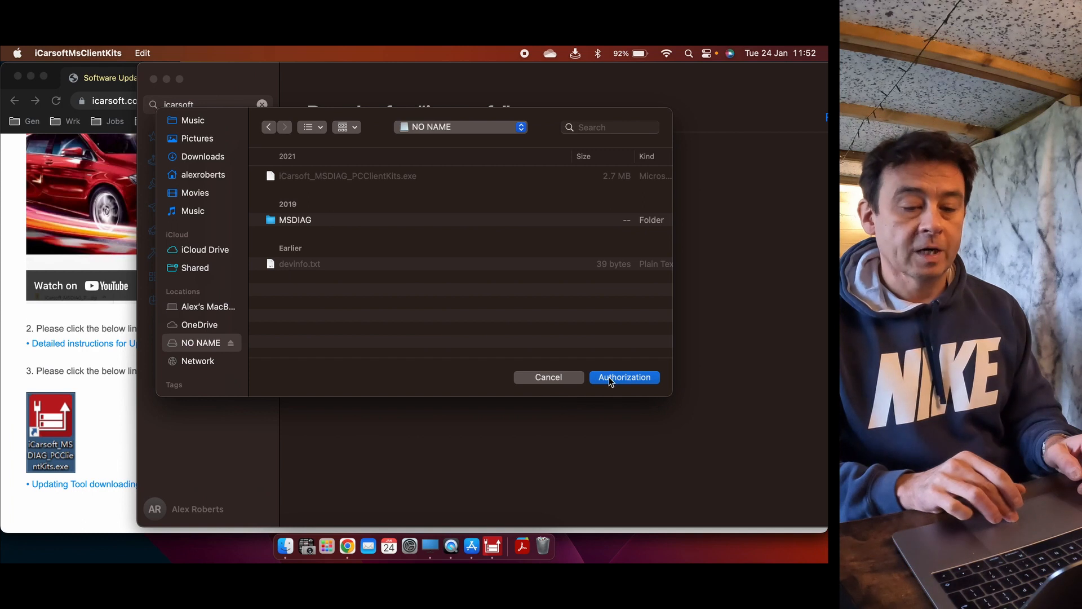
pyautogui.click(624, 377)
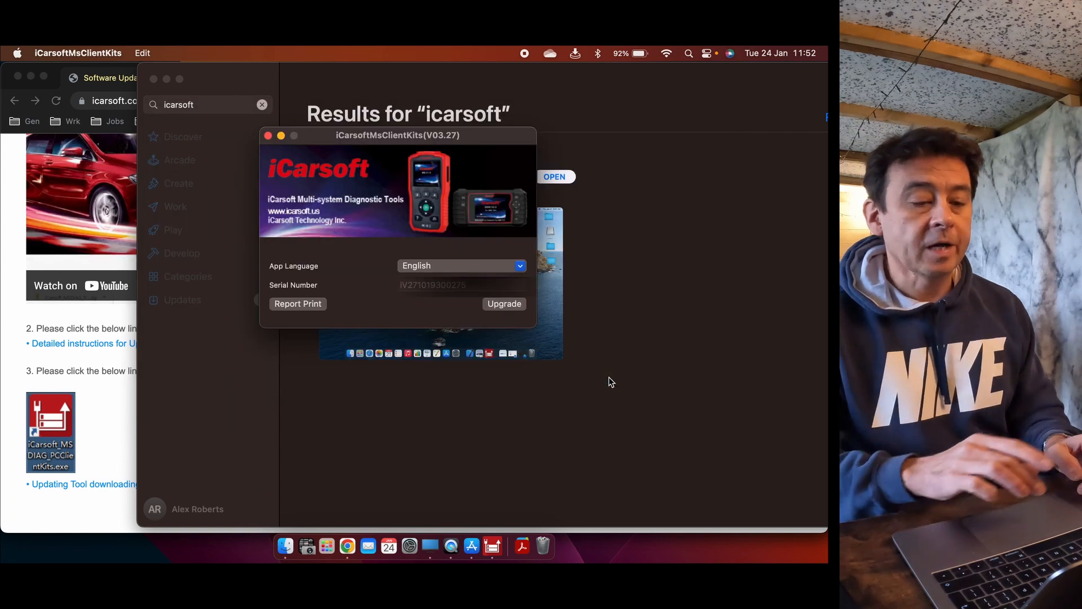
pyautogui.moveTo(416, 293)
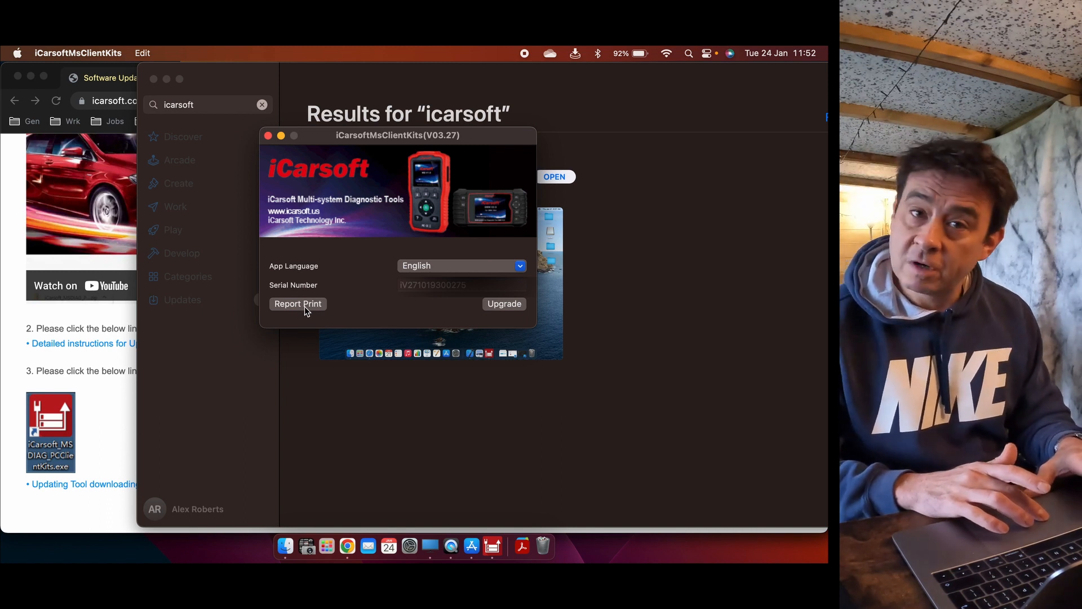
pyautogui.click(298, 304)
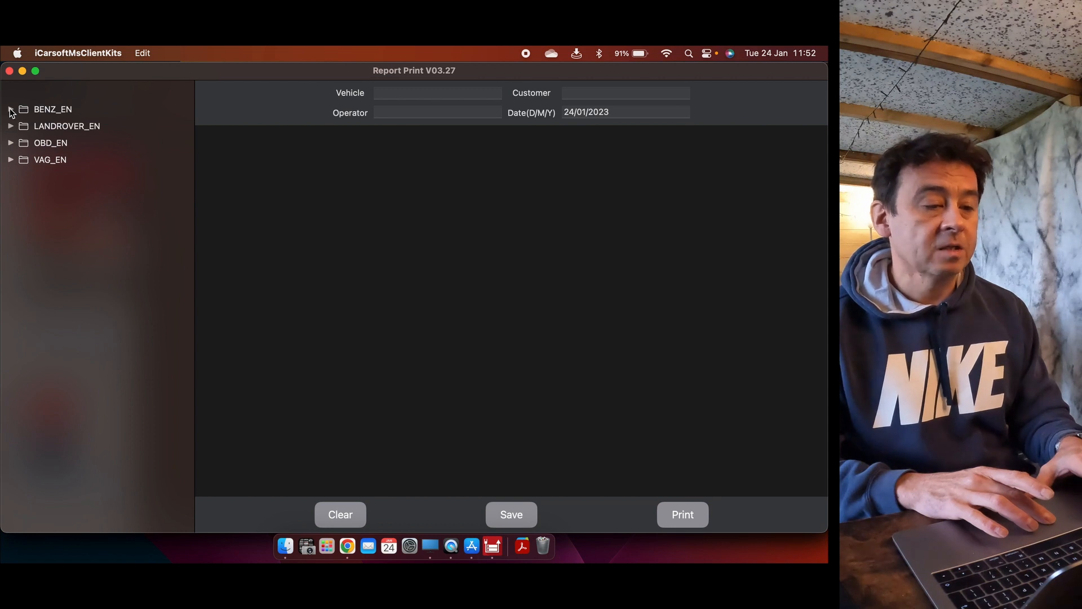
# Expand BENZ_EN > TEST_00002 > SL(230) > 09-2003 to 02-2008 > 230.456 - SL 350
pyautogui.click(11, 109)
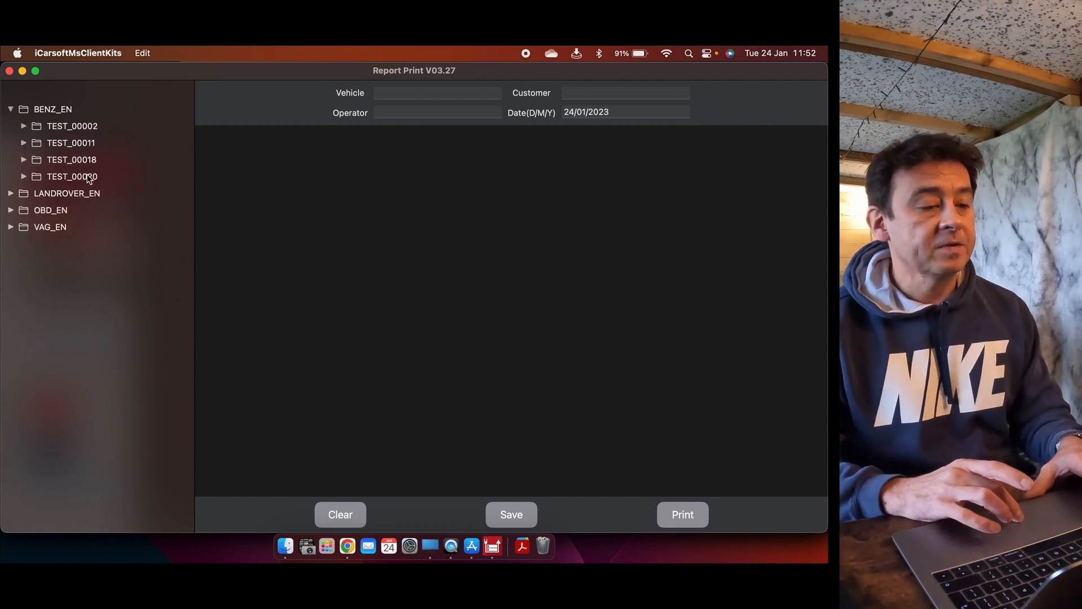
pyautogui.click(24, 125)
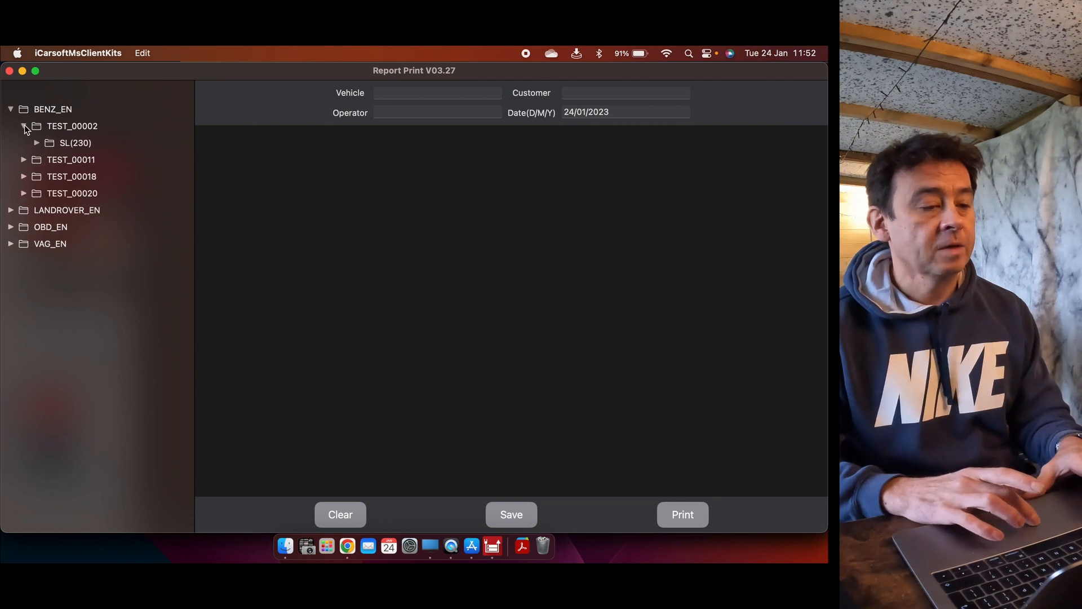
pyautogui.click(37, 143)
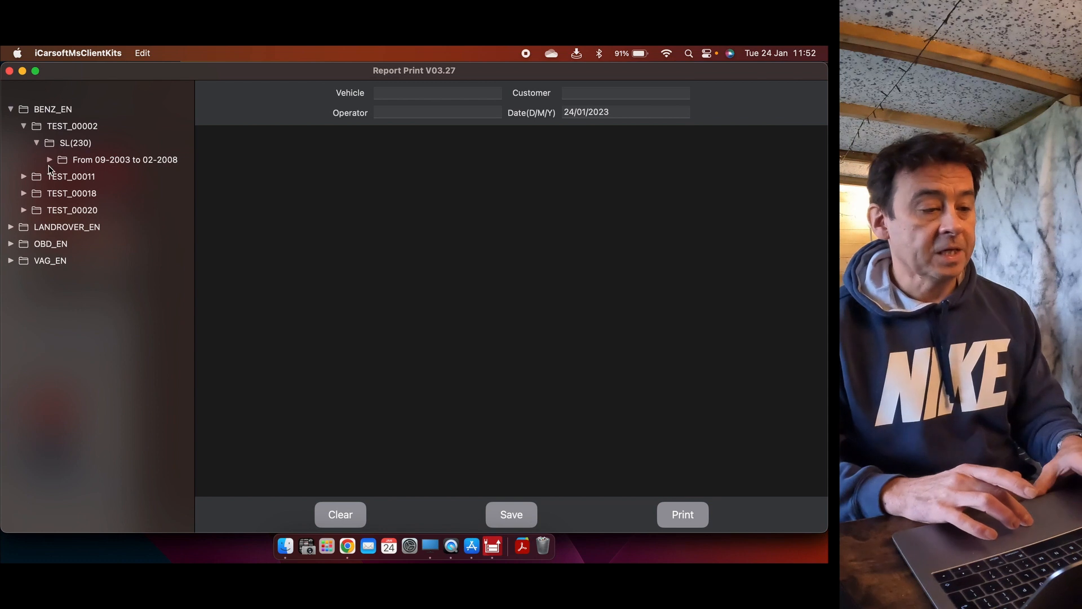
pyautogui.click(124, 159)
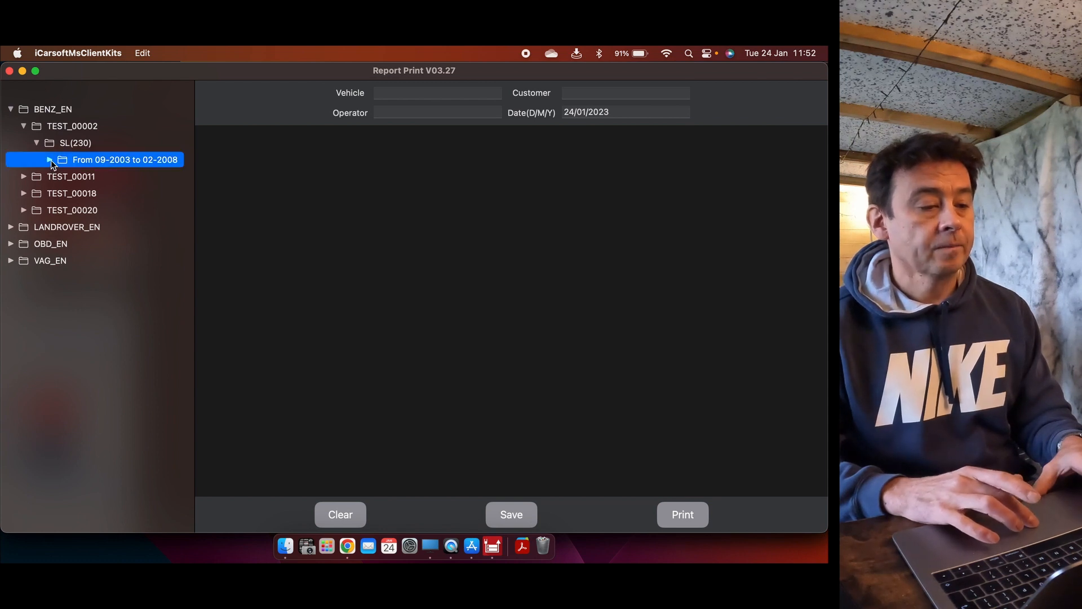
pyautogui.click(50, 159)
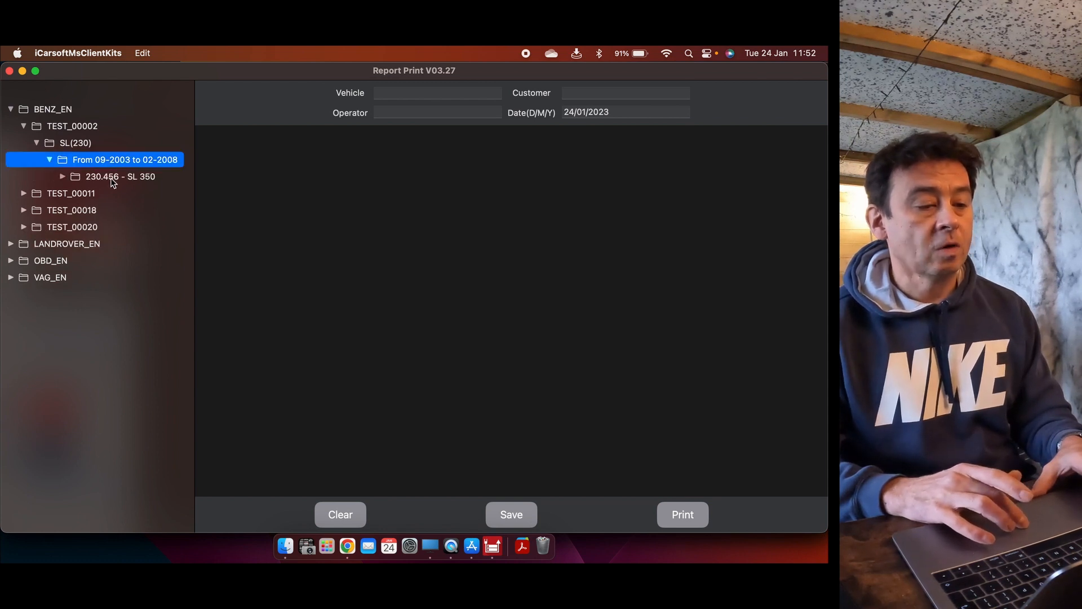
pyautogui.click(120, 175)
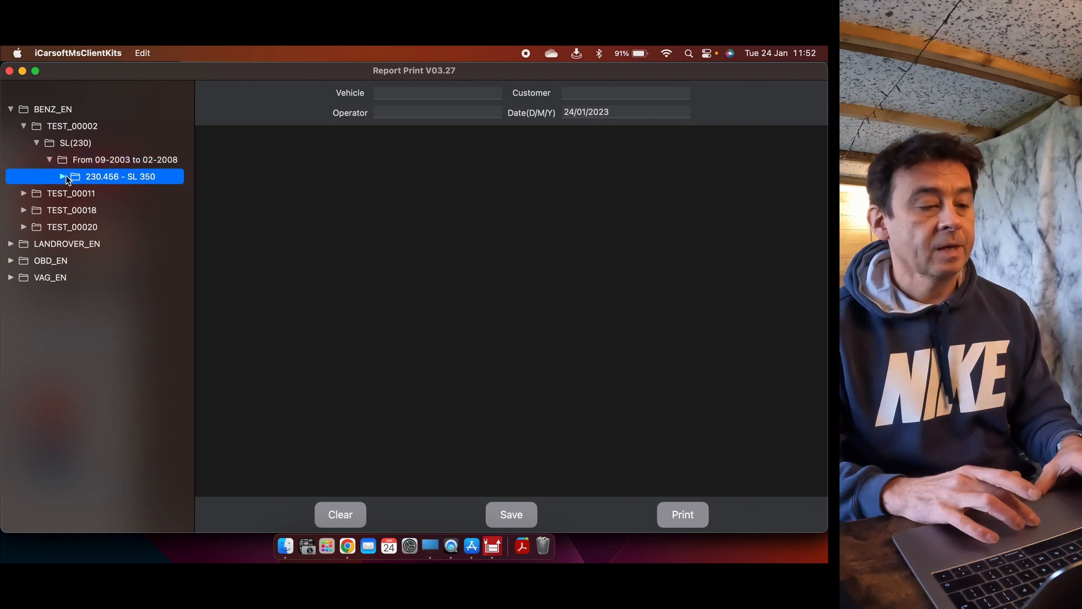
pyautogui.click(61, 176)
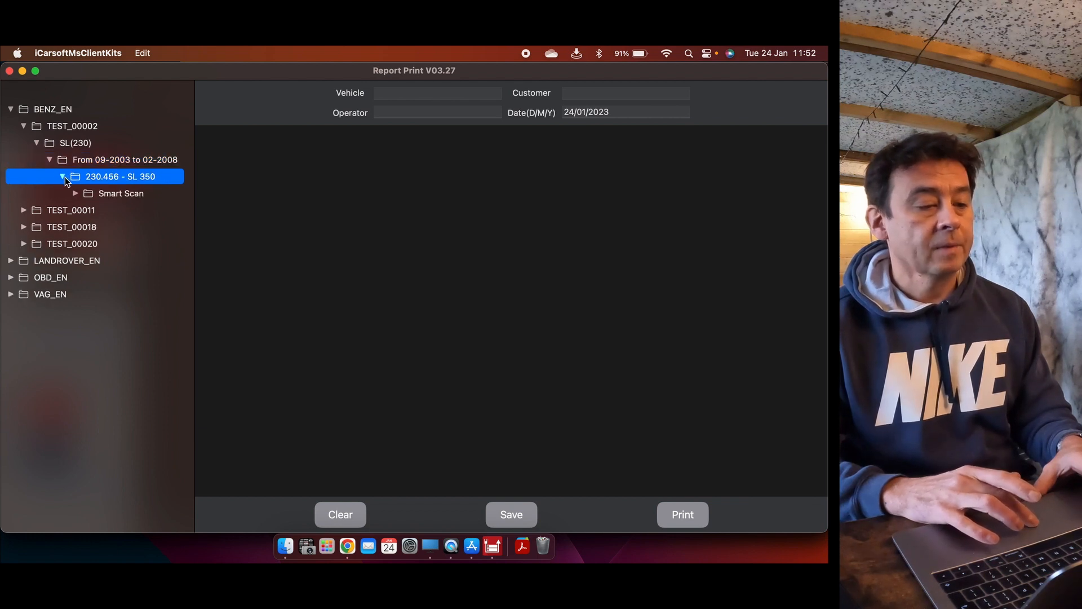
pyautogui.moveTo(76, 200)
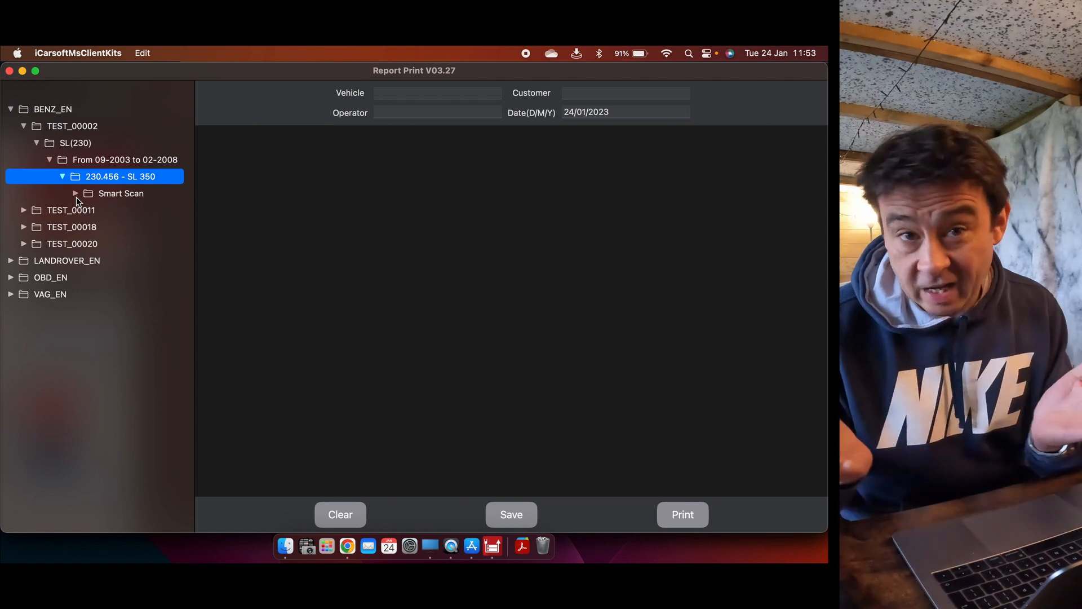
# Expand Smart Scan > System Diagnosis > Read Fault Code and open the log with code 930E
pyautogui.click(120, 194)
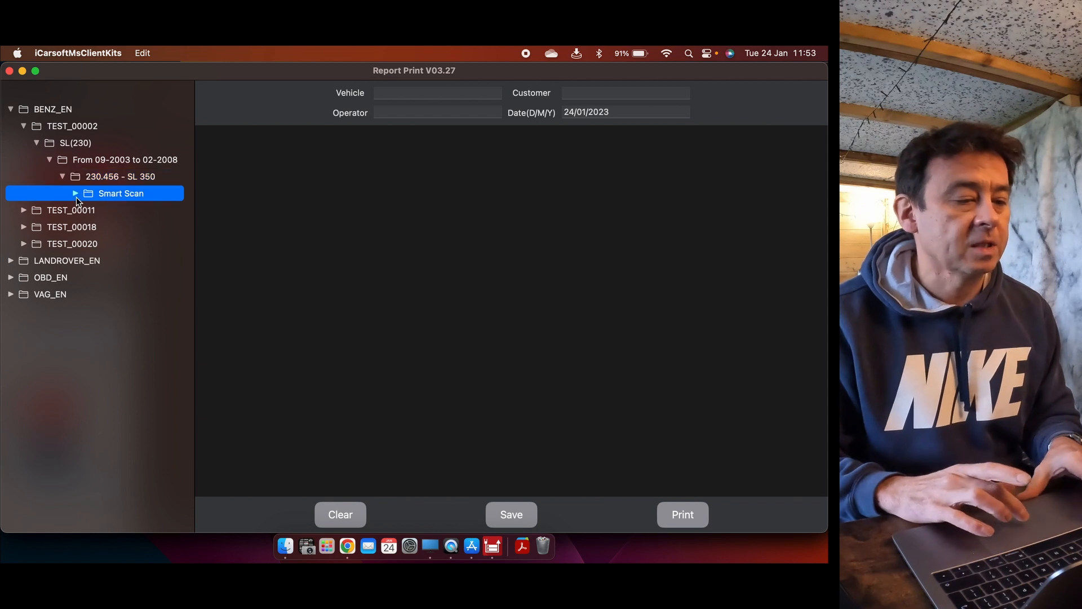
pyautogui.click(75, 193)
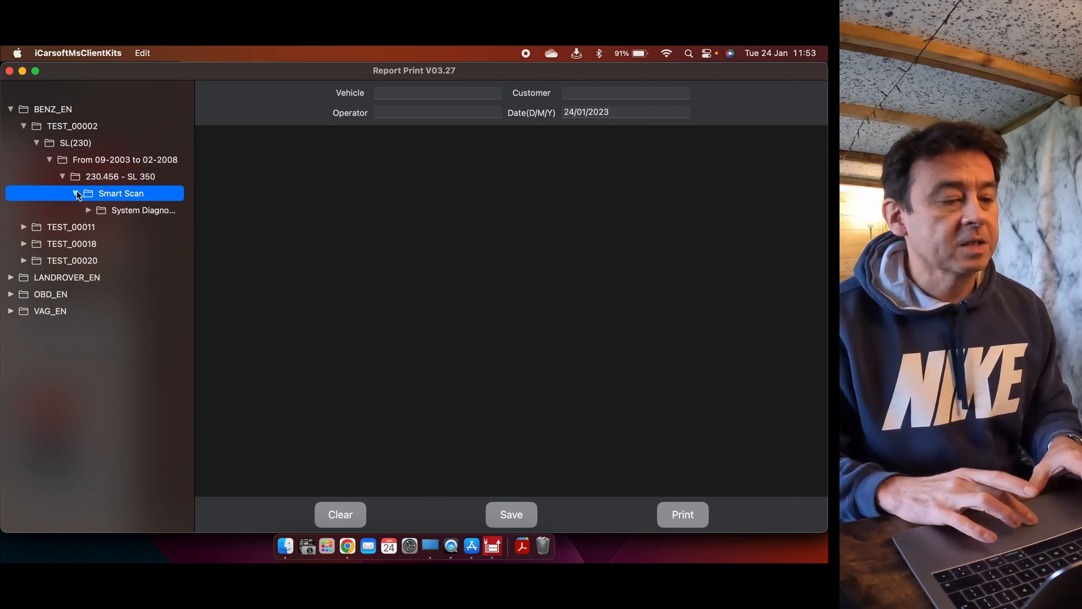
pyautogui.click(88, 209)
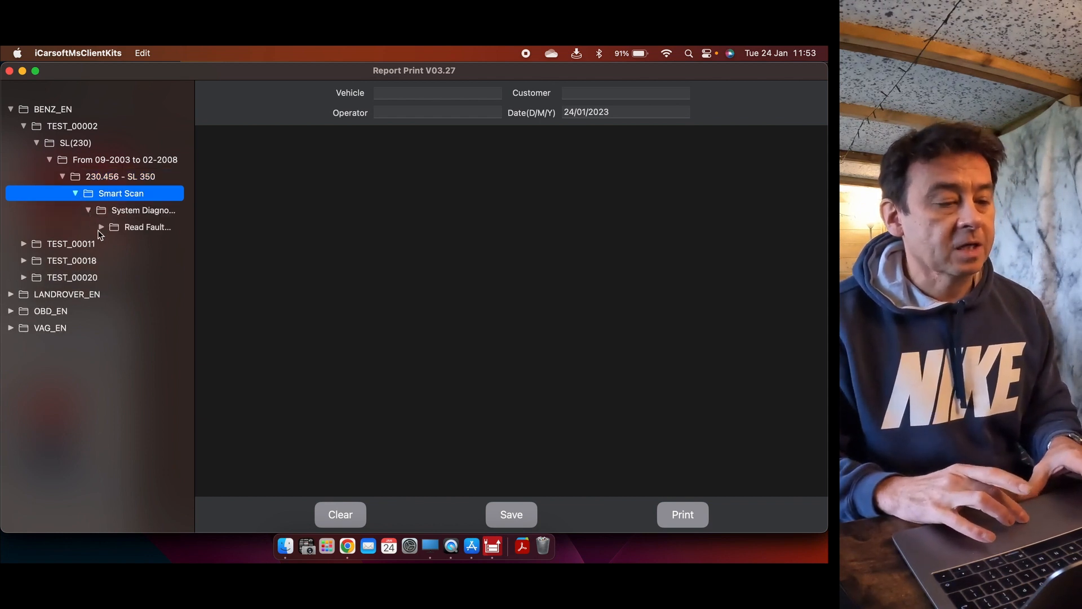
pyautogui.click(100, 227)
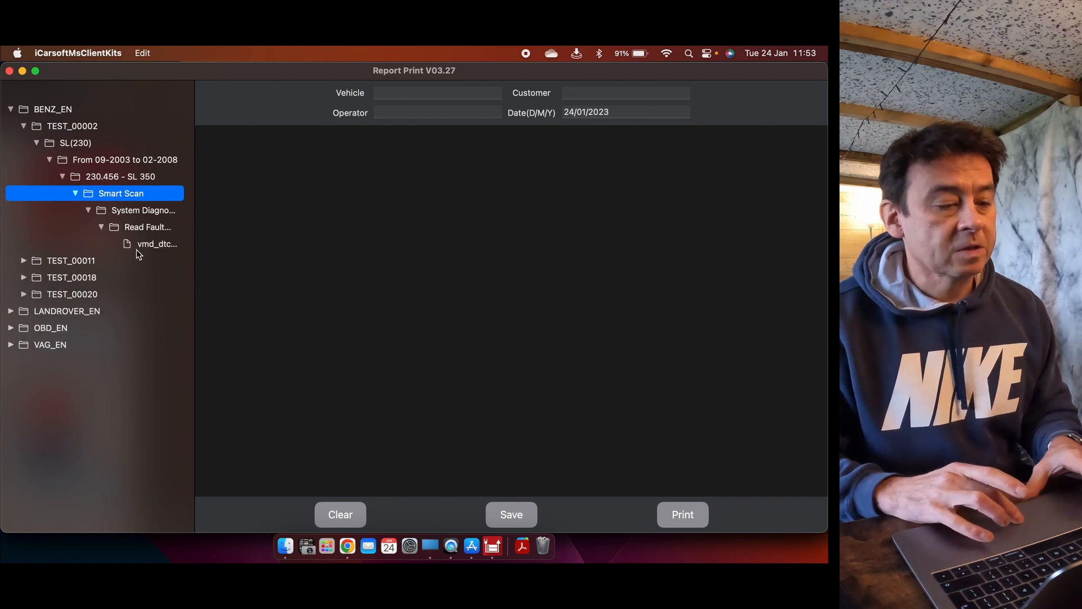
pyautogui.click(157, 243)
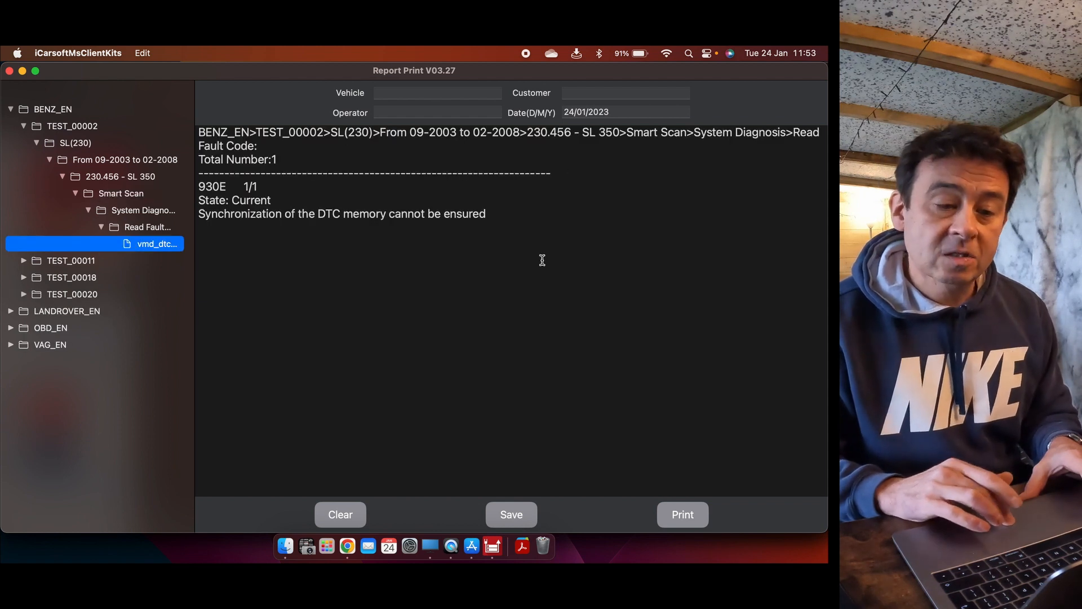
pyautogui.moveTo(412, 301)
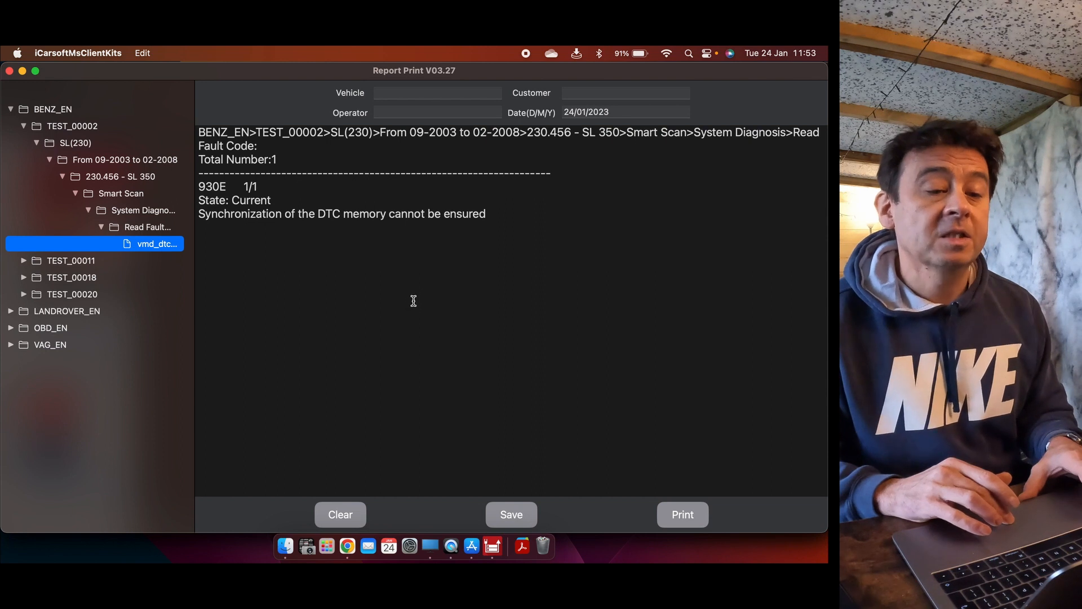
# Expand TEST_00011 down through 230.467 - SL 350 Manual to the passenger-side module fault log
pyautogui.click(24, 261)
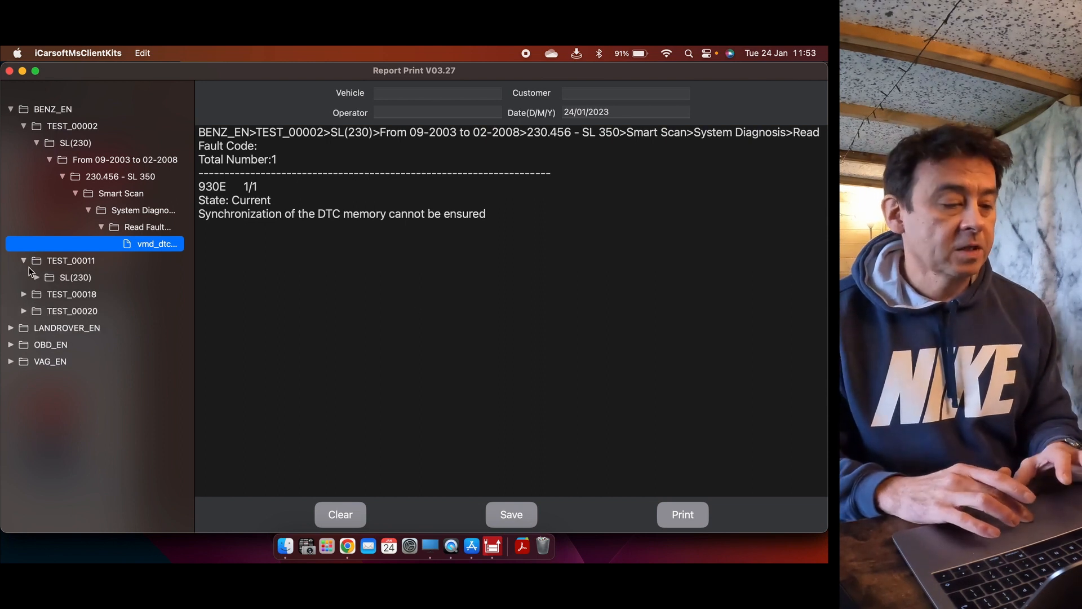
pyautogui.click(65, 276)
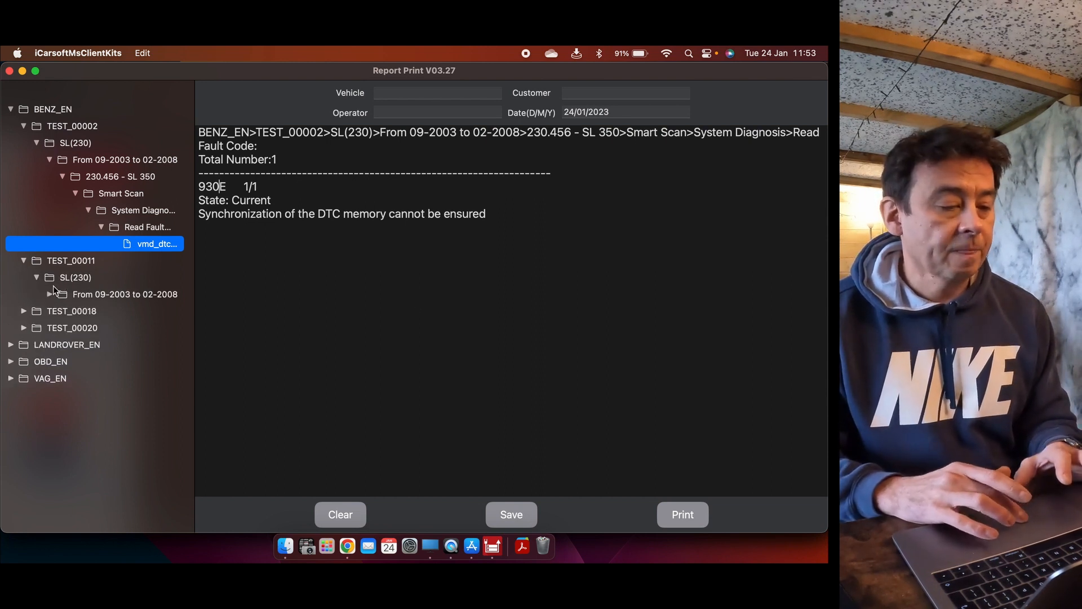
pyautogui.click(49, 295)
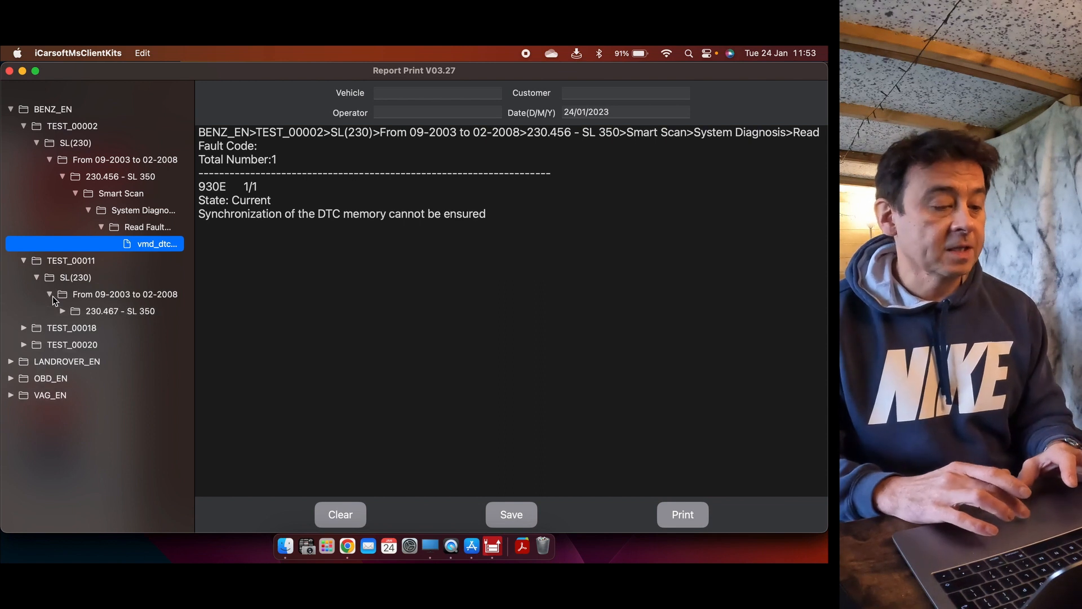
pyautogui.click(120, 310)
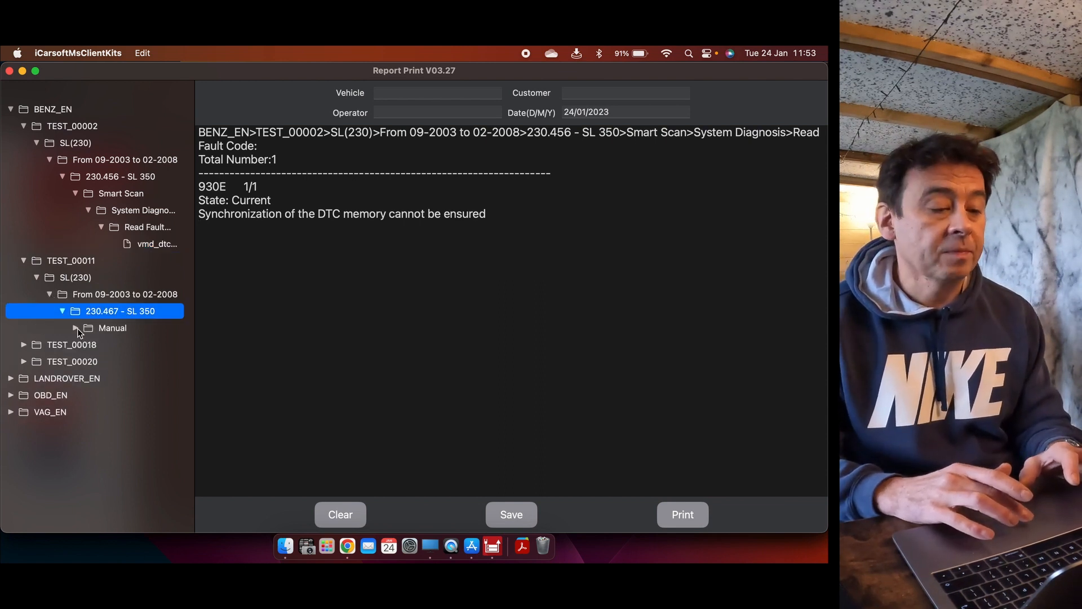
pyautogui.click(74, 328)
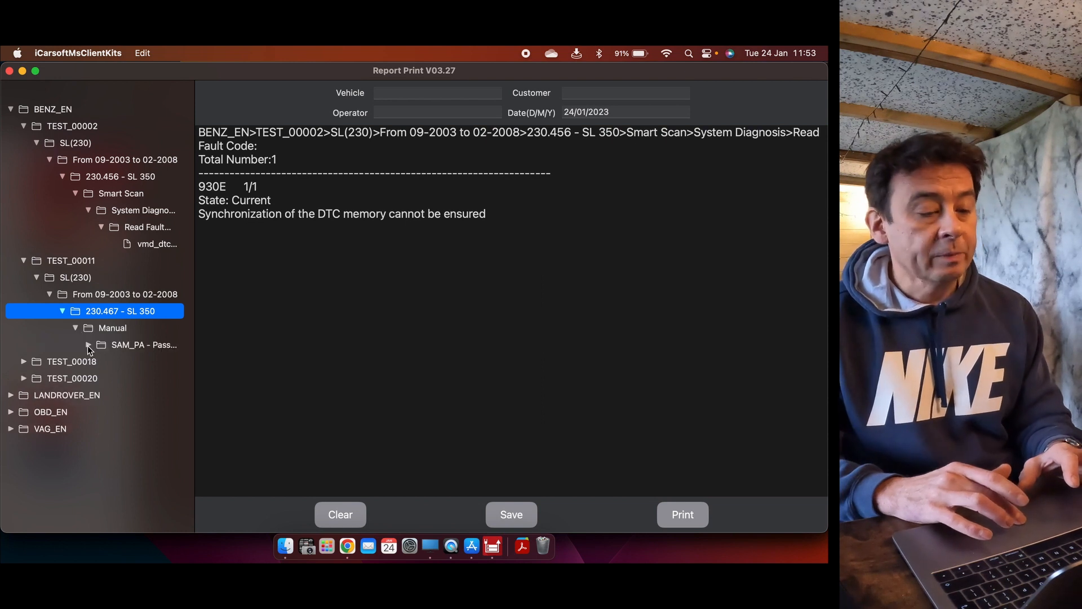
pyautogui.click(88, 344)
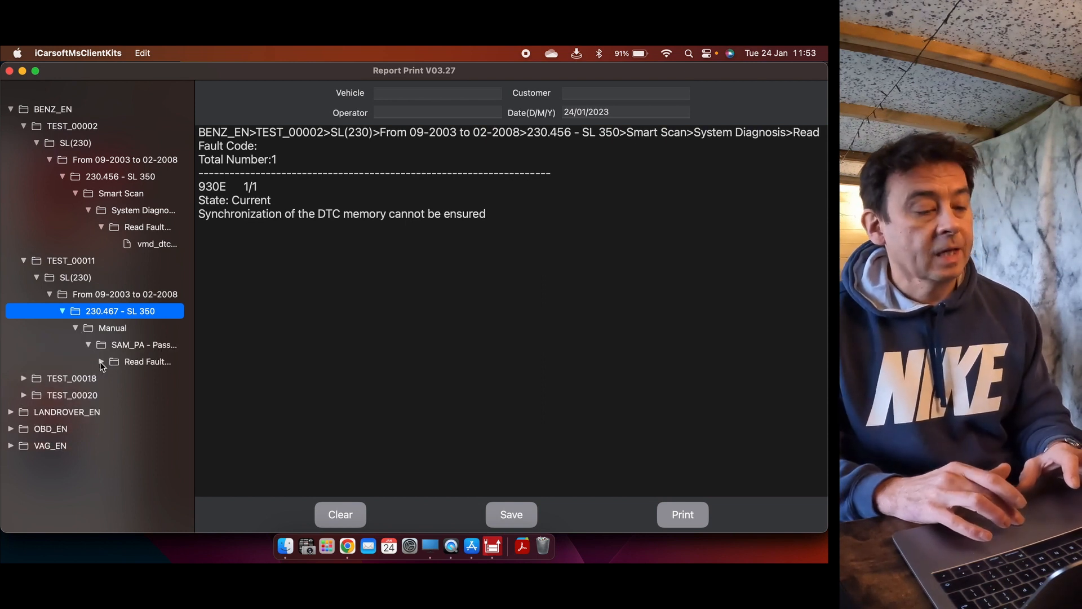
pyautogui.click(156, 361)
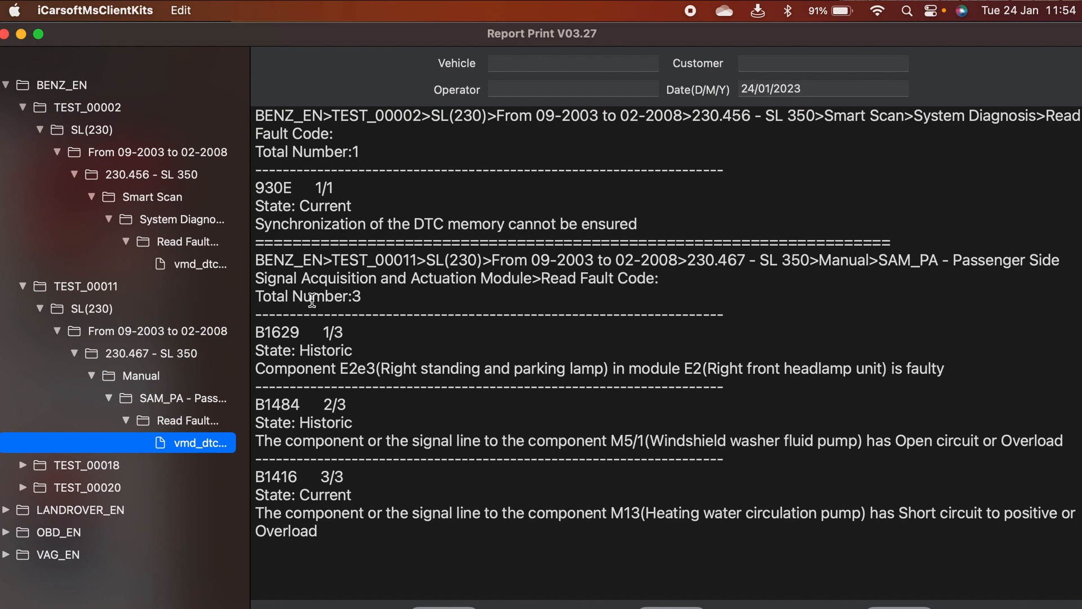
pyautogui.moveTo(521, 310)
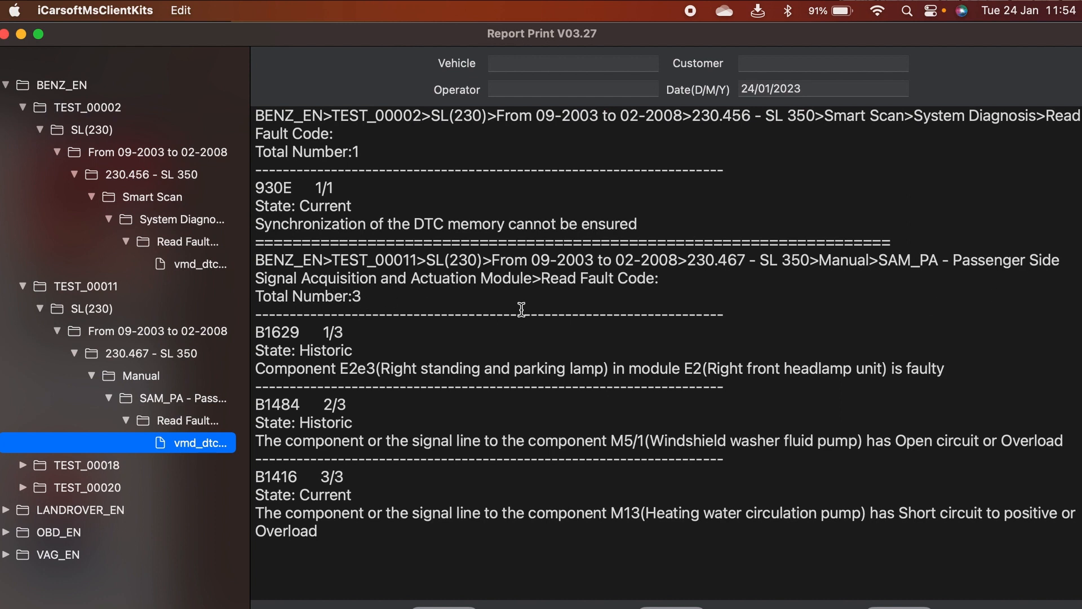
pyautogui.moveTo(445, 285)
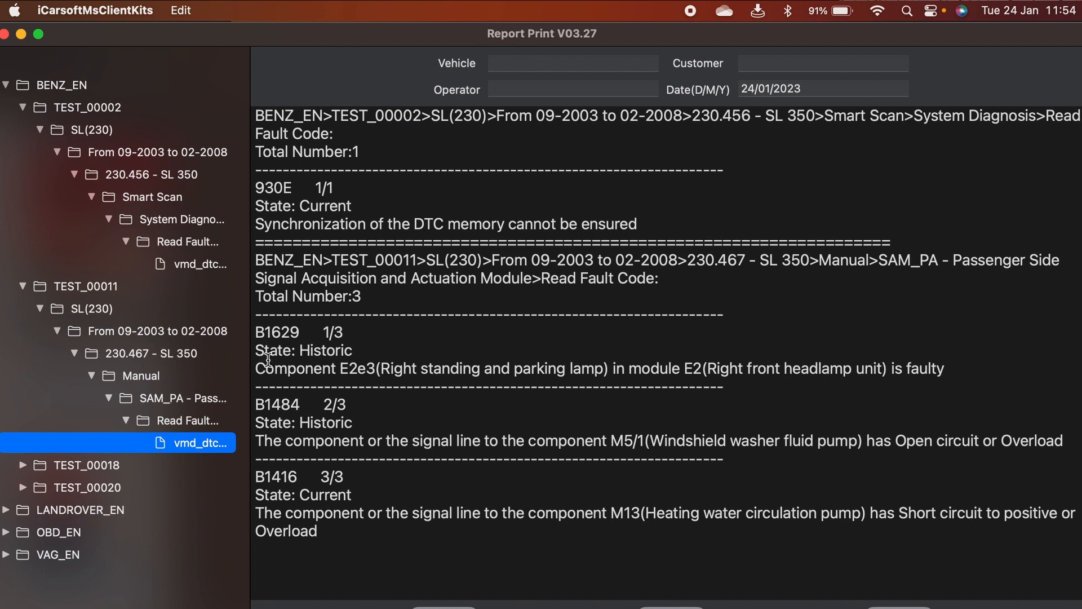
pyautogui.moveTo(296, 379)
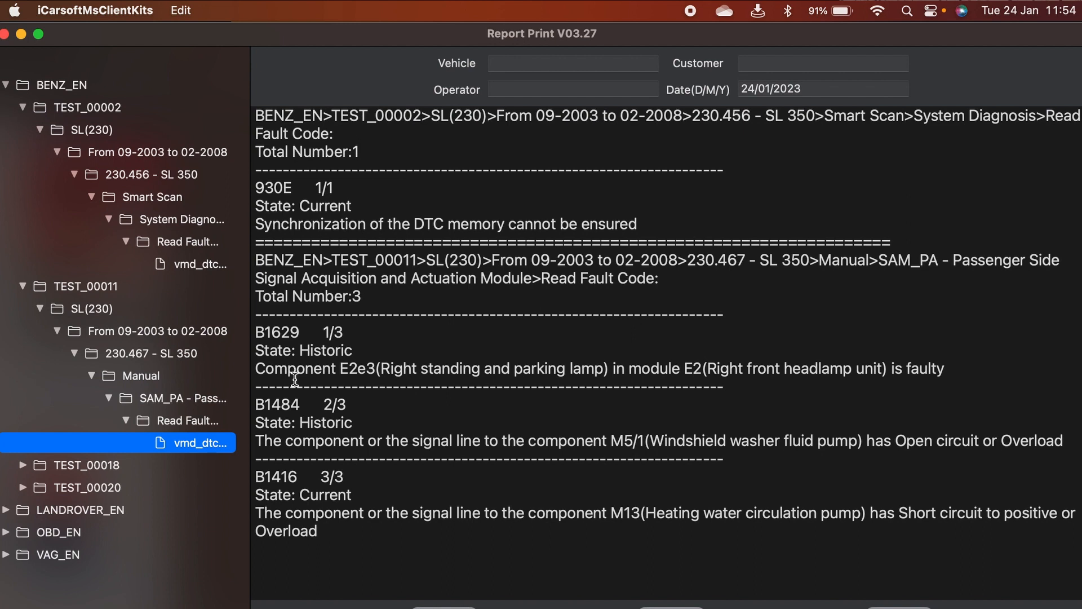
pyautogui.moveTo(325, 363)
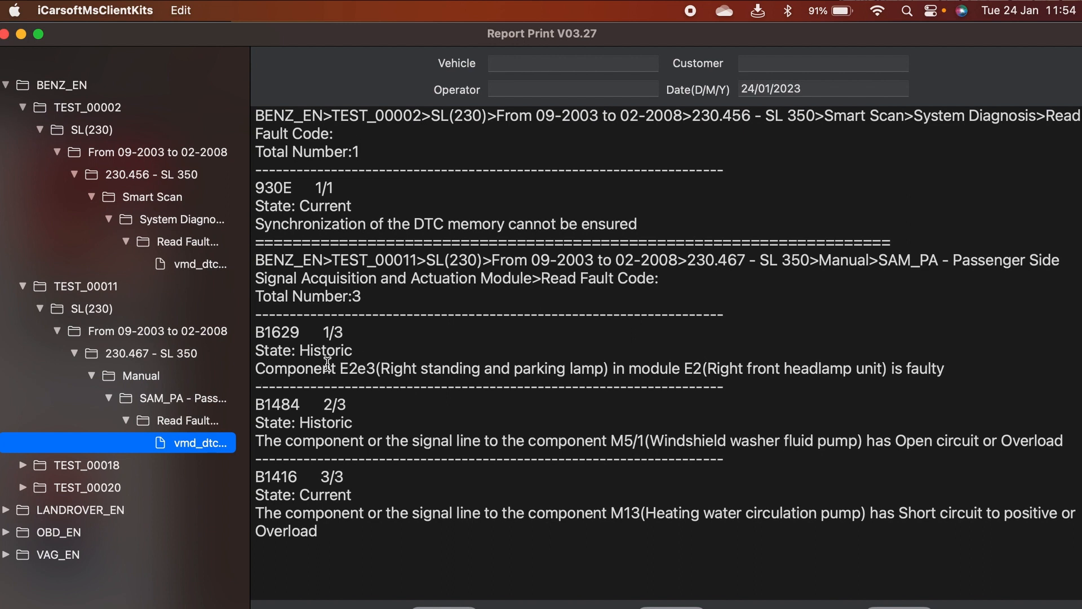
pyautogui.moveTo(357, 384)
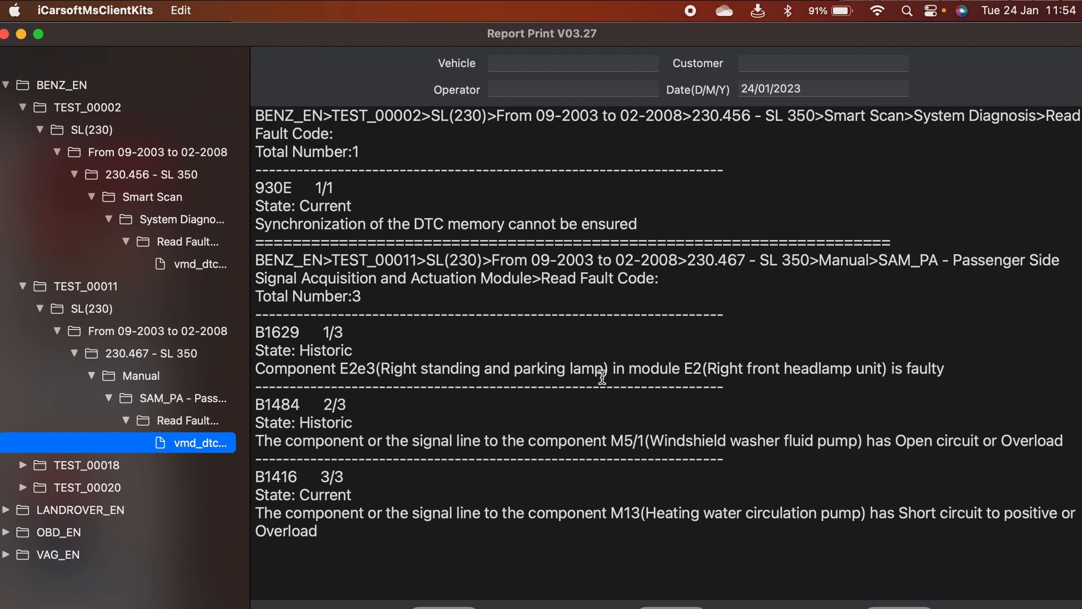
pyautogui.moveTo(717, 376)
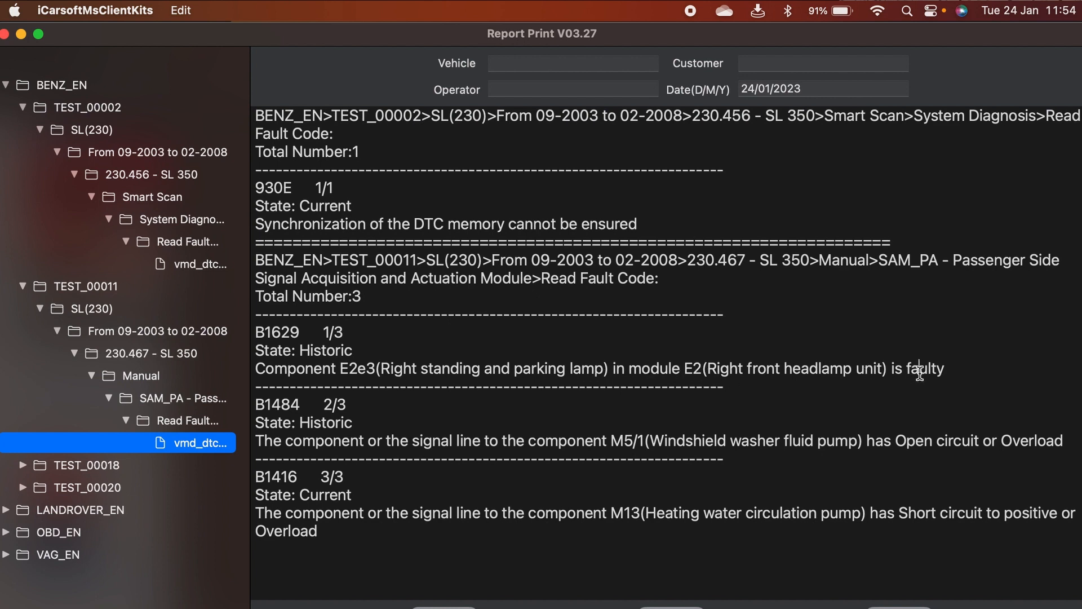
pyautogui.moveTo(555, 334)
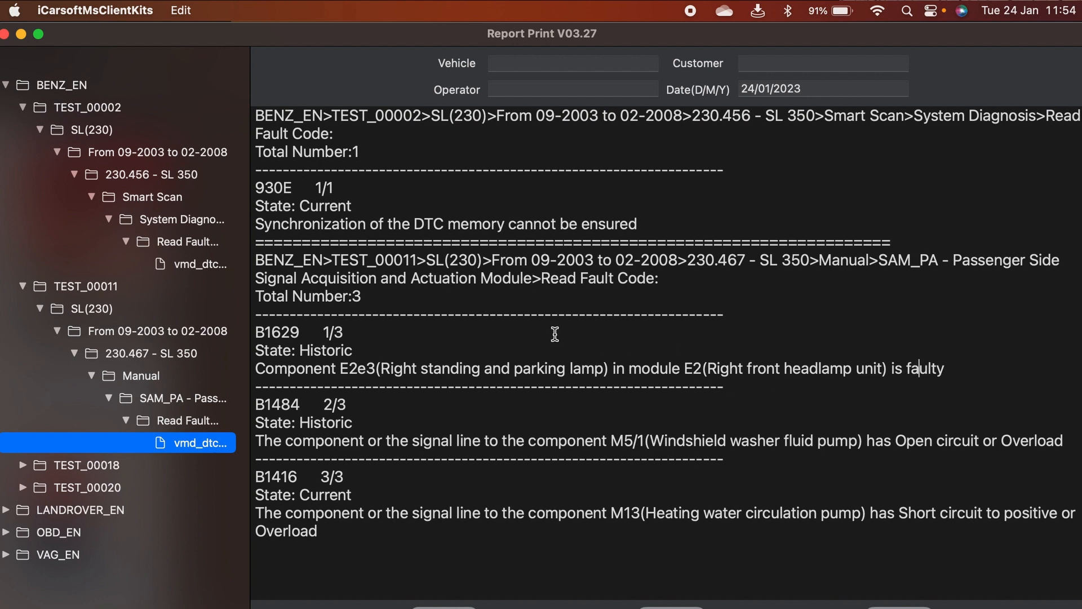
pyautogui.moveTo(463, 448)
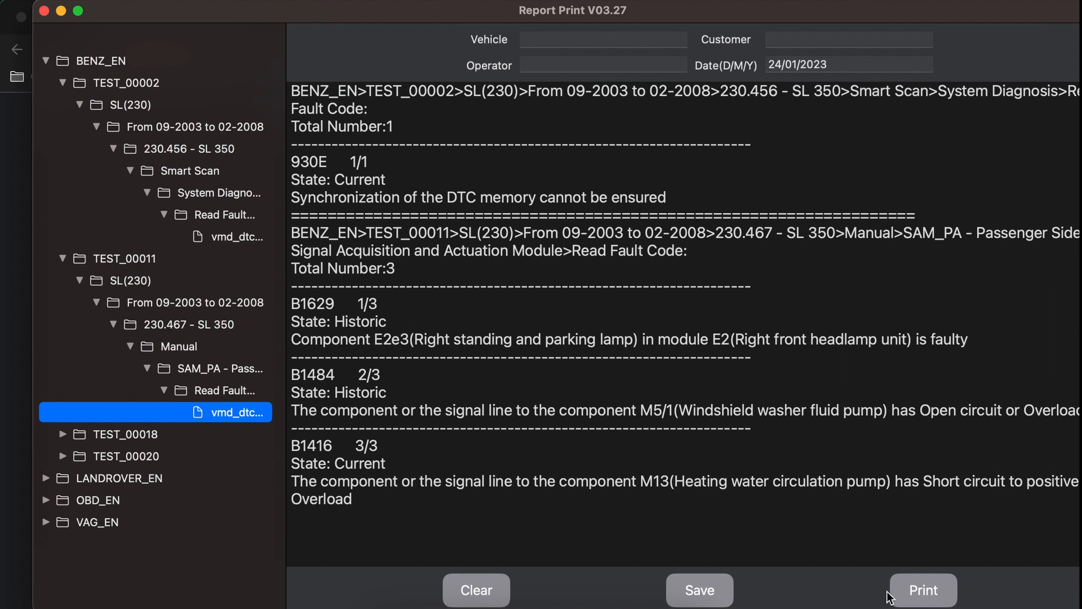
pyautogui.click(923, 590)
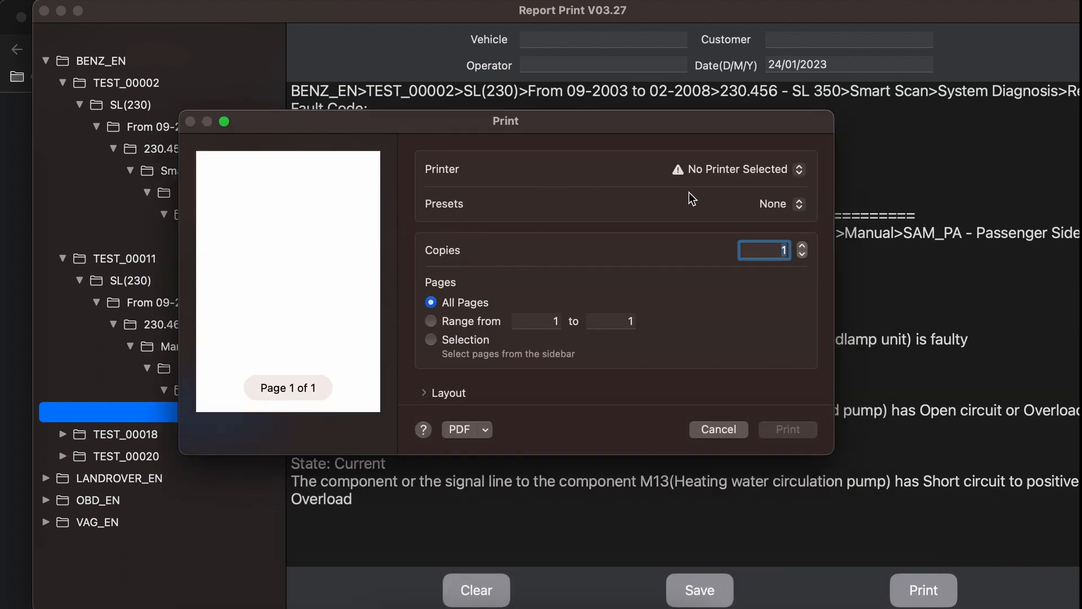
pyautogui.moveTo(643, 220)
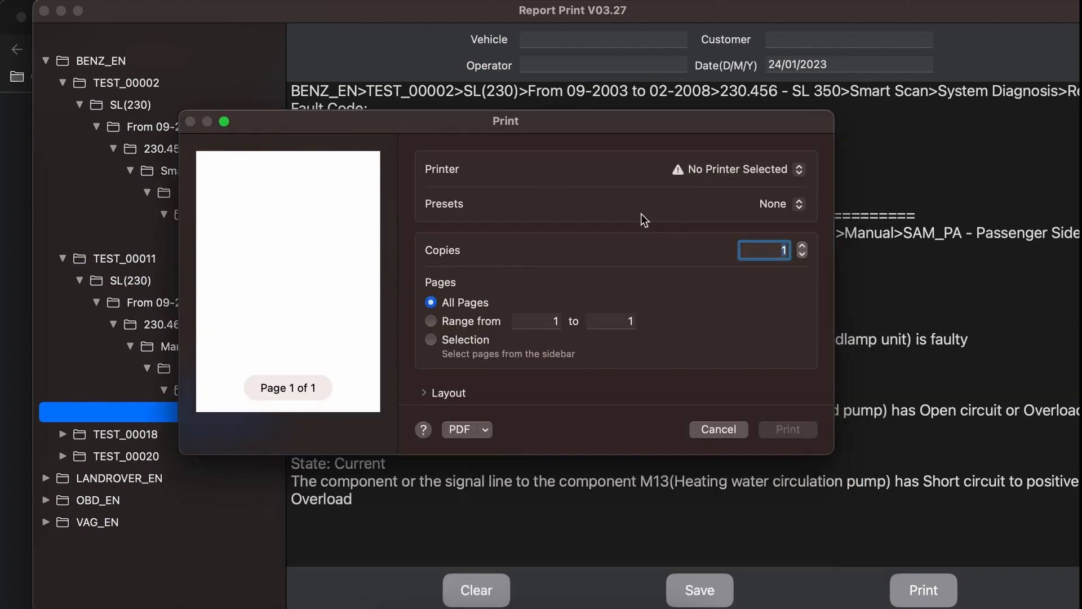
pyautogui.moveTo(622, 240)
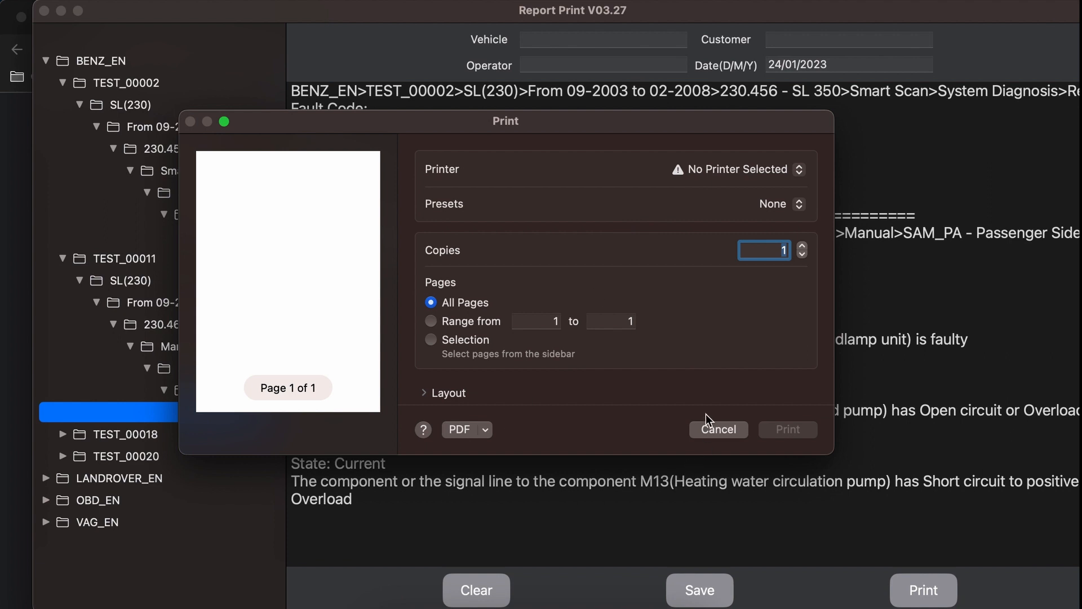
pyautogui.click(717, 429)
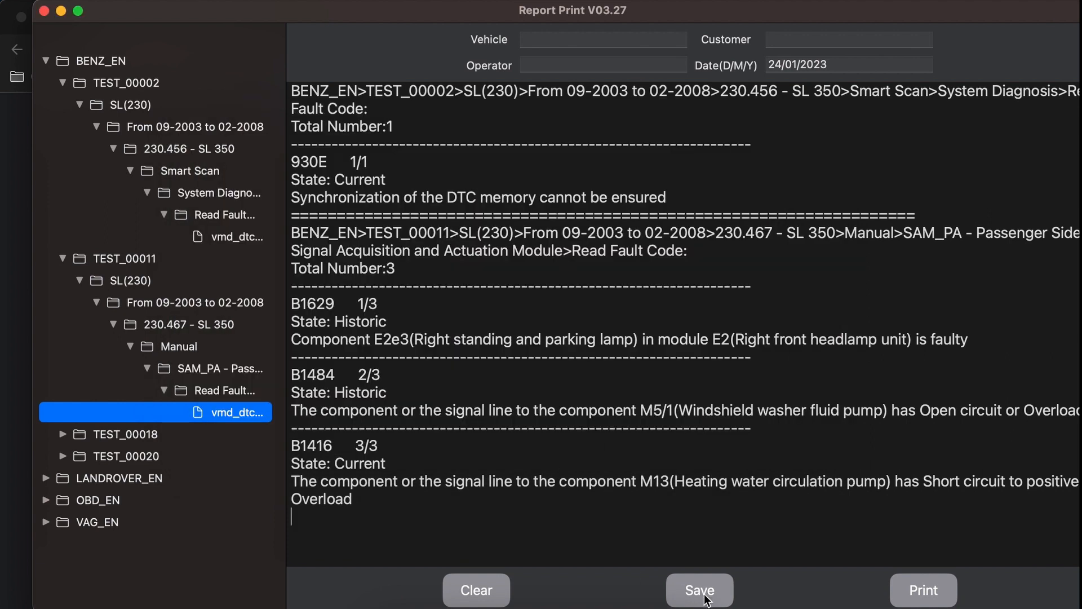
# Save the report as Mercedes Print out.txt on the Desktop and reopen it in TextEdit
pyautogui.click(699, 590)
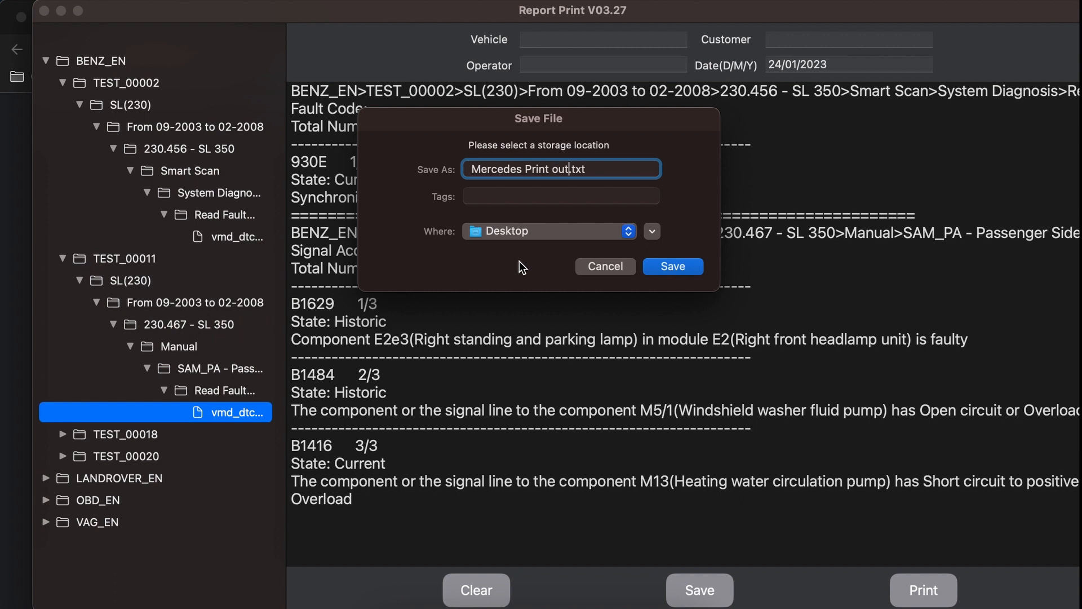
pyautogui.click(670, 266)
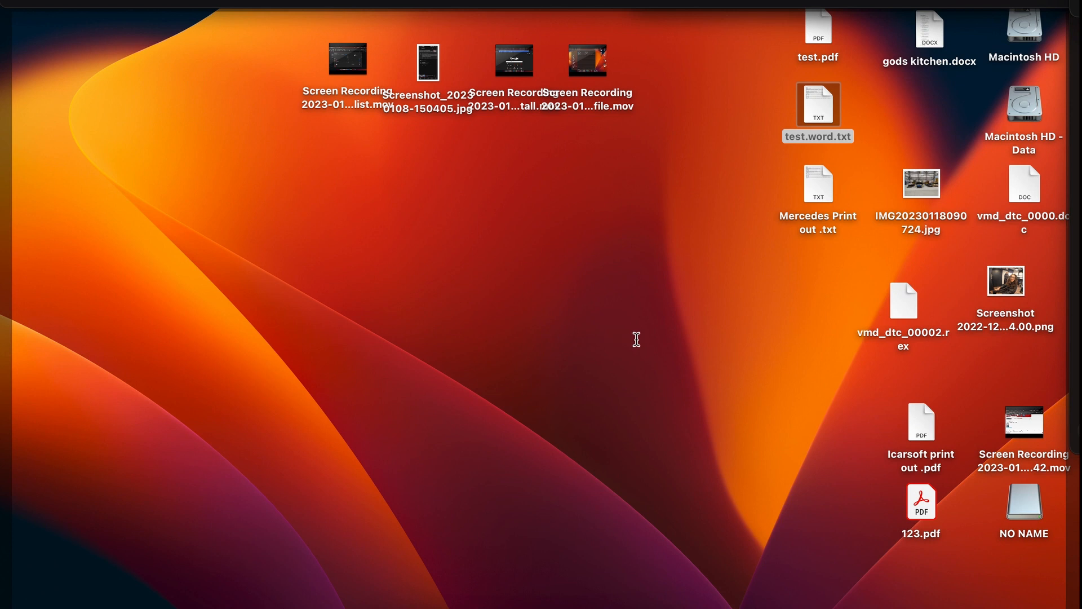
pyautogui.click(818, 185)
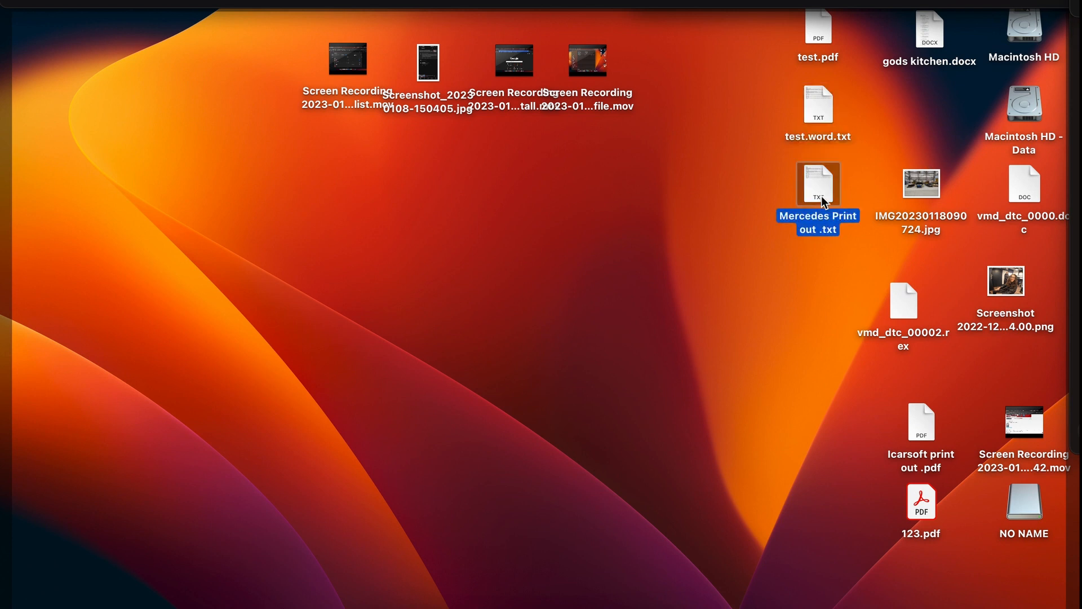
pyautogui.doubleClick(818, 184)
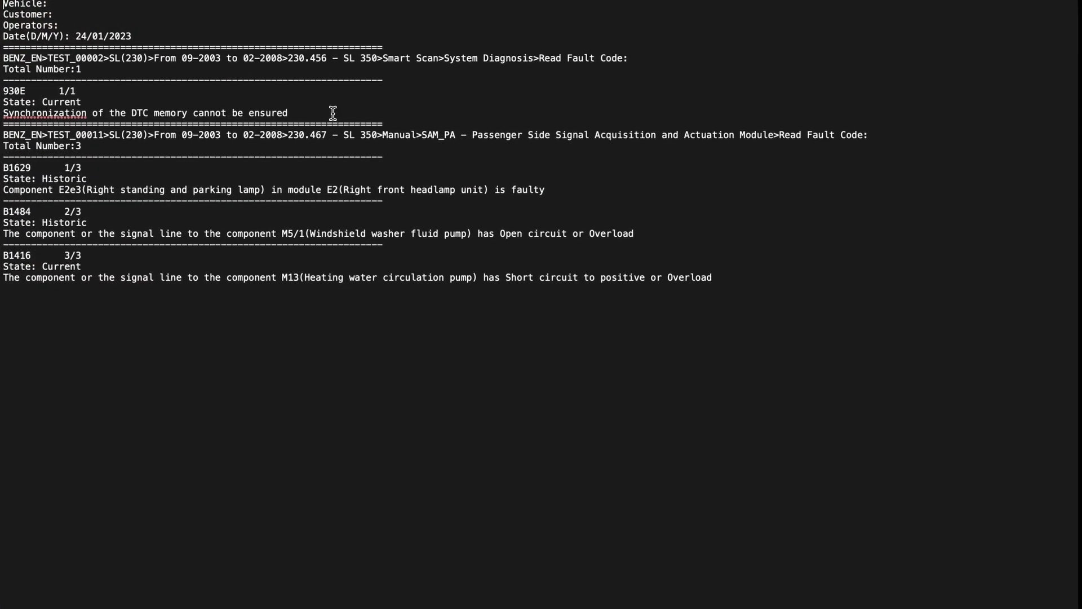
pyautogui.moveTo(707, 298)
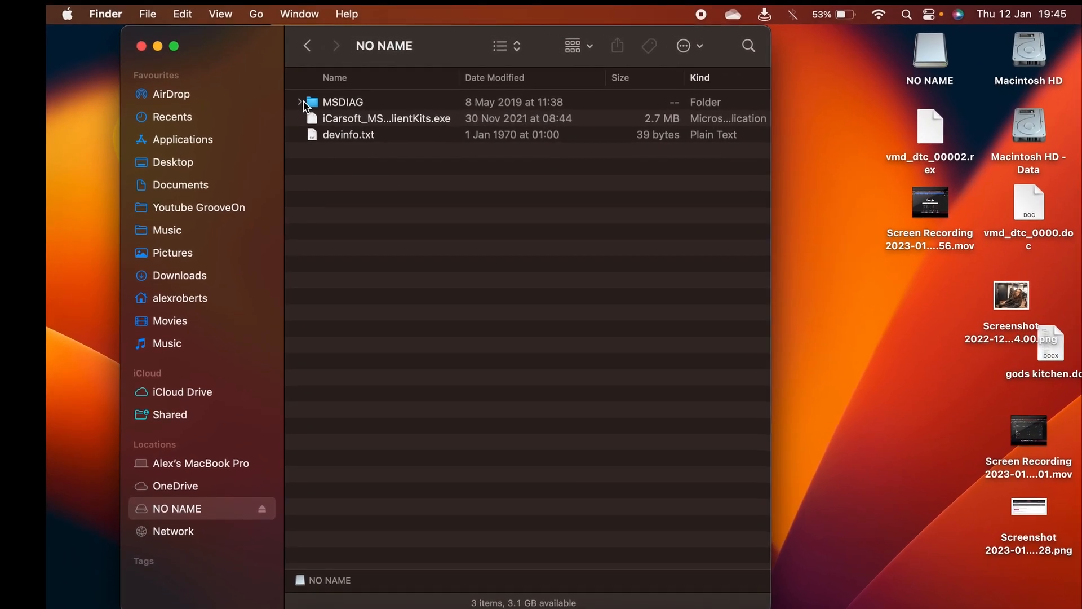
# Expand MSDIAG and its MAKES folder to list the car brand folders
pyautogui.click(301, 102)
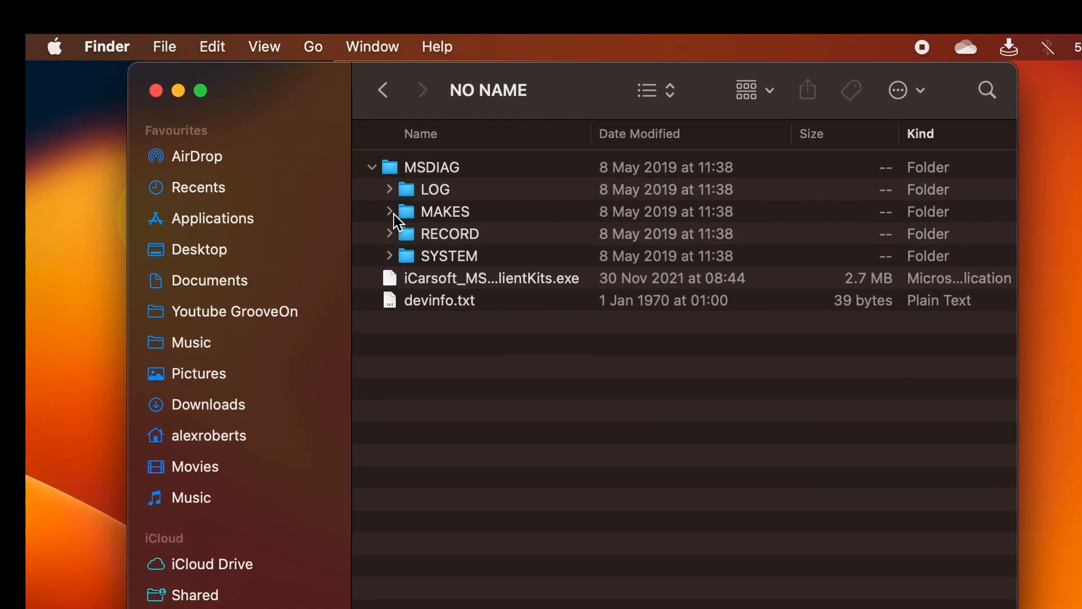
pyautogui.click(390, 212)
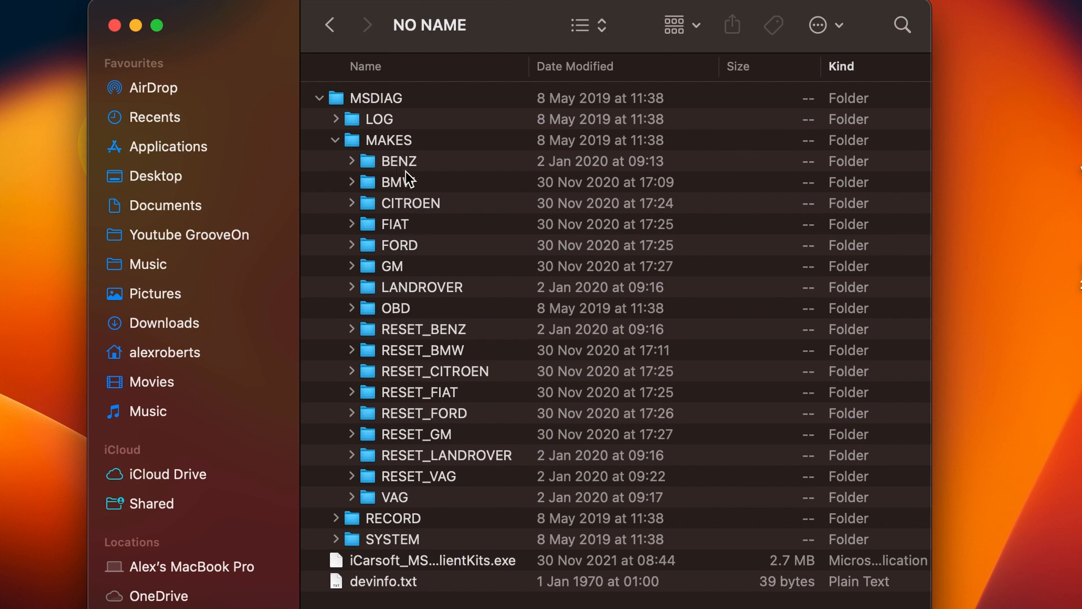
pyautogui.moveTo(412, 268)
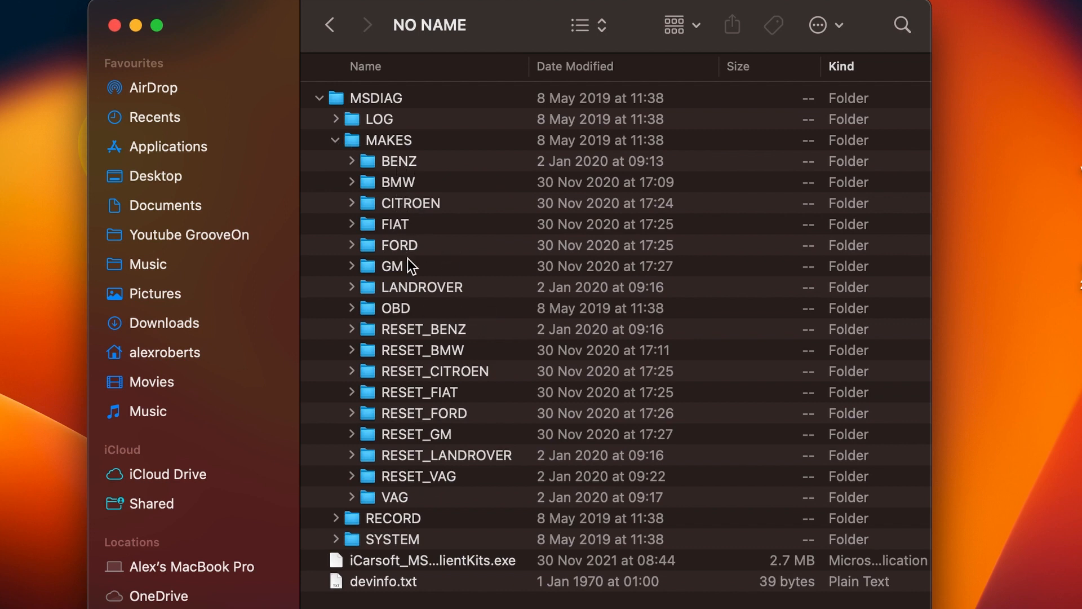
pyautogui.moveTo(397, 176)
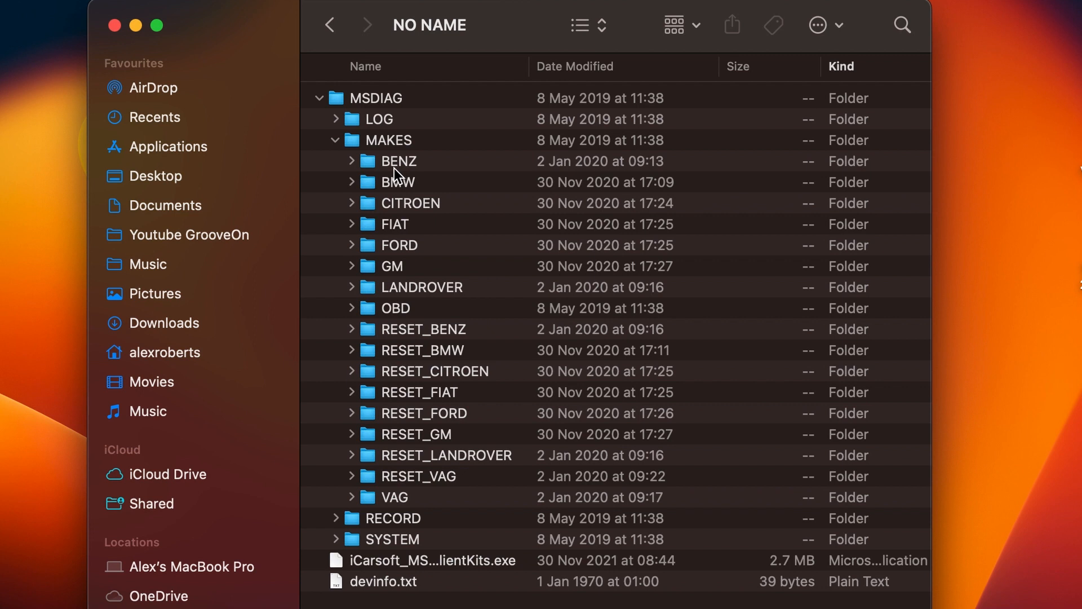
pyautogui.moveTo(397, 178)
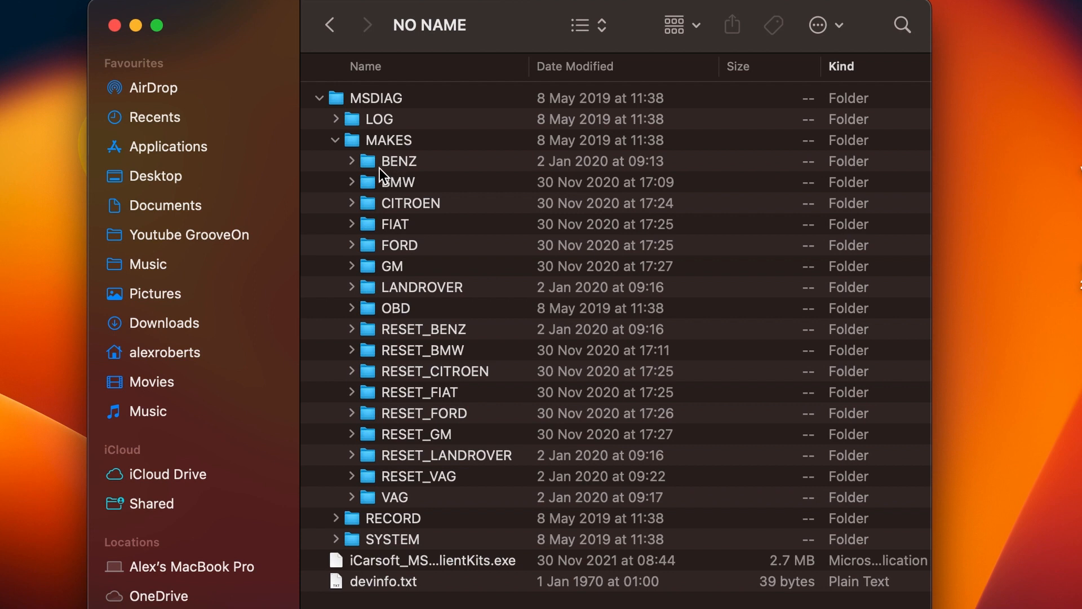
pyautogui.moveTo(399, 182)
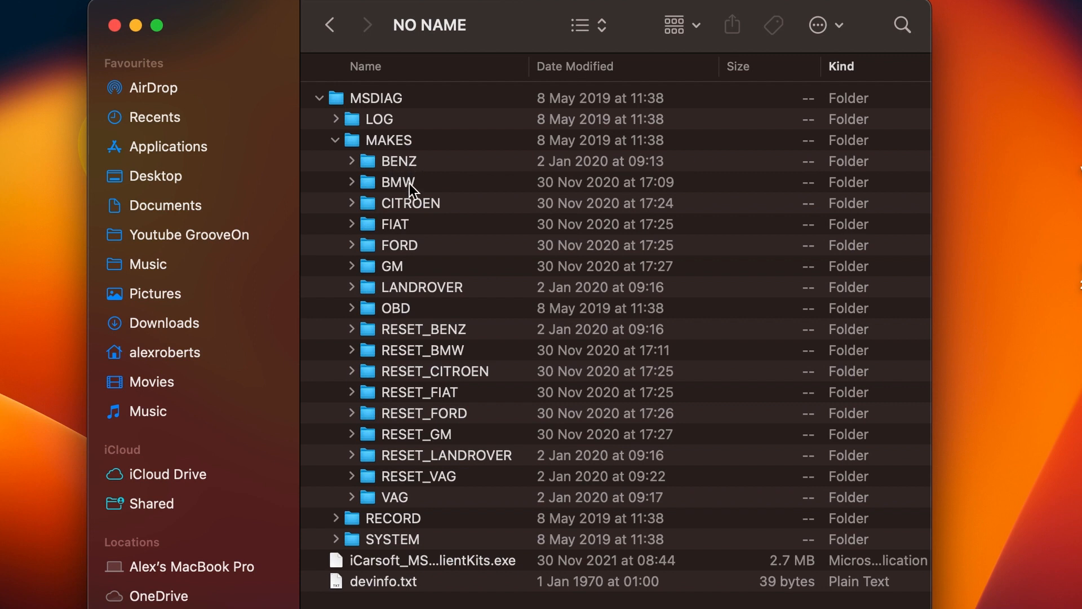
pyautogui.moveTo(406, 161)
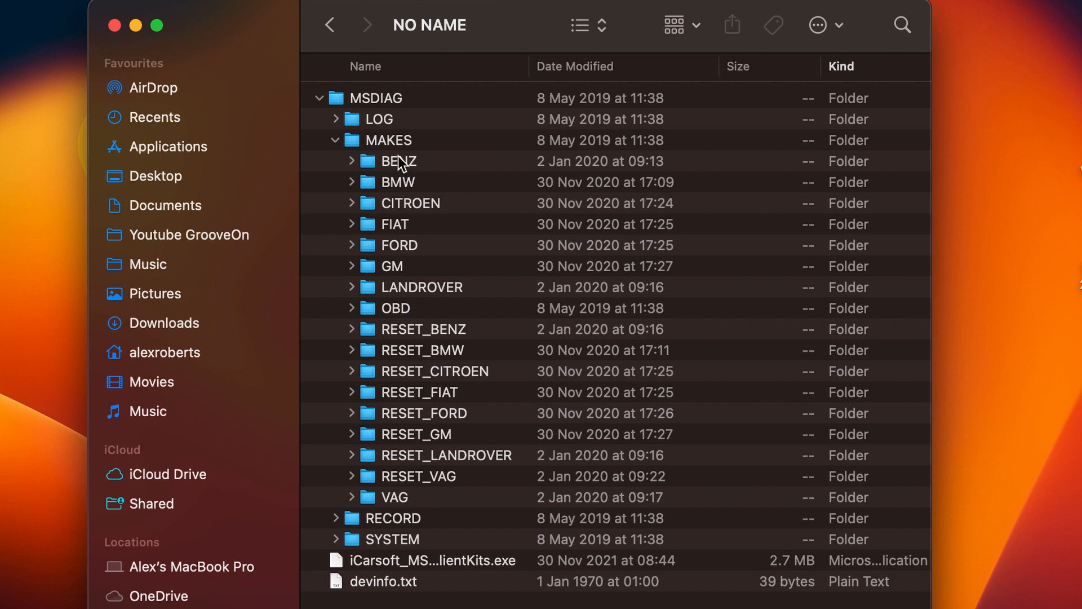
pyautogui.moveTo(345, 527)
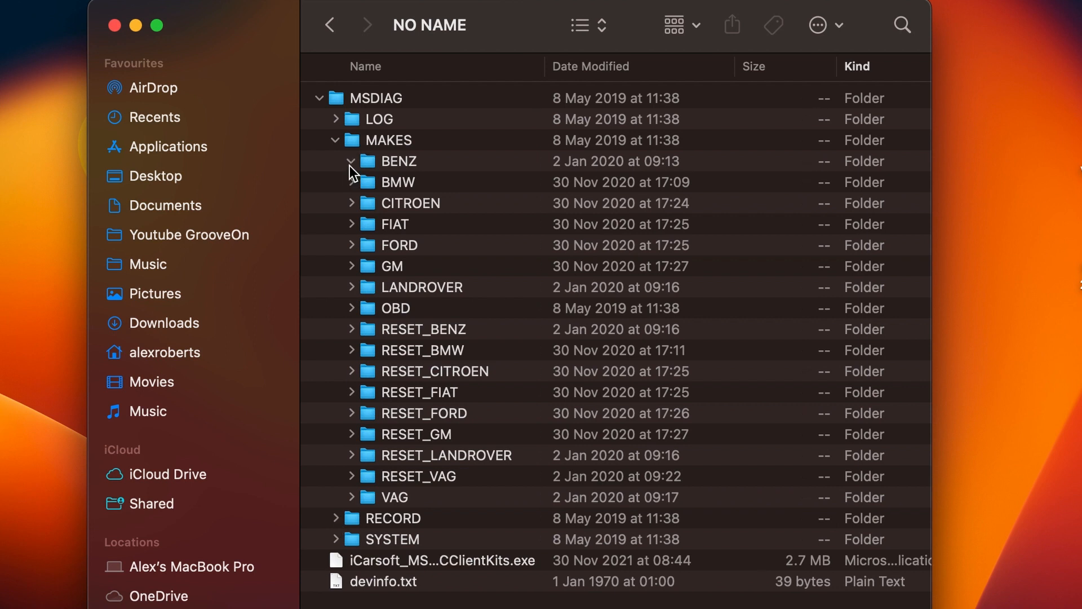
# Check BENZ's V11.30 version folder, collapse BENZ and MAKES, then expand RECORD
pyautogui.click(351, 162)
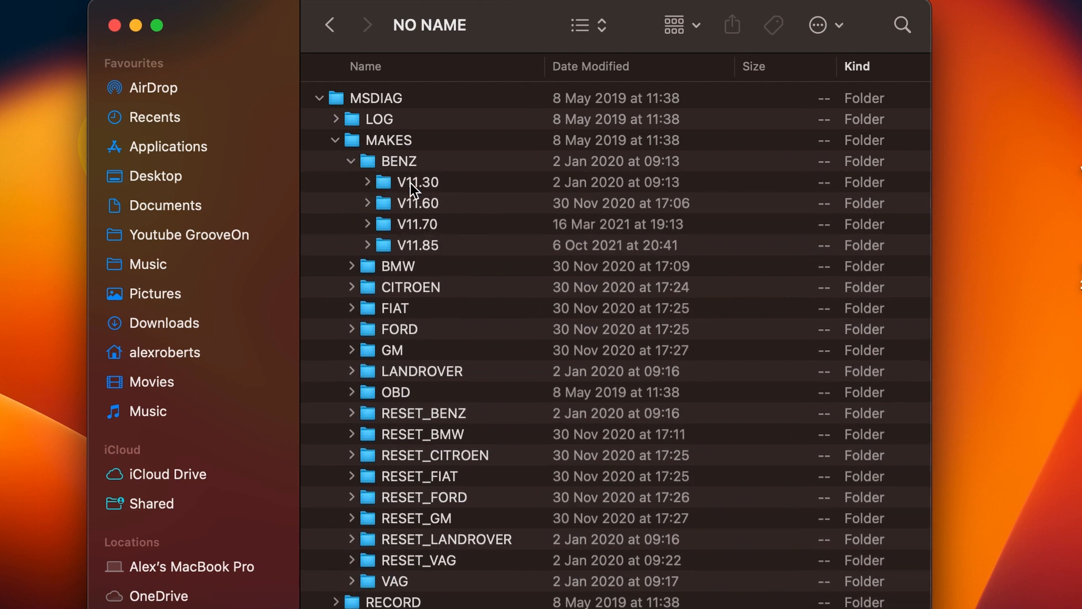
pyautogui.moveTo(372, 186)
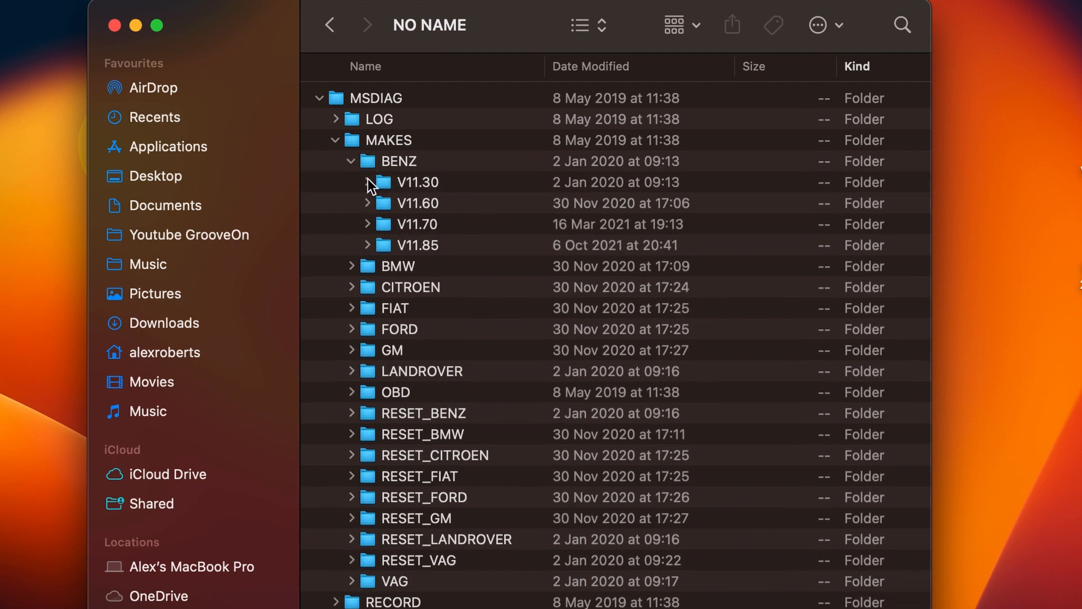
pyautogui.click(418, 182)
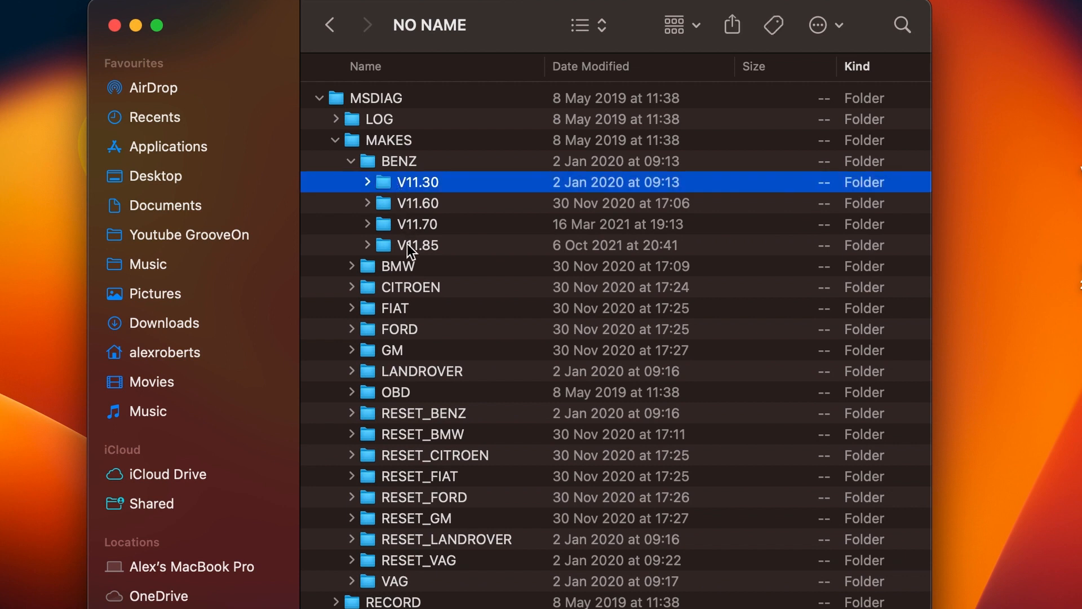
pyautogui.moveTo(560, 182)
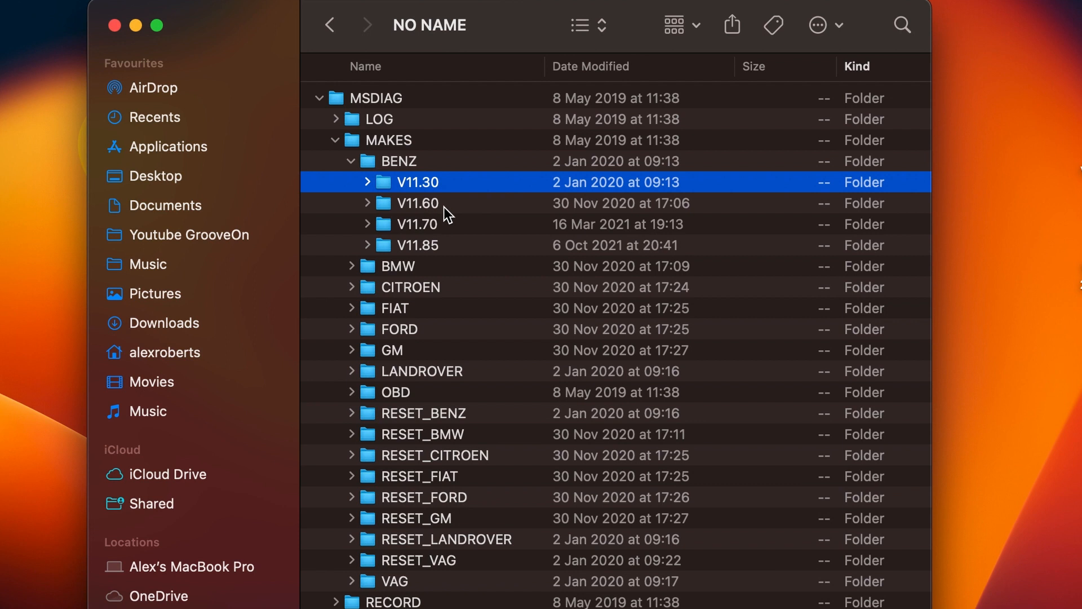
pyautogui.moveTo(443, 250)
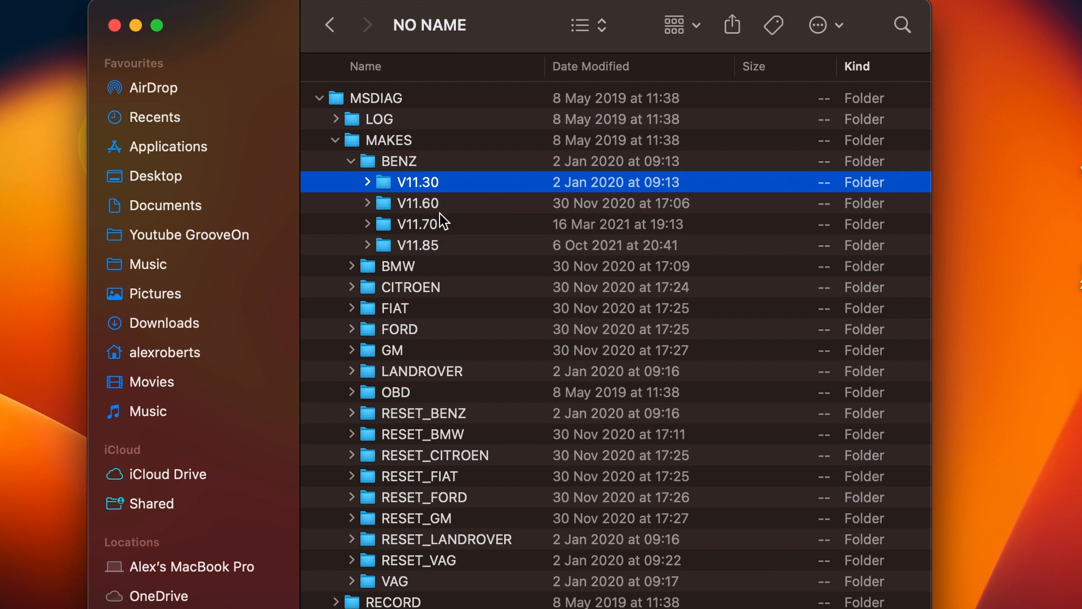
pyautogui.moveTo(452, 221)
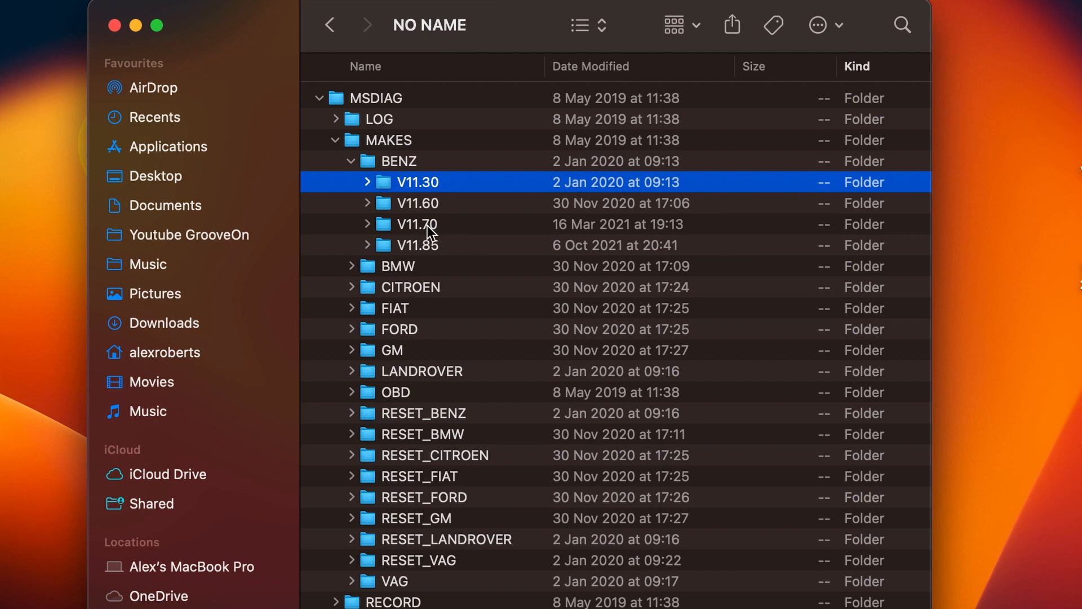
pyautogui.moveTo(354, 171)
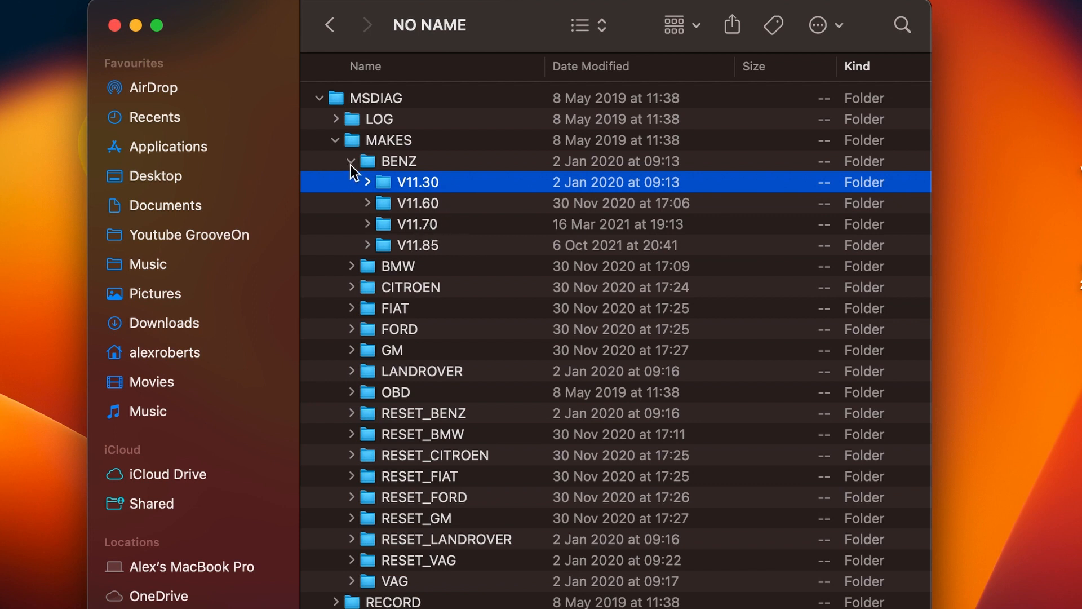
pyautogui.click(351, 162)
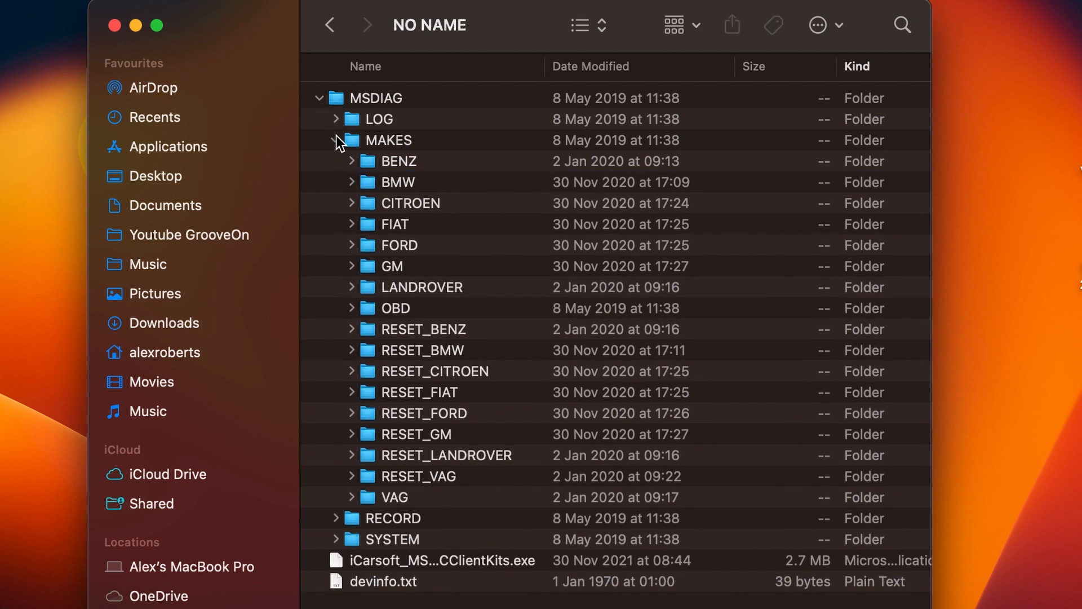
pyautogui.click(334, 140)
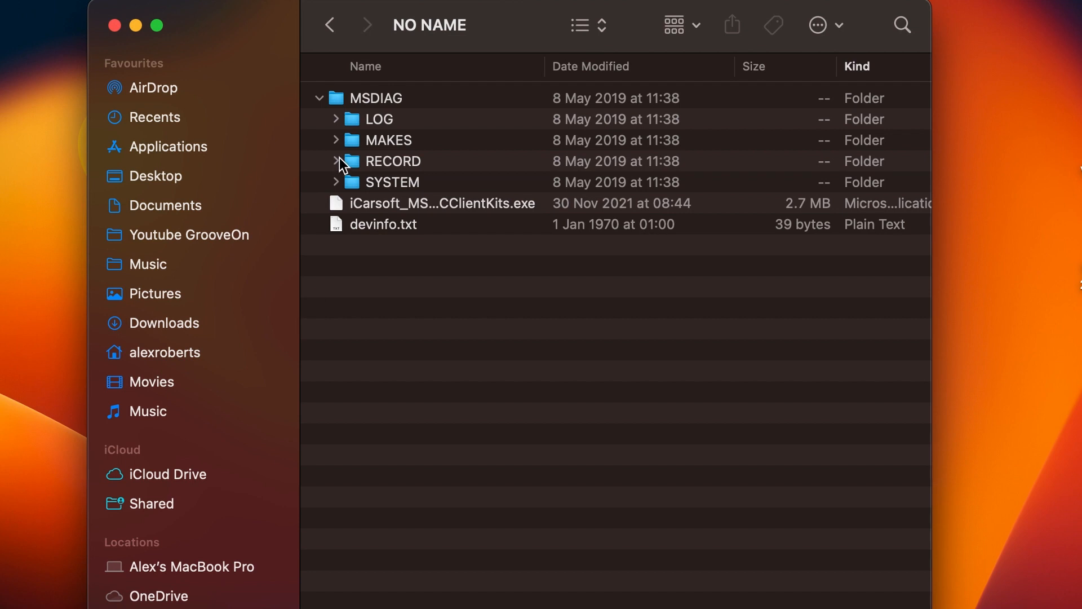
pyautogui.click(335, 160)
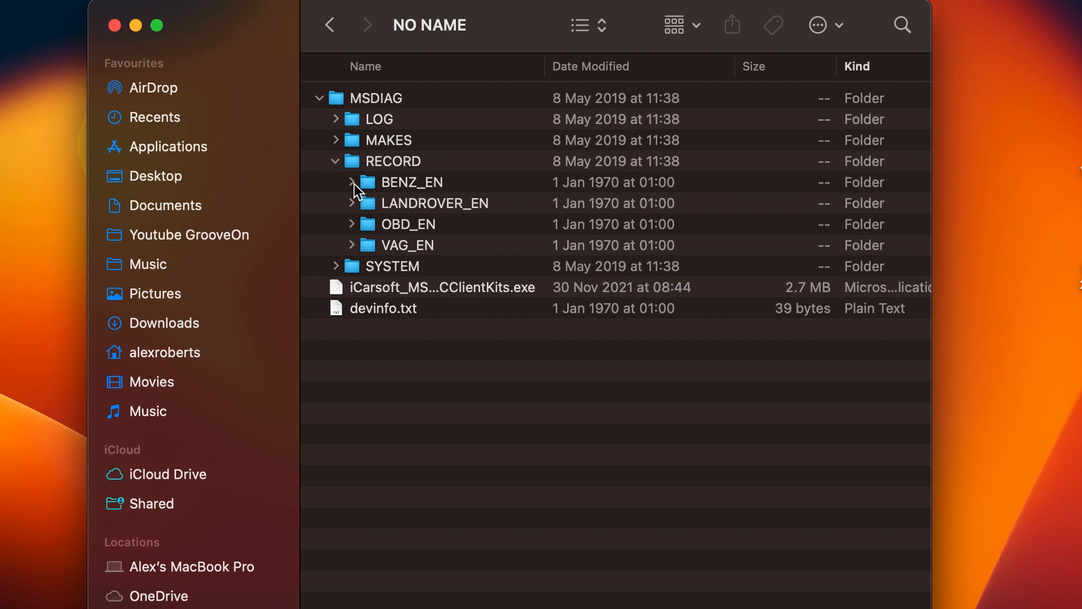
# Expand BENZ_EN > TEST_00002 > SL(230) > 09-2003 to 02-2008 > 230.456 - SL 350
pyautogui.click(352, 182)
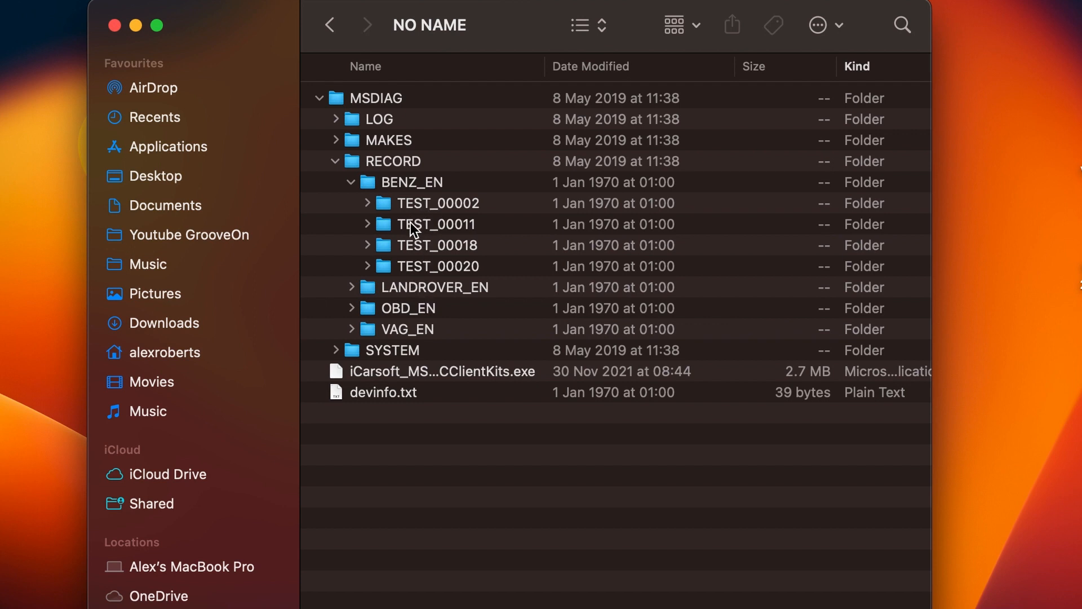
pyautogui.moveTo(399, 210)
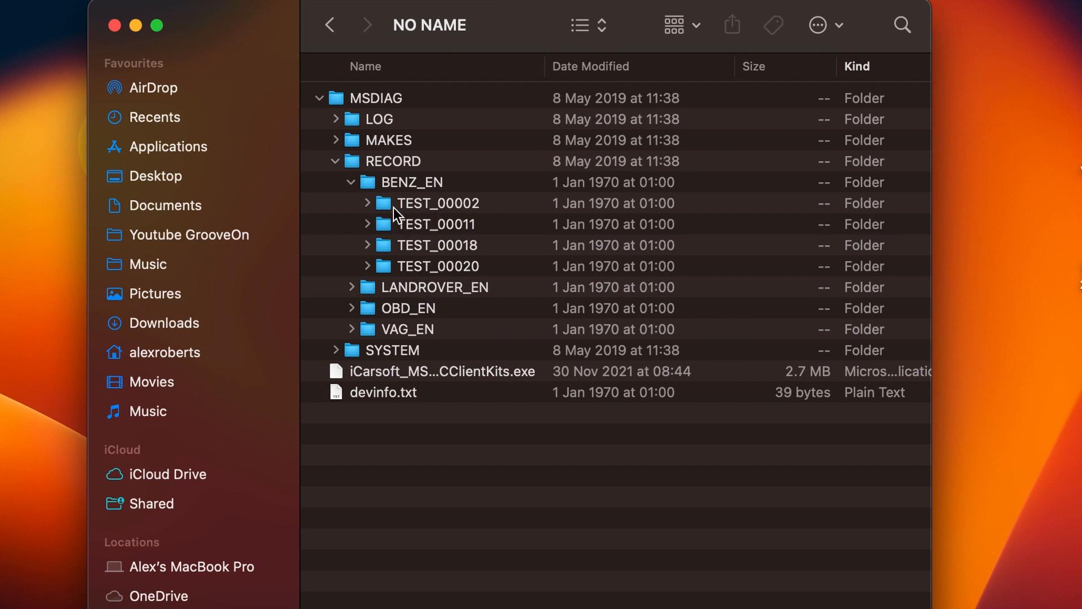
pyautogui.click(368, 203)
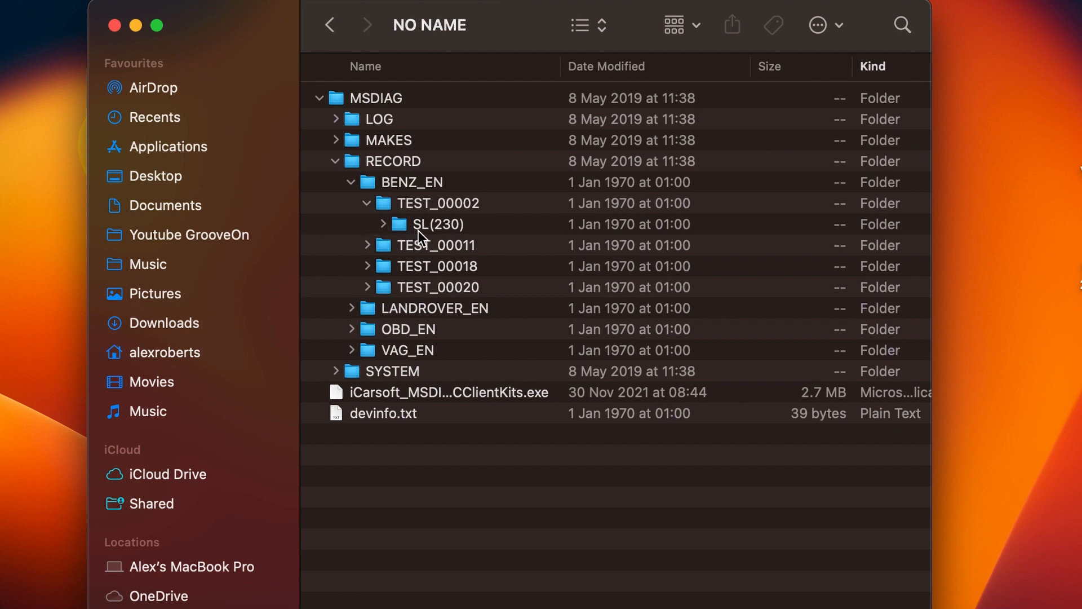
pyautogui.click(382, 224)
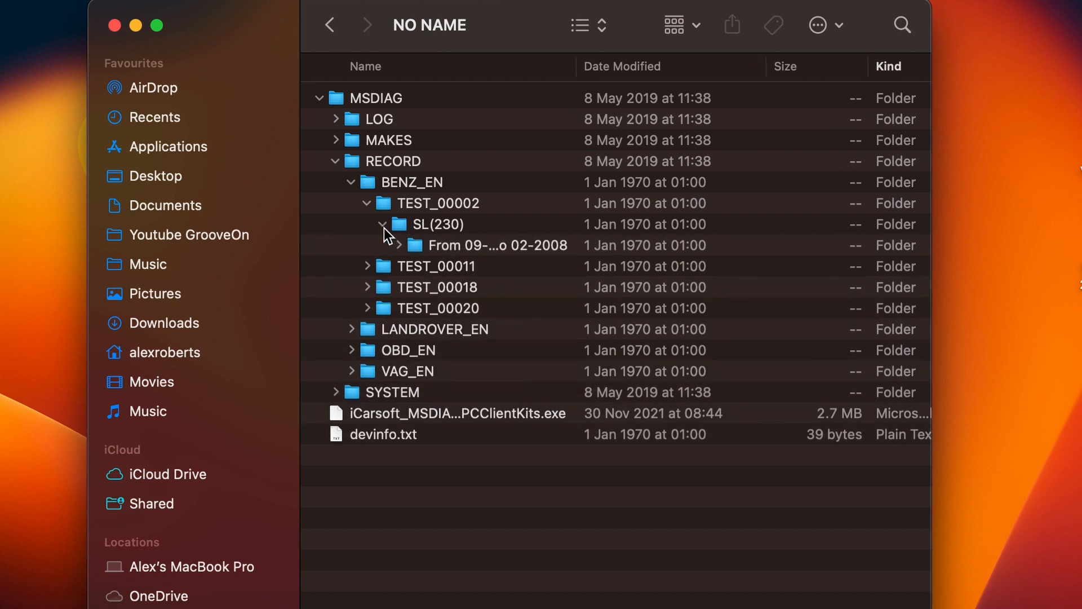
pyautogui.click(385, 225)
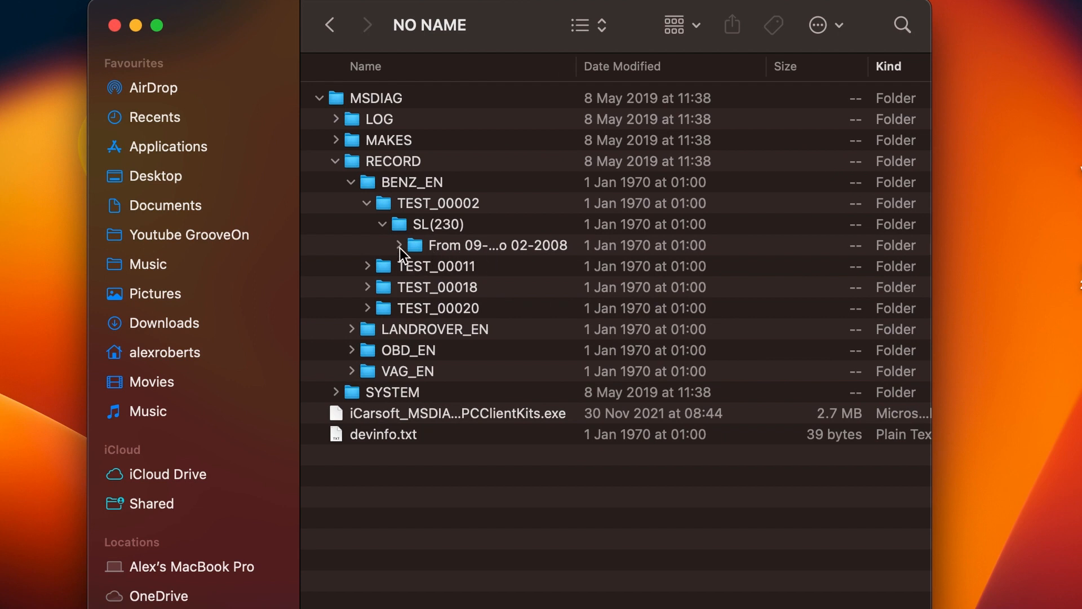
pyautogui.click(399, 245)
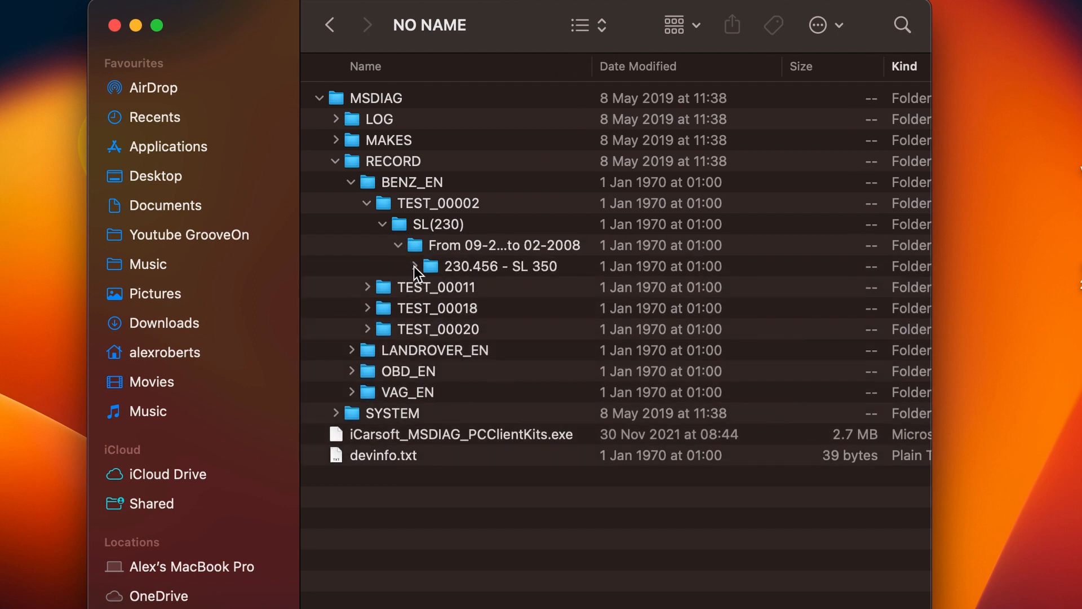
pyautogui.click(415, 265)
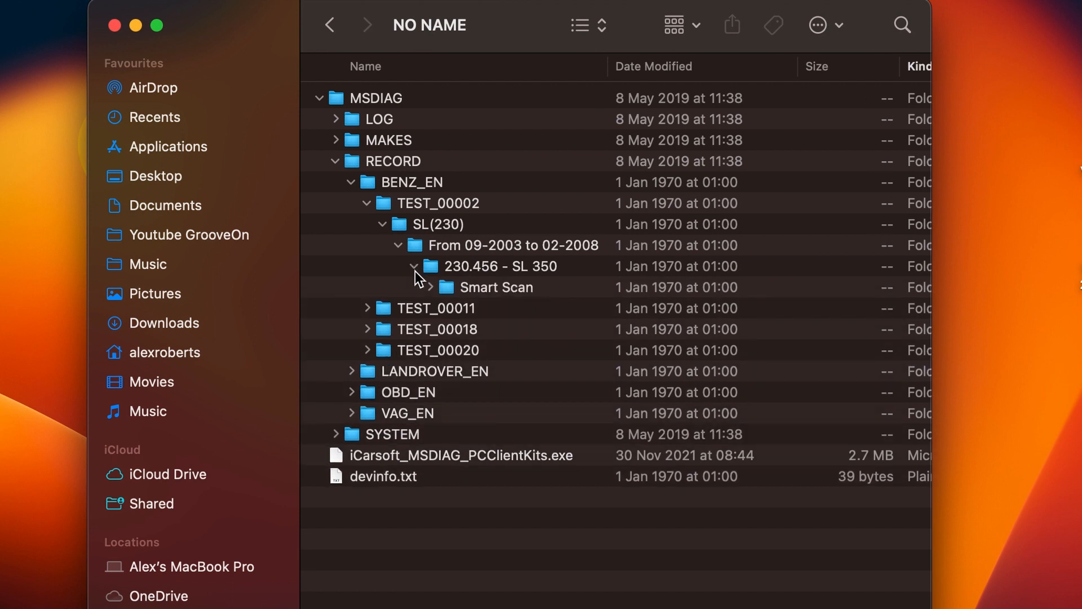
pyautogui.click(413, 267)
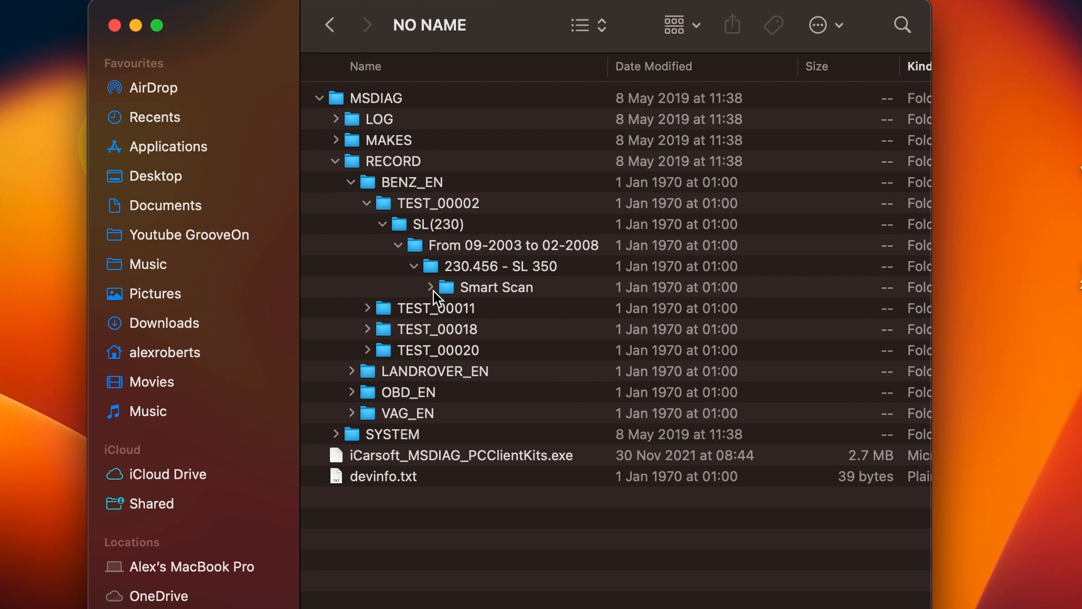
# Expand Smart Scan > System Diagnosis > Read Fault Code and select vmd_dtc_00002.rex
pyautogui.click(431, 287)
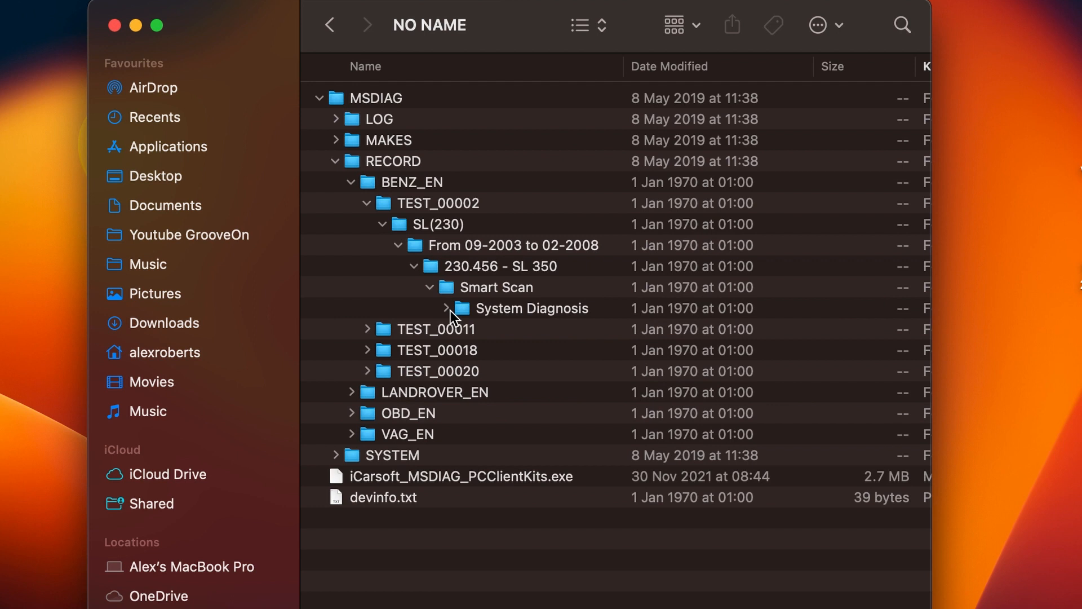
pyautogui.click(450, 308)
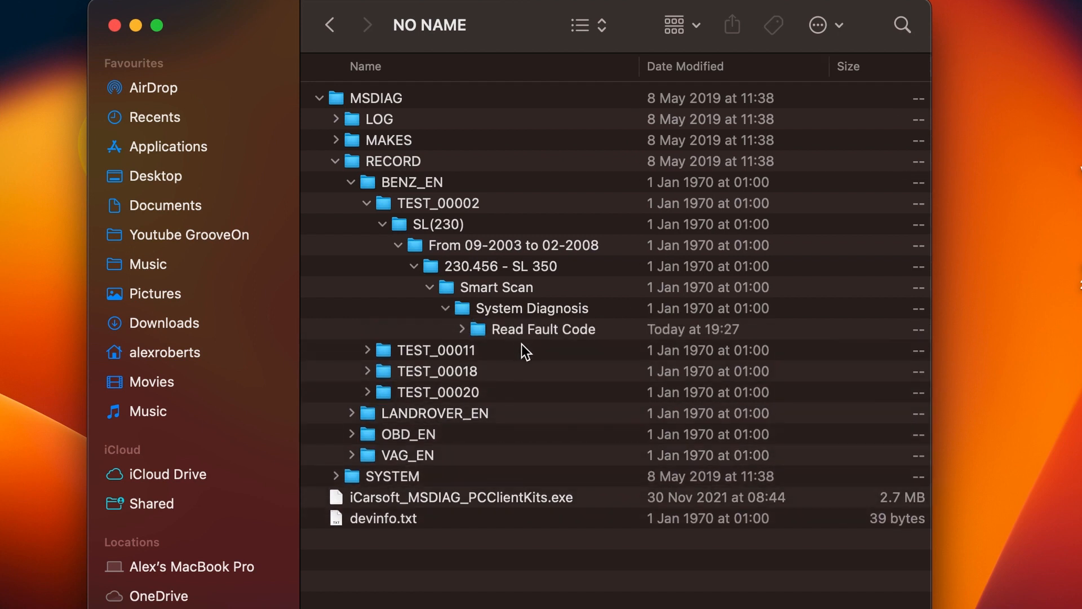
pyautogui.click(465, 329)
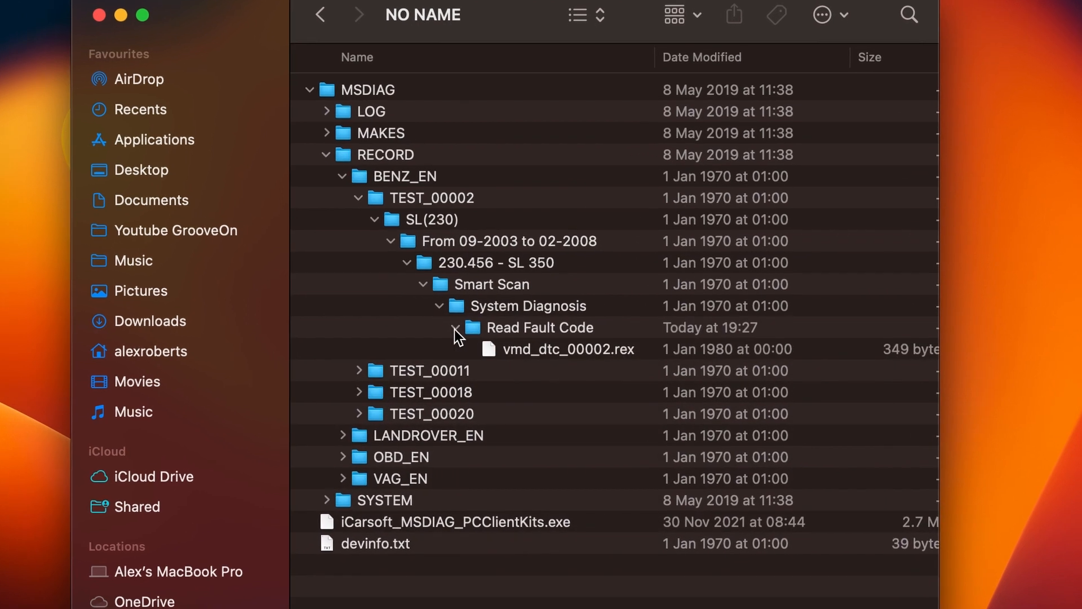
pyautogui.click(569, 349)
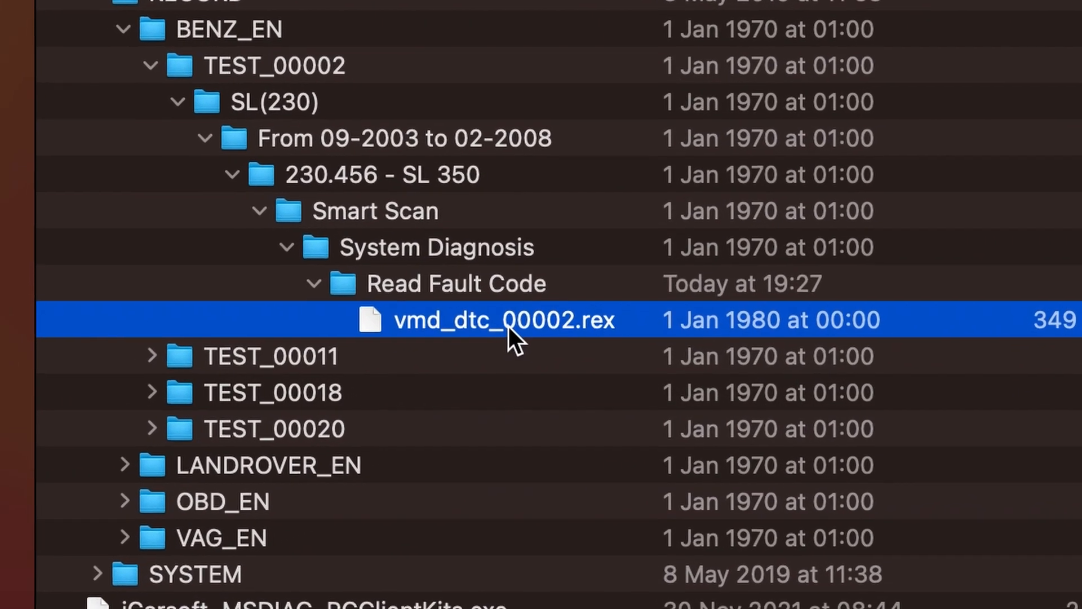
pyautogui.scroll(-3)
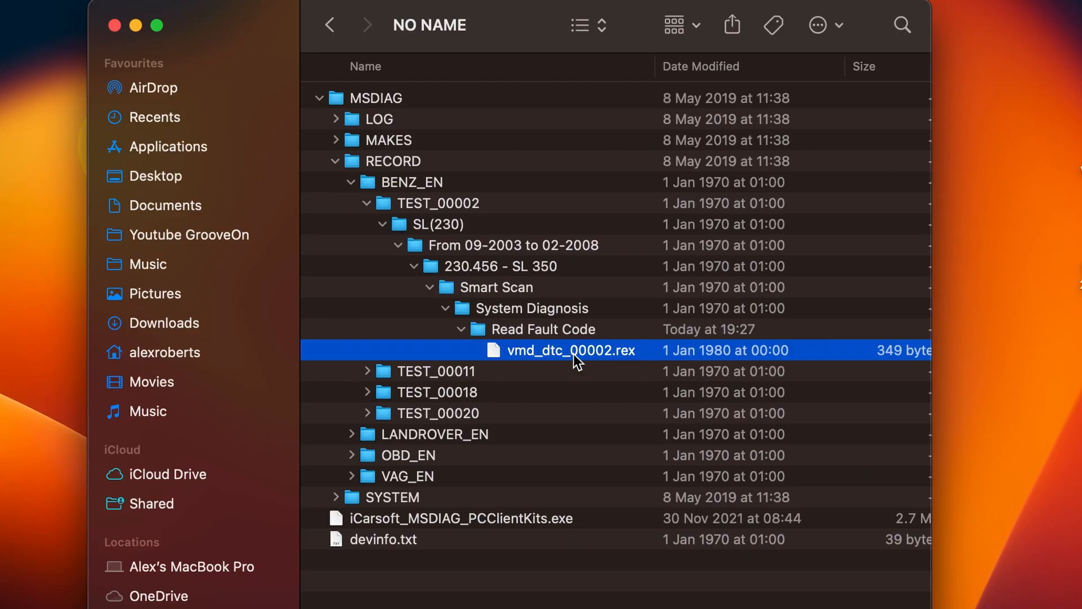
pyautogui.click(571, 350)
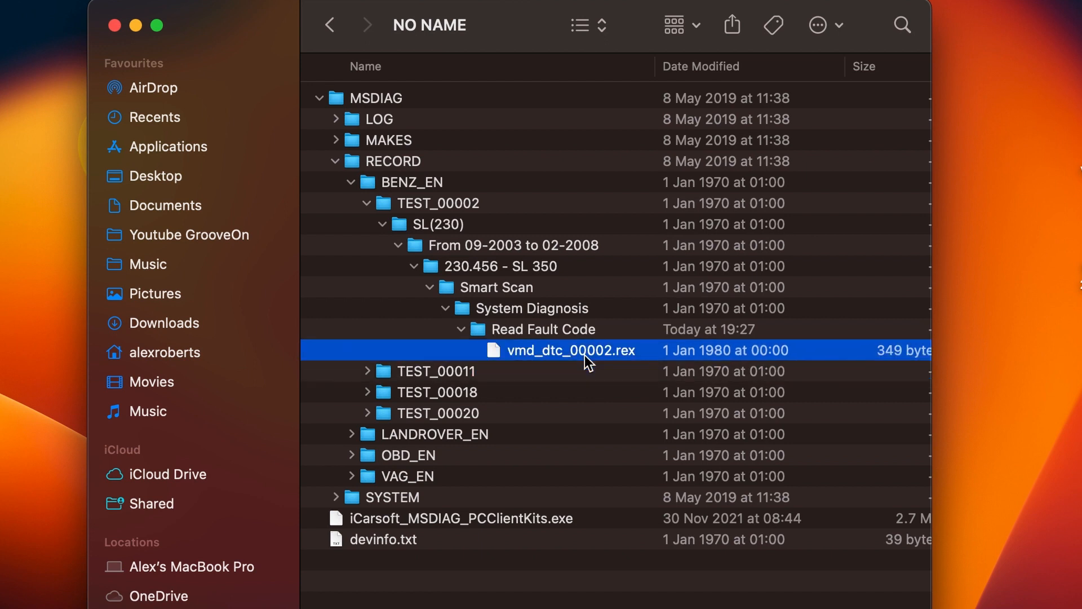
# After the no-application alert, open vmd_dtc_00002.rex via Open With > TextEdit
pyautogui.doubleClick(572, 351)
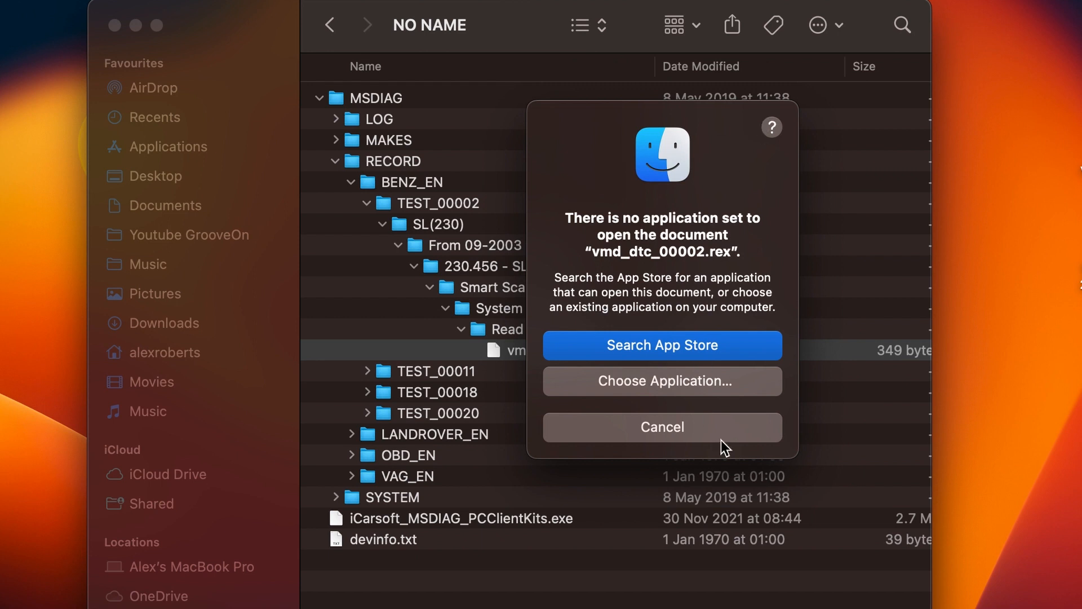
pyautogui.click(661, 427)
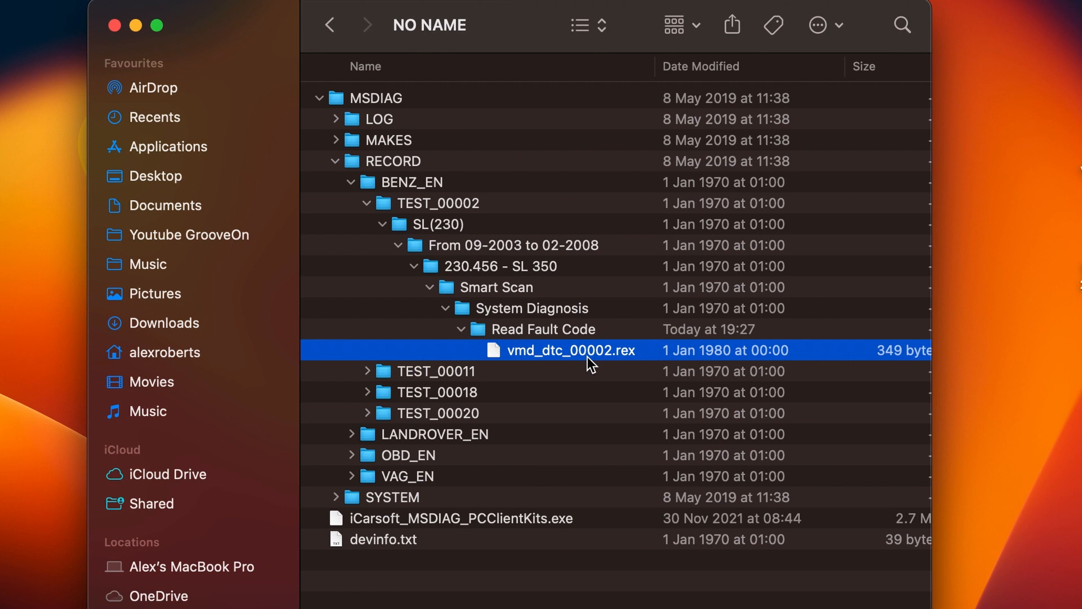
pyautogui.moveTo(619, 360)
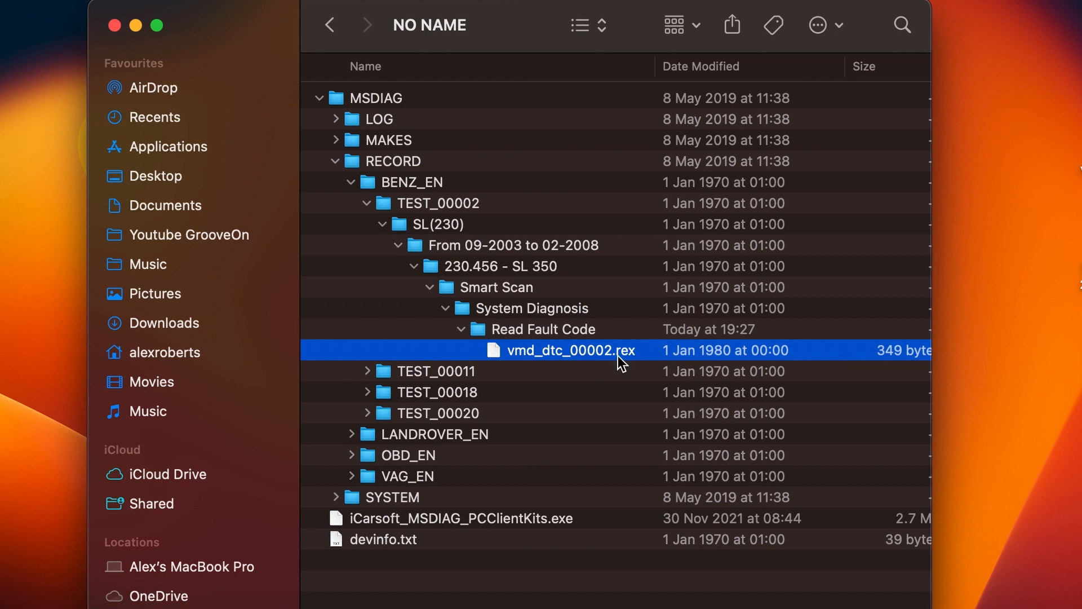
pyautogui.moveTo(566, 357)
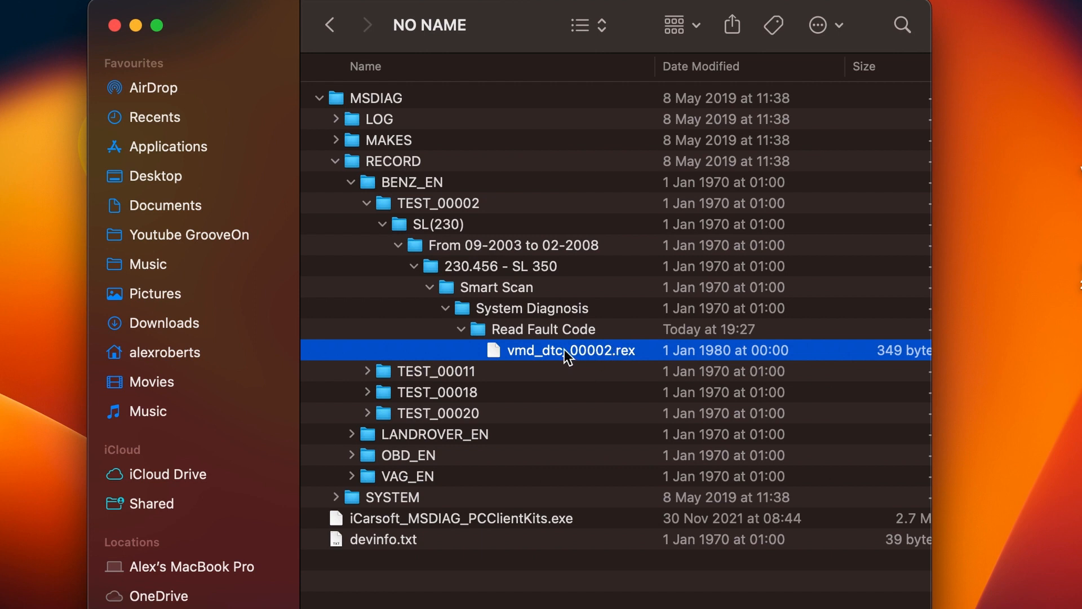
pyautogui.rightClick(566, 350)
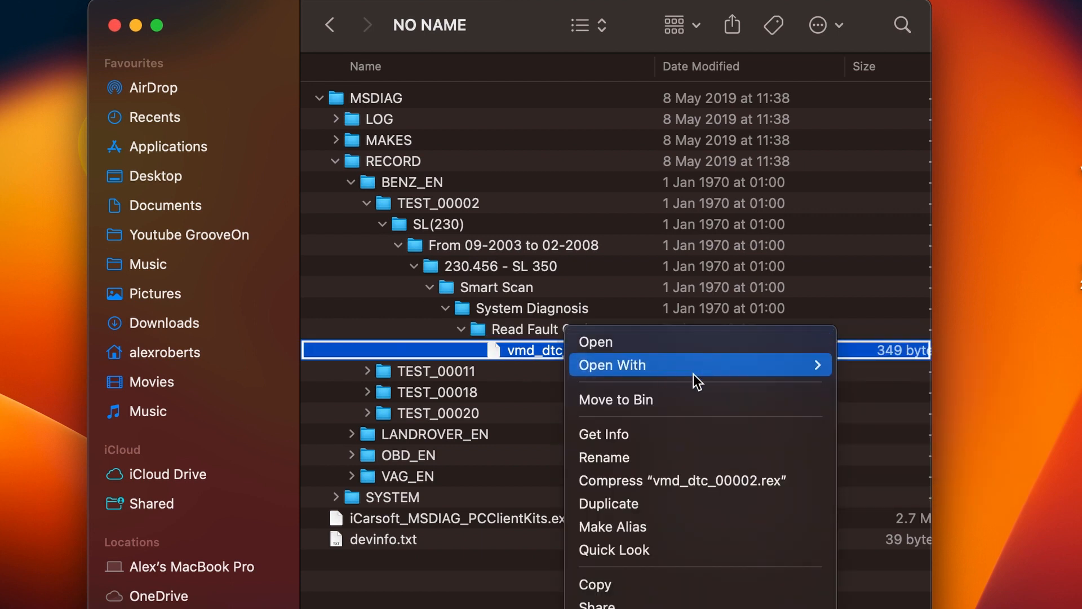
pyautogui.moveTo(690, 365)
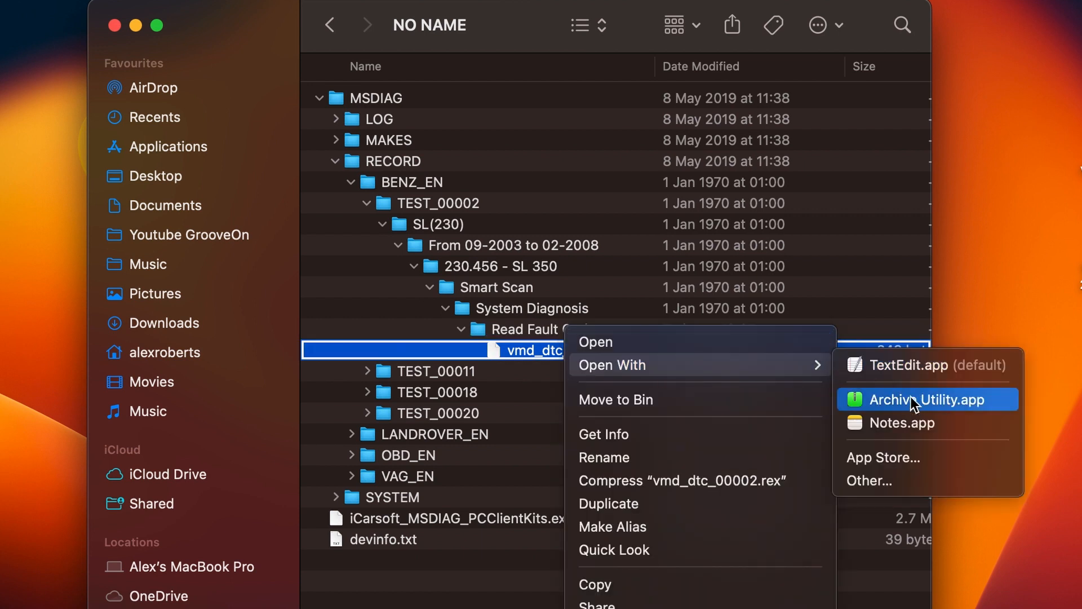
pyautogui.click(927, 399)
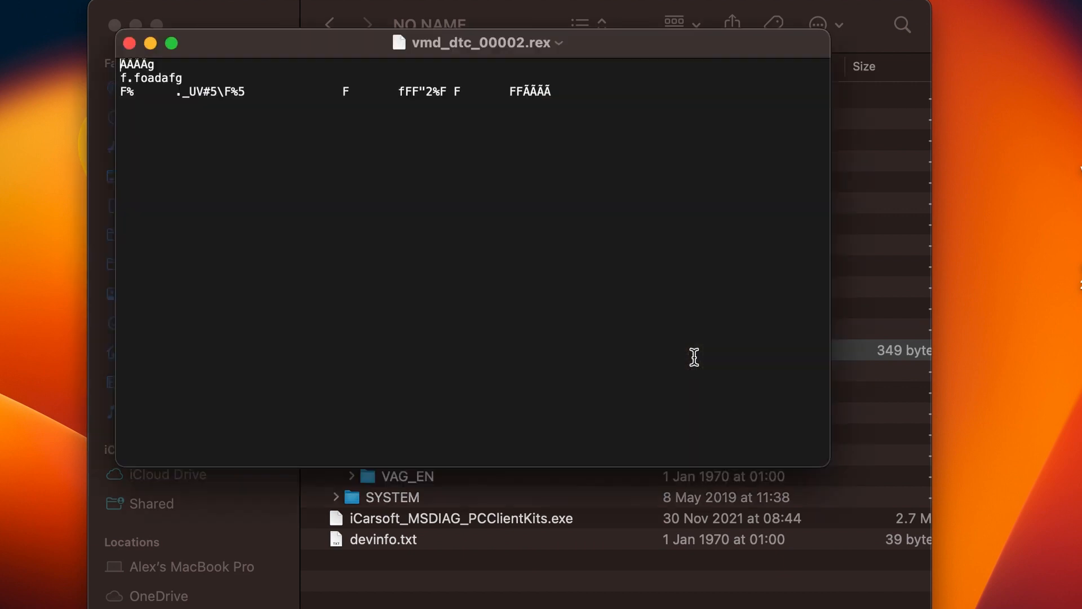
pyautogui.moveTo(200, 91); pyautogui.dragTo(553, 90)
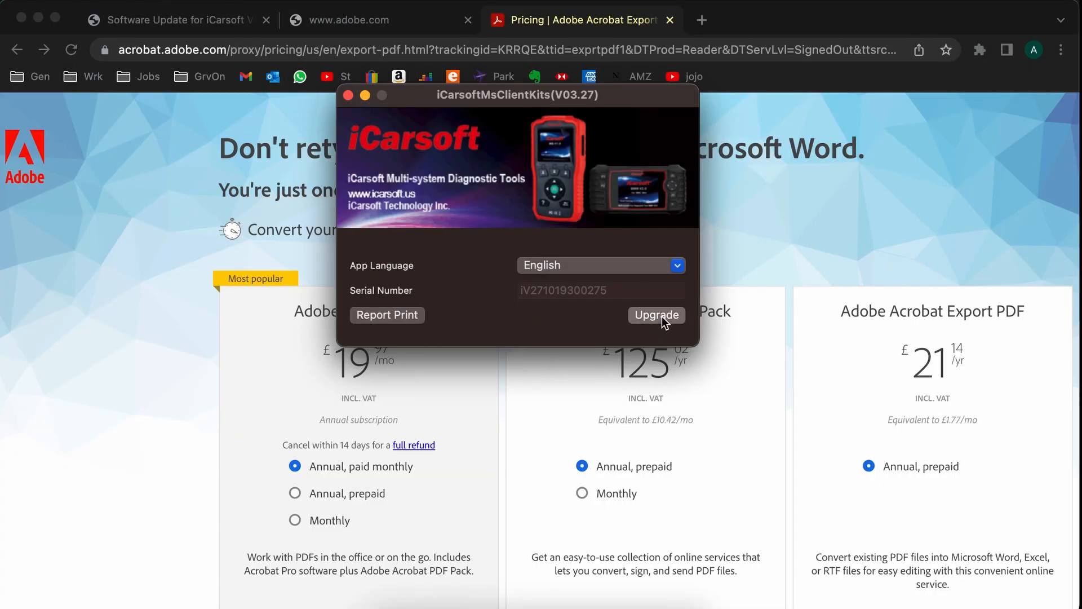
# Start the Upgrade, log in with the UID code and load the V03.27 update list
pyautogui.click(655, 315)
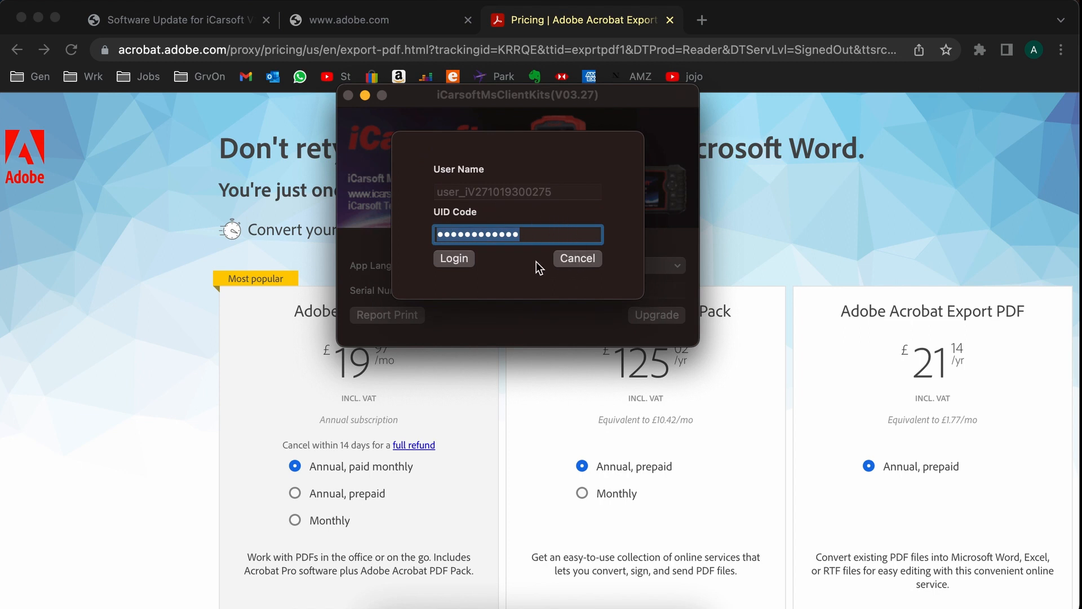
pyautogui.click(453, 258)
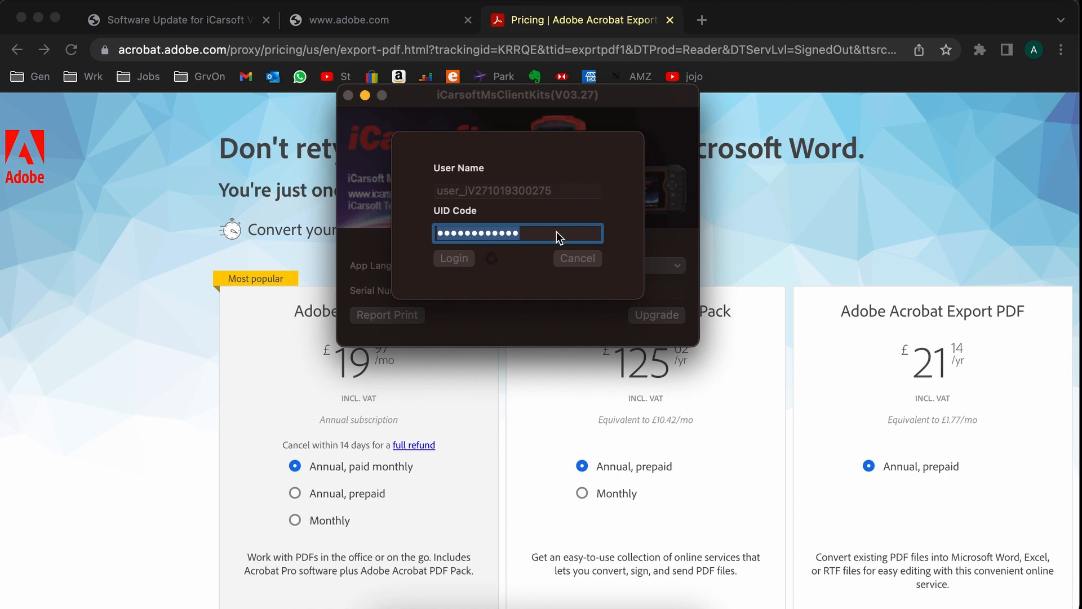
pyautogui.click(453, 258)
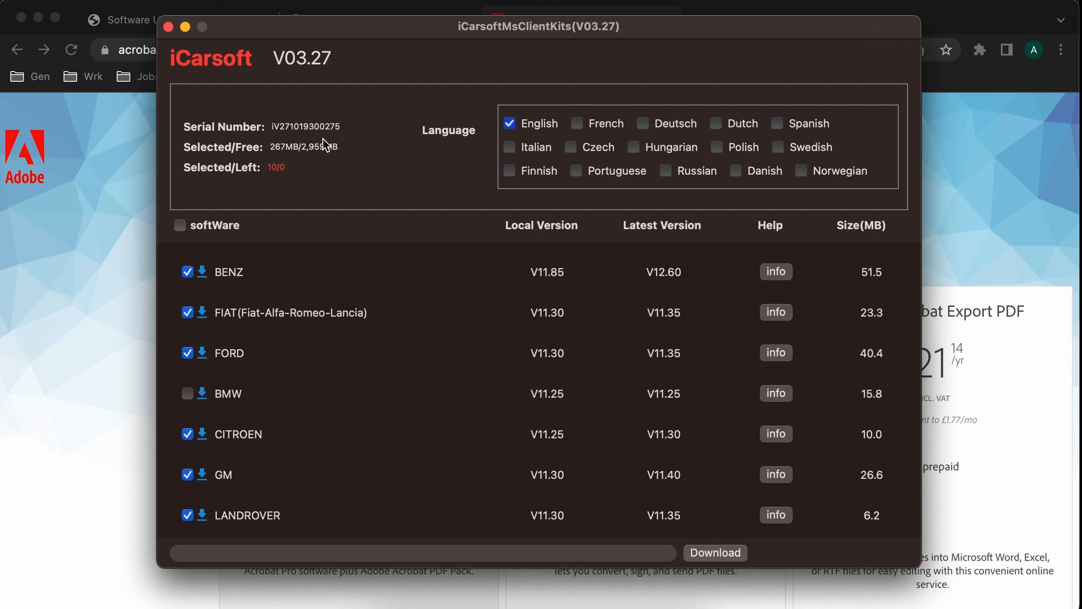
pyautogui.moveTo(290, 157)
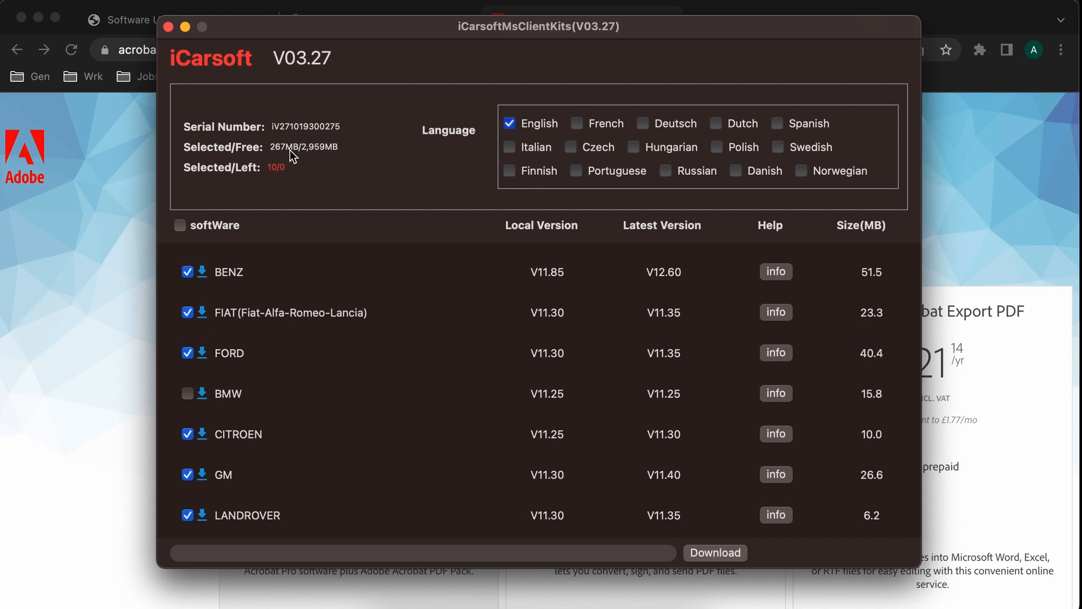
pyautogui.moveTo(307, 160)
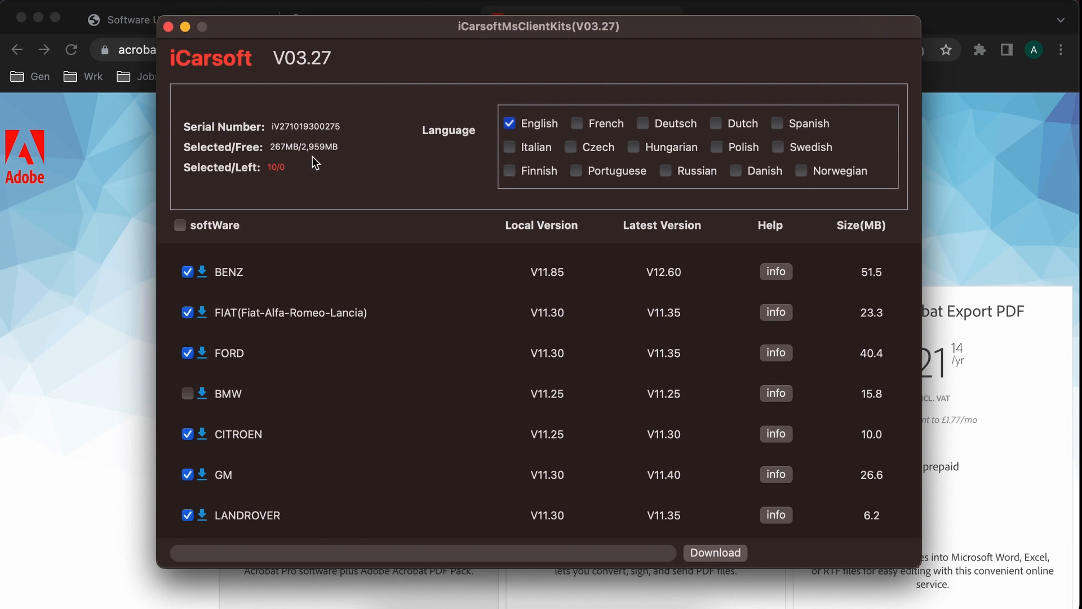
pyautogui.moveTo(315, 168)
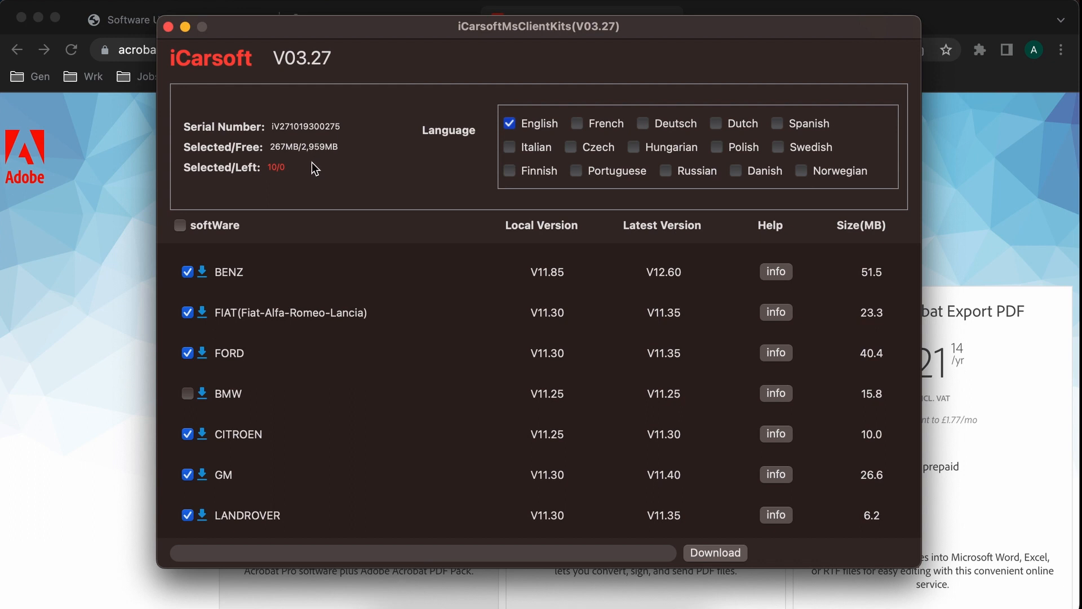
pyautogui.moveTo(324, 160)
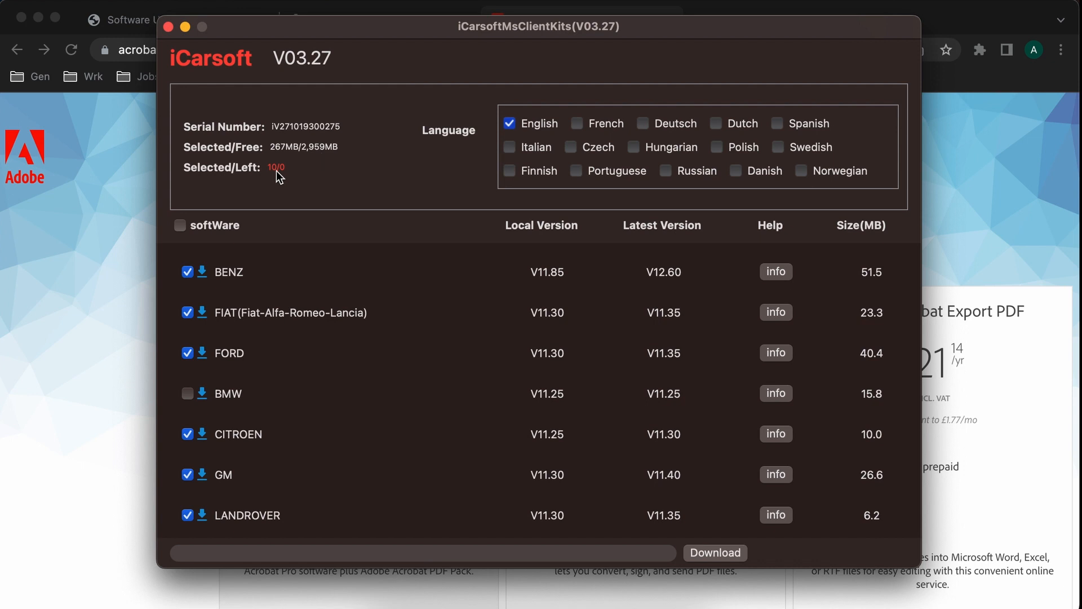
pyautogui.moveTo(262, 183)
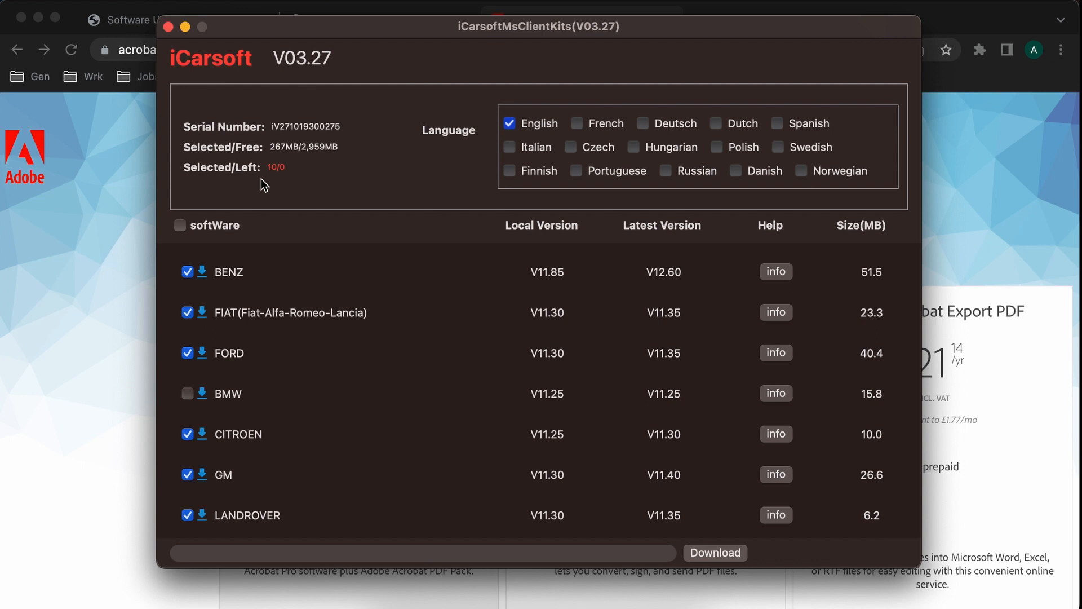
pyautogui.moveTo(572, 290)
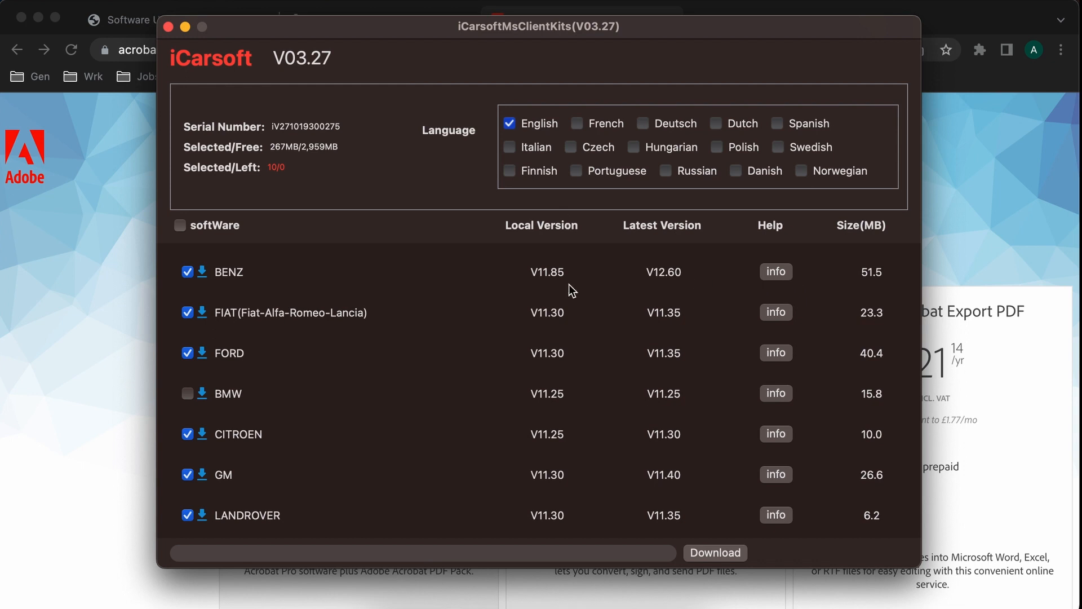
pyautogui.moveTo(286, 387)
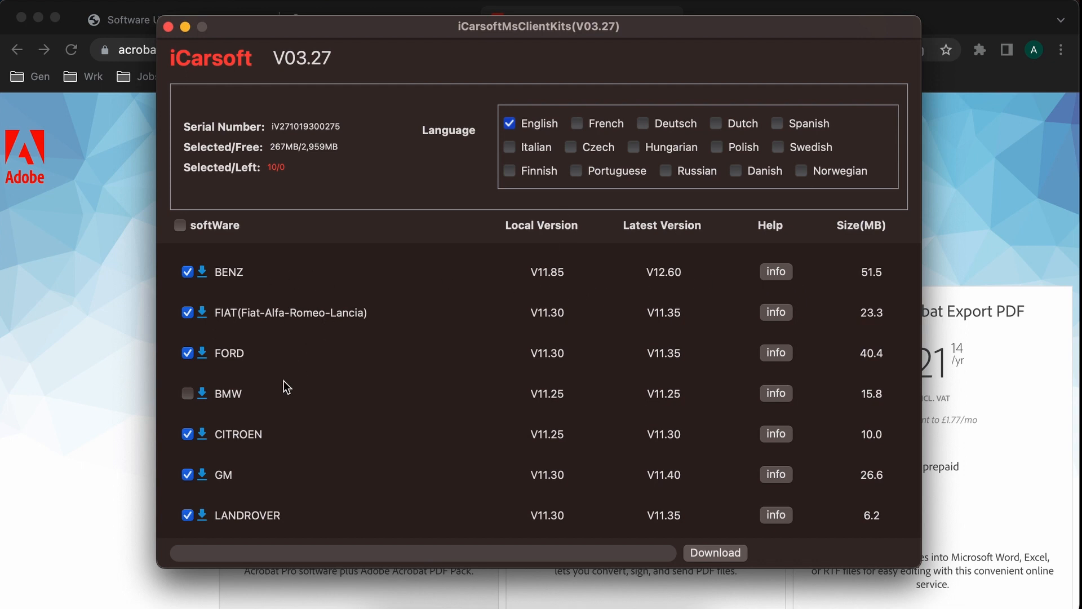
pyautogui.moveTo(557, 285)
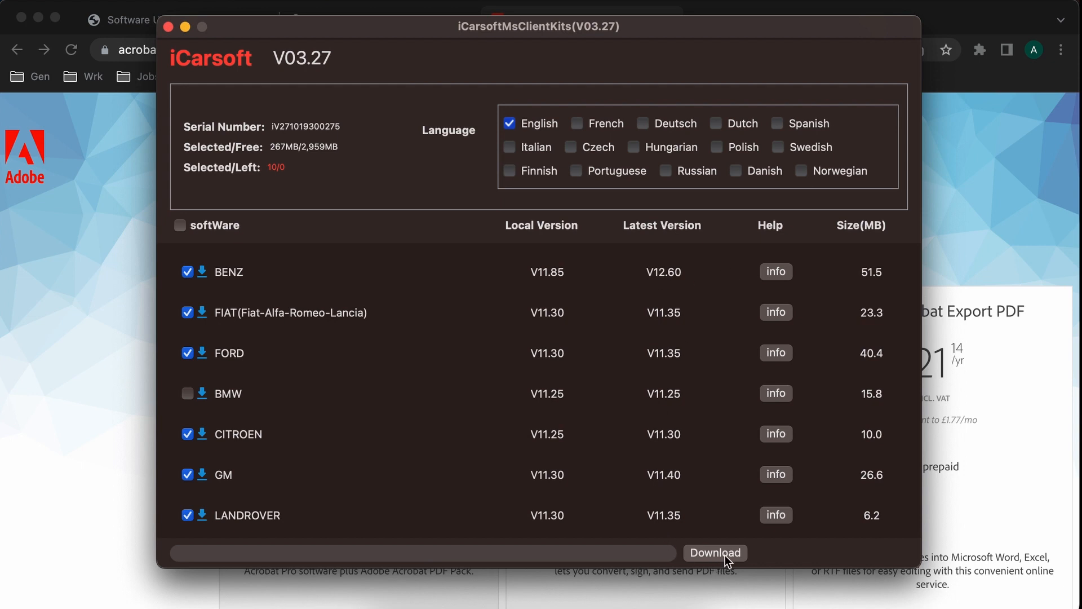
pyautogui.moveTo(194, 504)
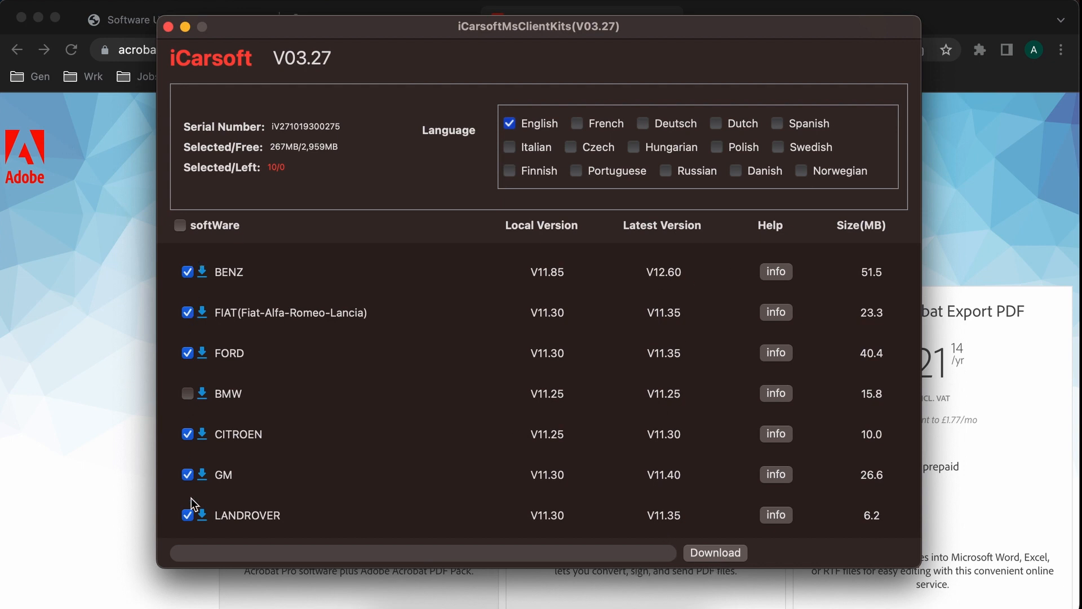
pyautogui.moveTo(313, 289)
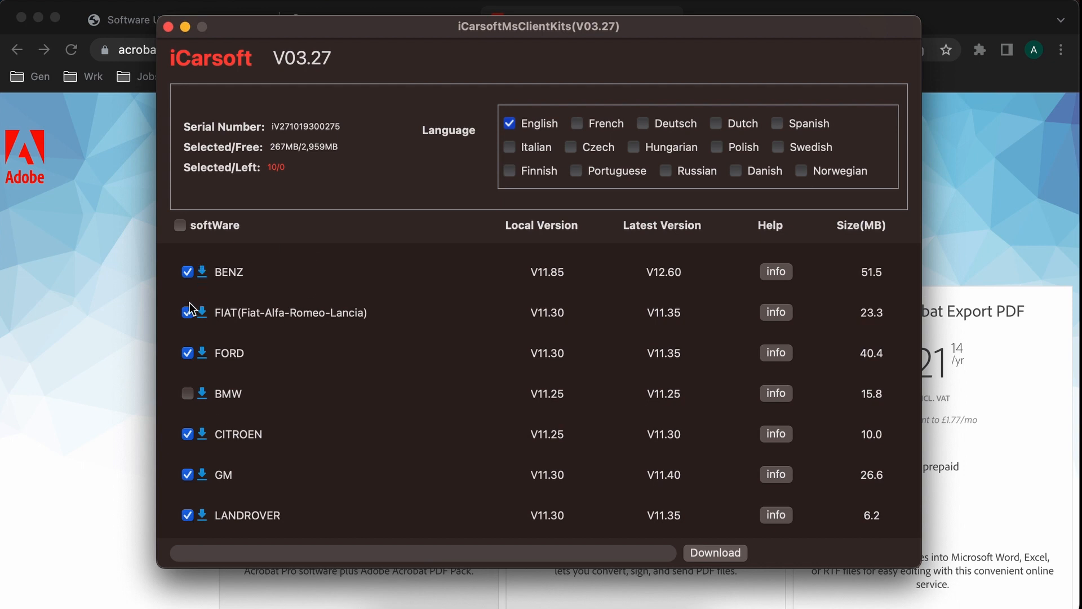
# Untick FIAT, FORD and CITROEN in the update list, cutting the download to 193MB
pyautogui.click(188, 312)
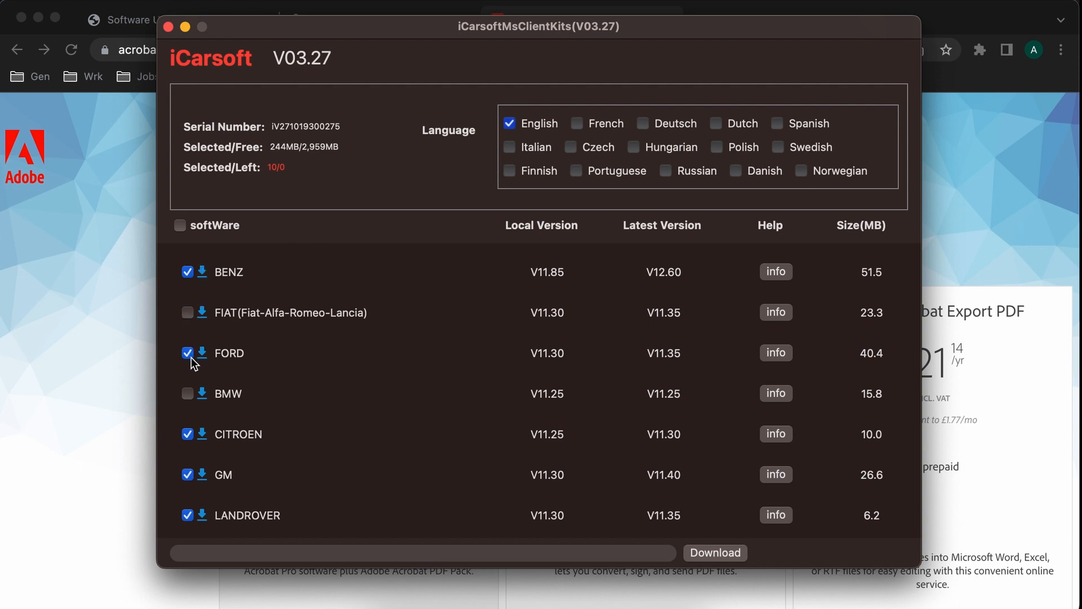
pyautogui.click(187, 312)
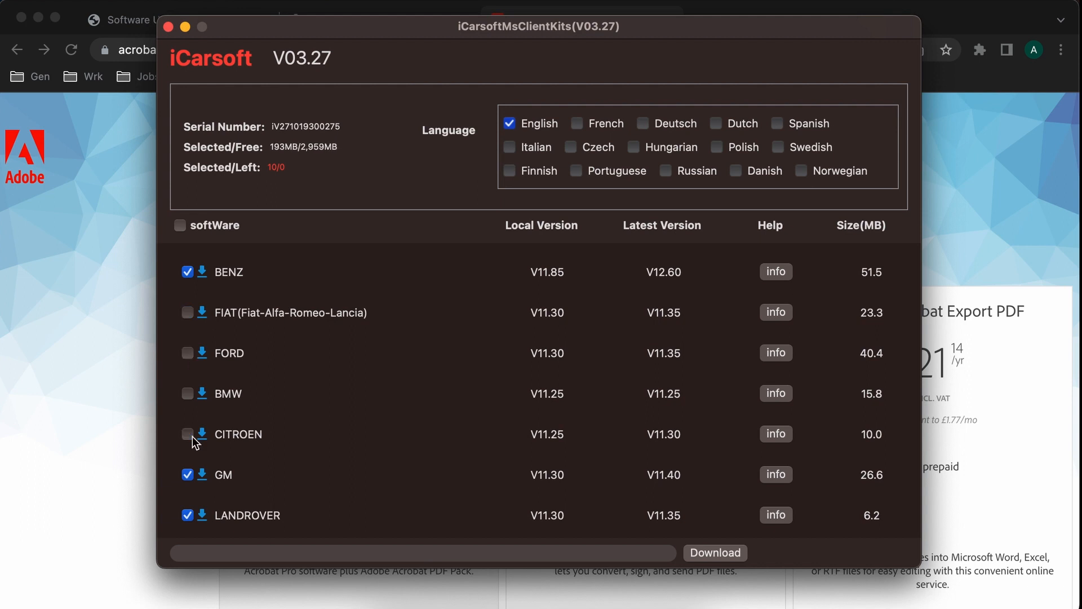
pyautogui.scroll(-3)
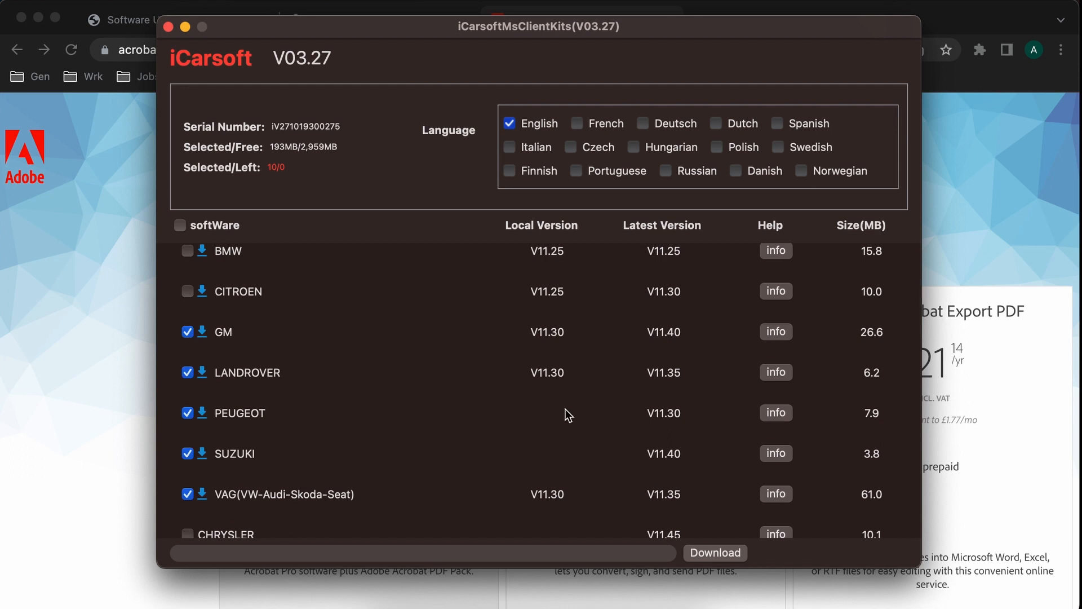
pyautogui.scroll(-3)
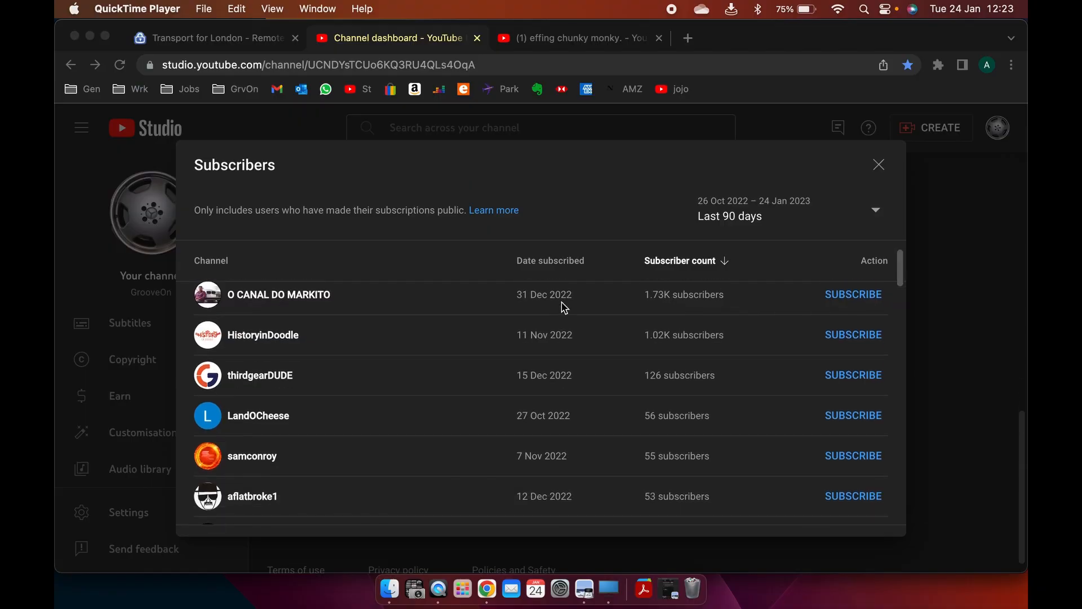
pyautogui.scroll(-3)
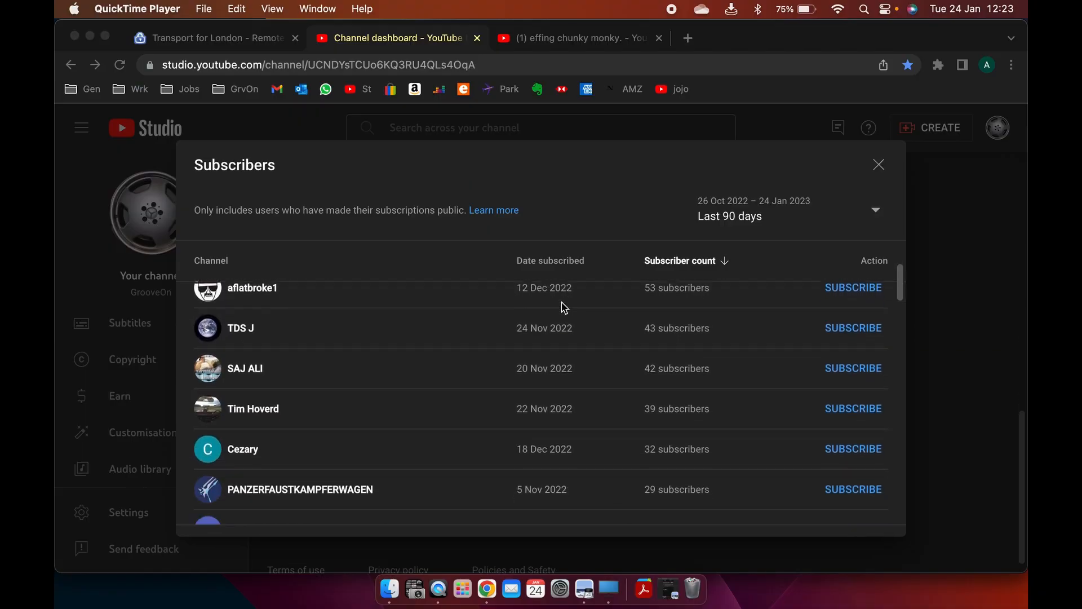
pyautogui.scroll(-3)
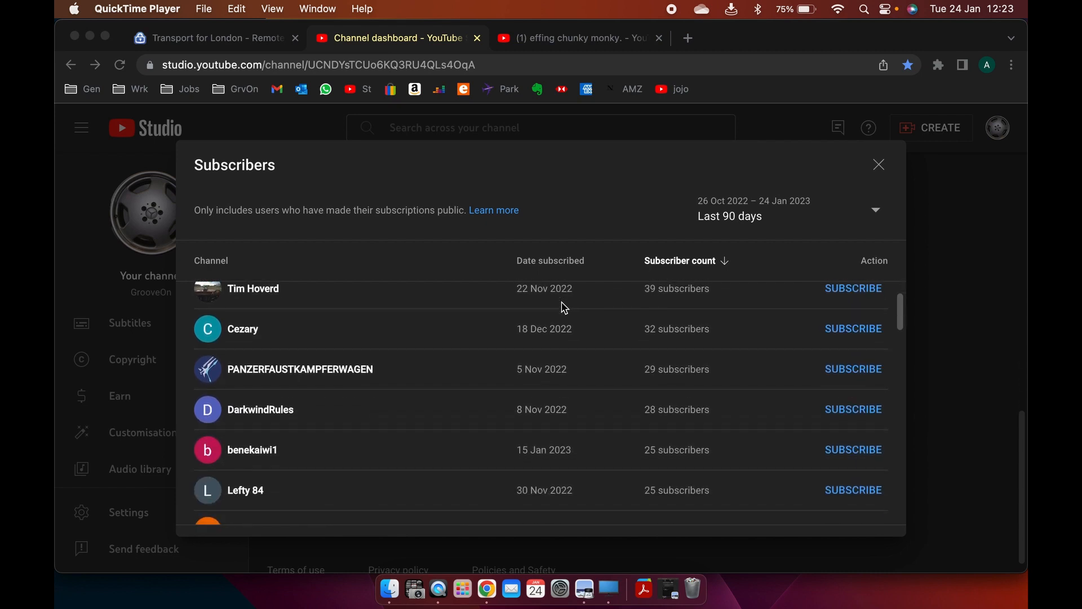